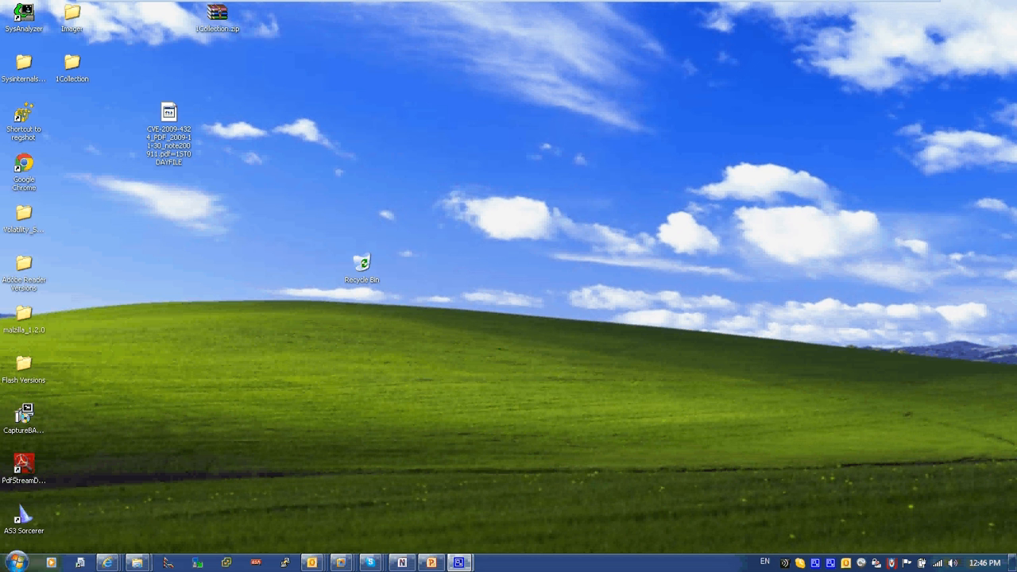
pyautogui.moveTo(375, 427)
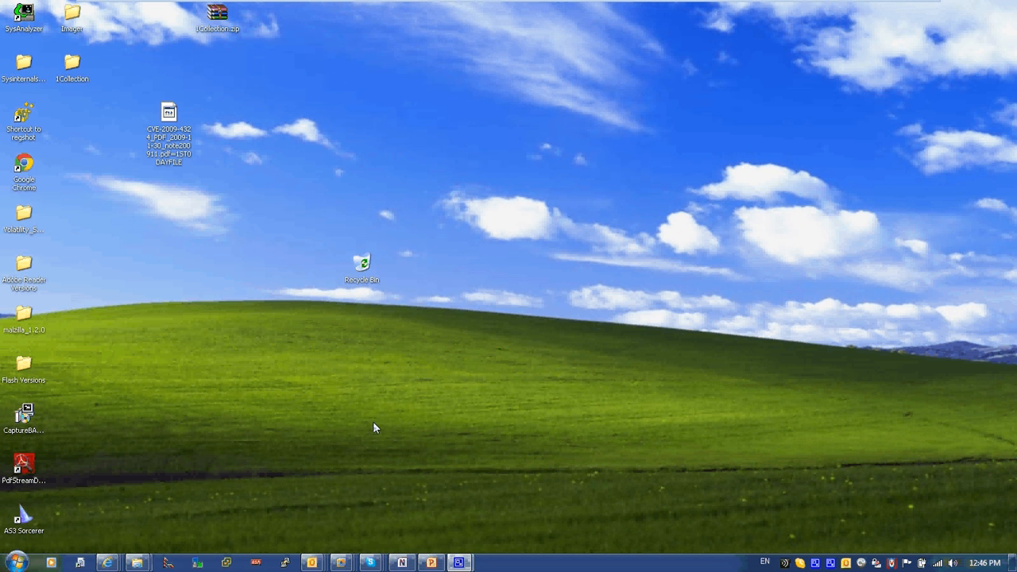
pyautogui.moveTo(380, 450)
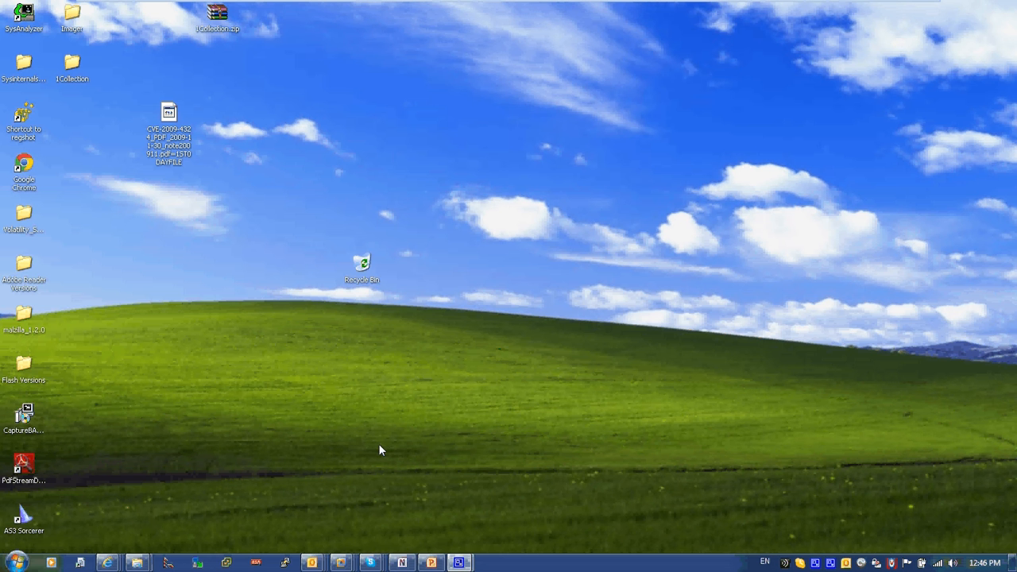
pyautogui.moveTo(367, 356)
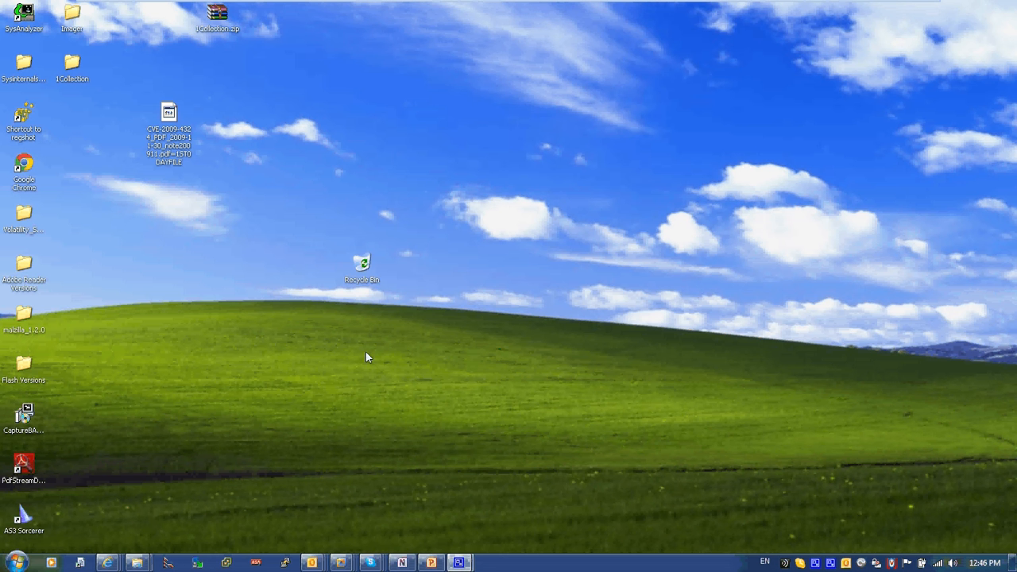
pyautogui.moveTo(280, 219)
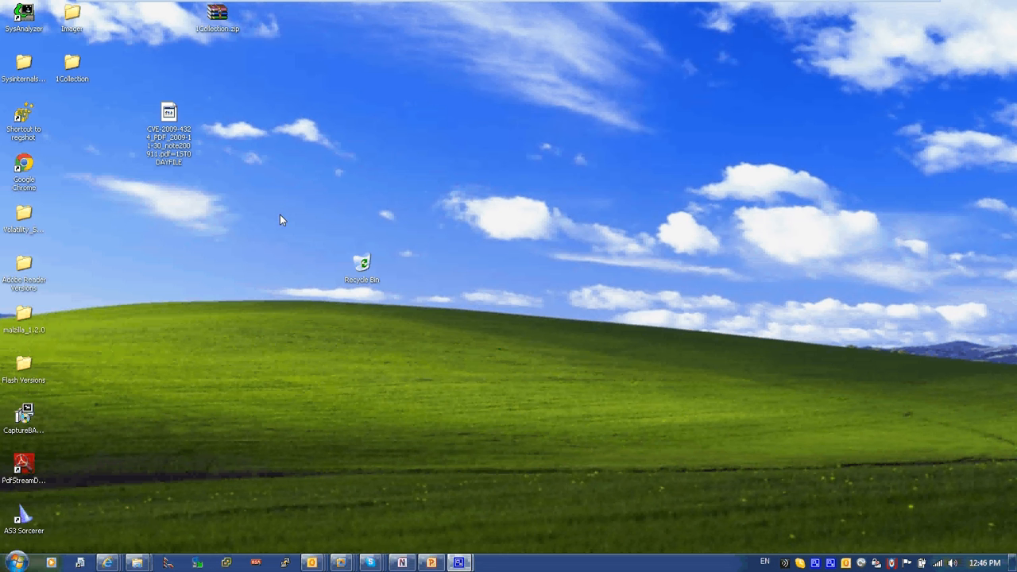
pyautogui.moveTo(213, 140)
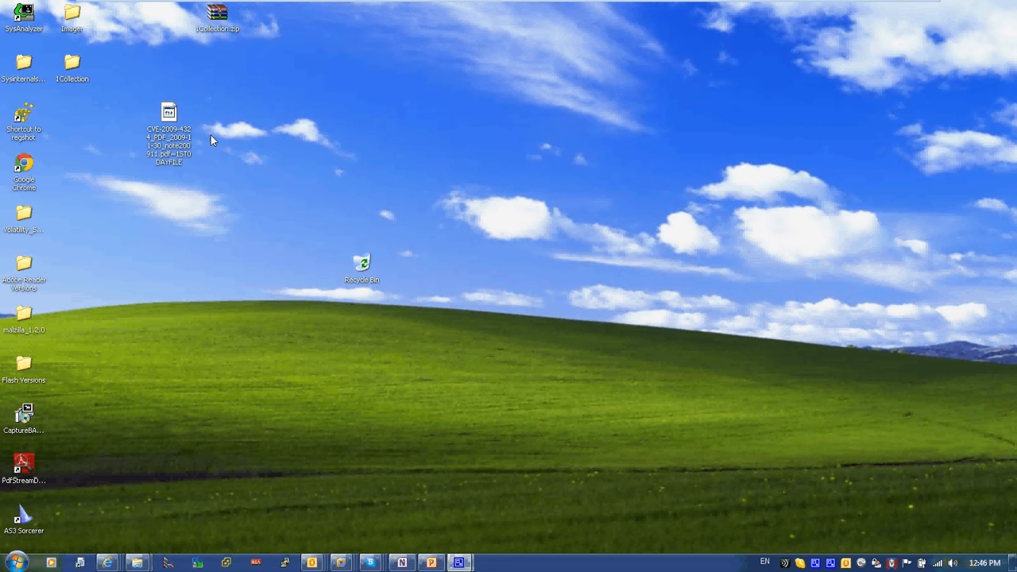
pyautogui.moveTo(143, 102)
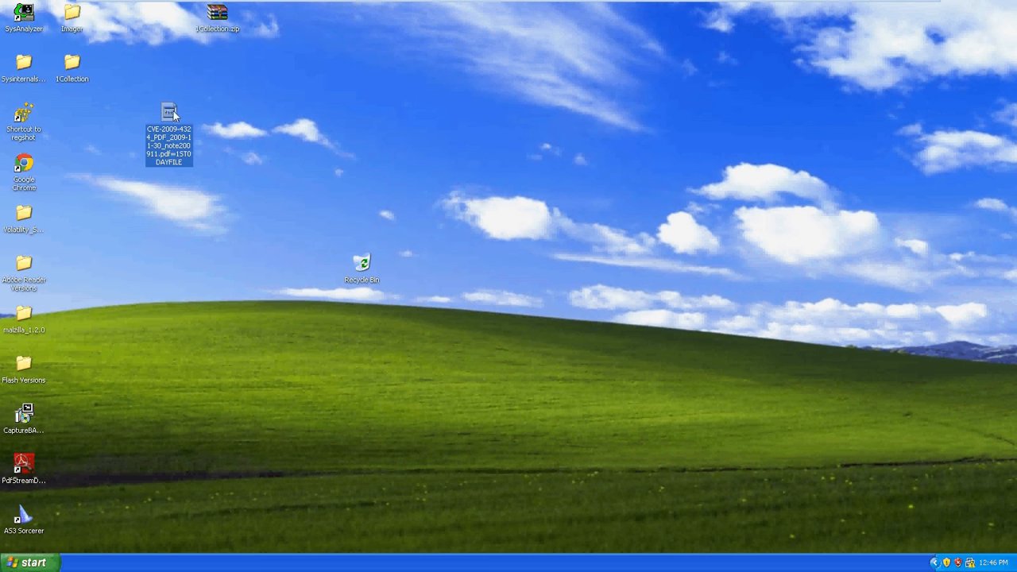
pyautogui.moveTo(223, 189)
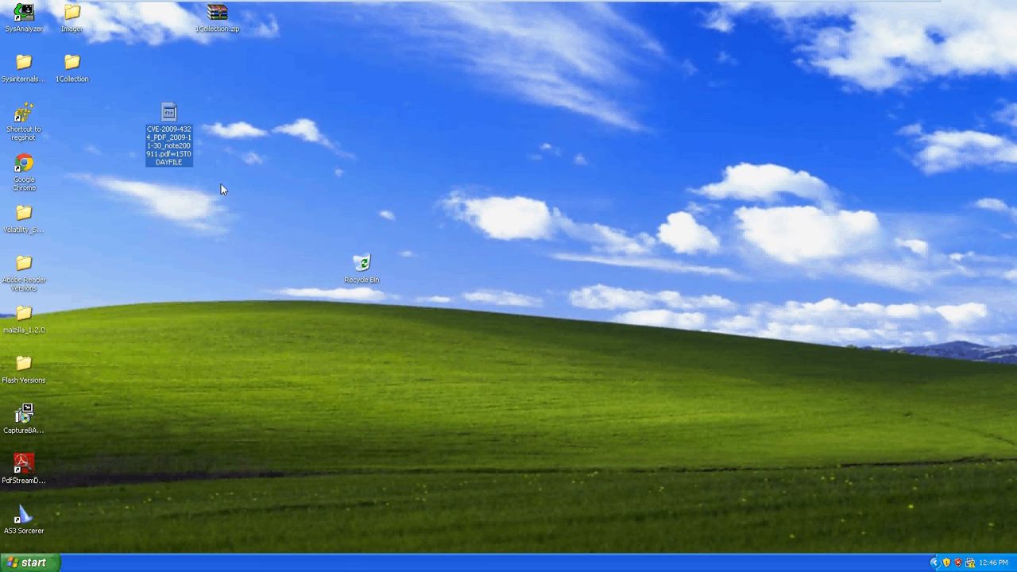
pyautogui.moveTo(169, 111)
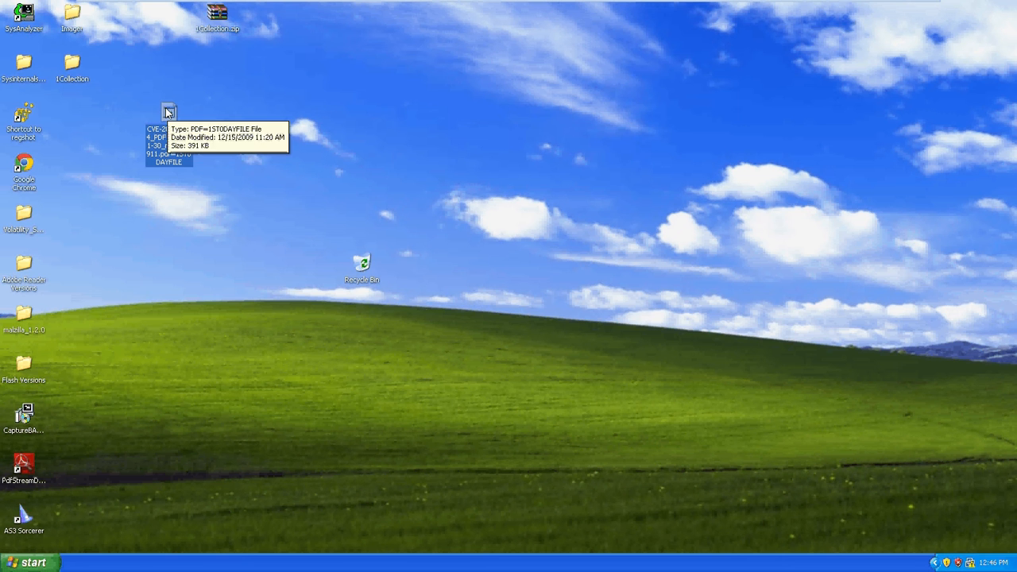
# - Drop the CVE-2009-4324 PDF sample onto the PdfStreamDumper shortcut to analyse it
pyautogui.moveTo(169, 135); pyautogui.dragTo(30, 468)
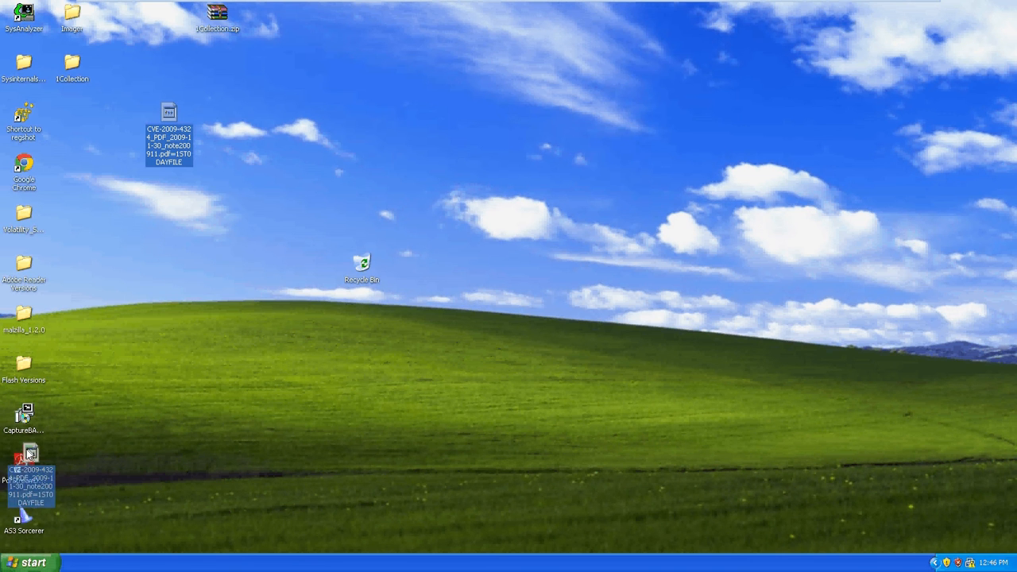
# - Launch PDFStreamDumper so the sample loads, listing 119 objects and three decompression errors
pyautogui.doubleClick(30, 461)
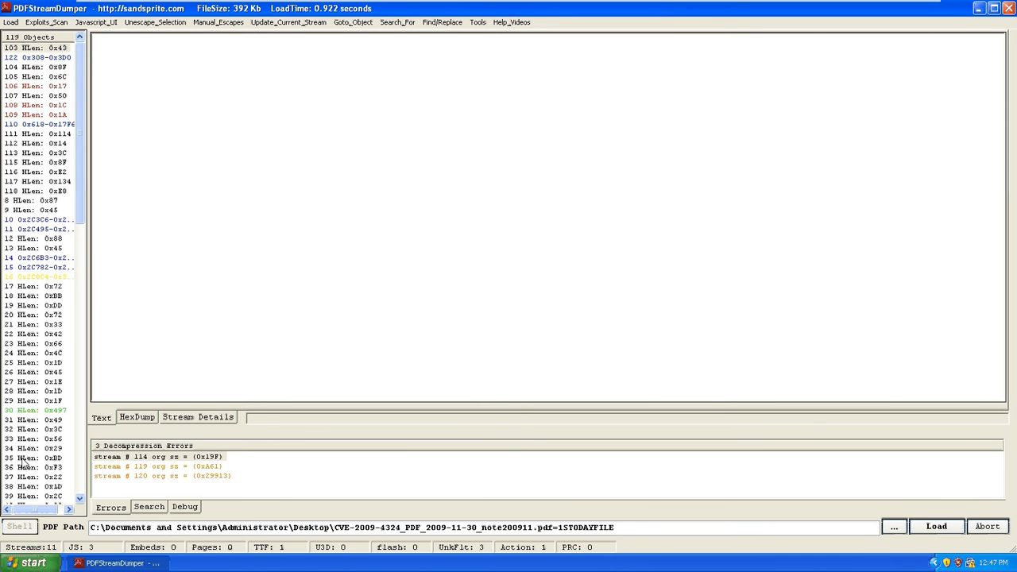
pyautogui.moveTo(334, 294)
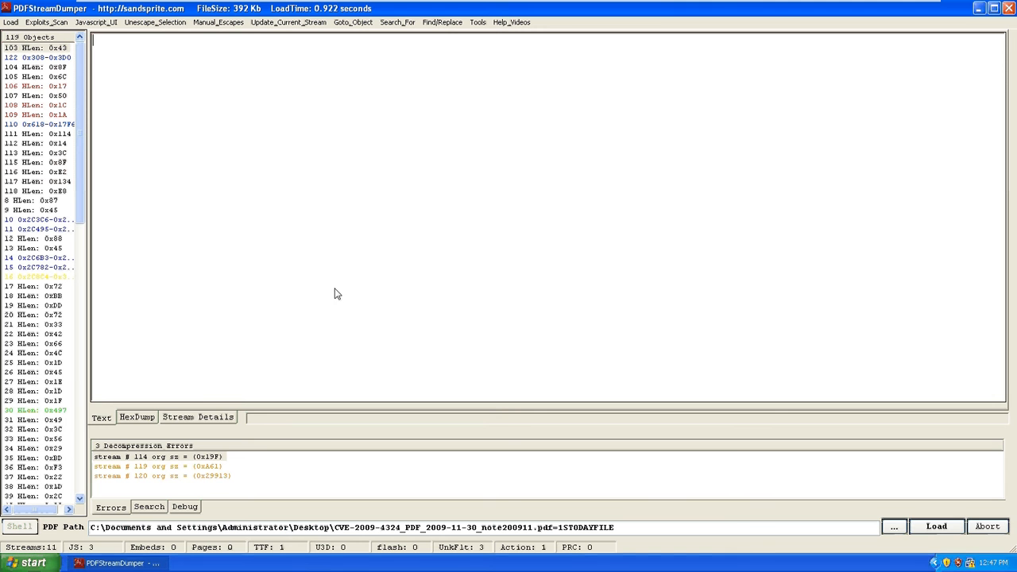
pyautogui.moveTo(139, 146)
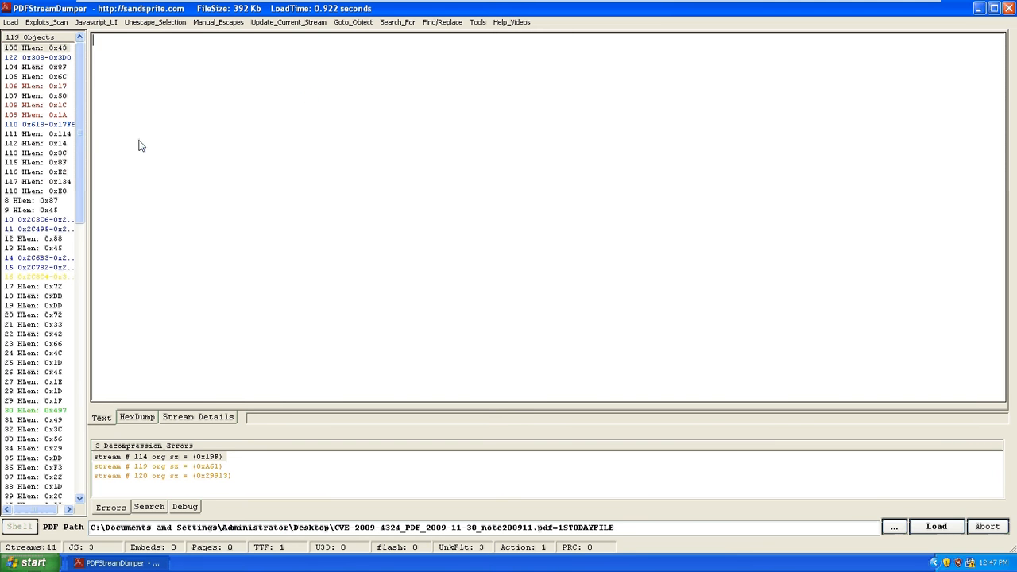
pyautogui.moveTo(93, 124)
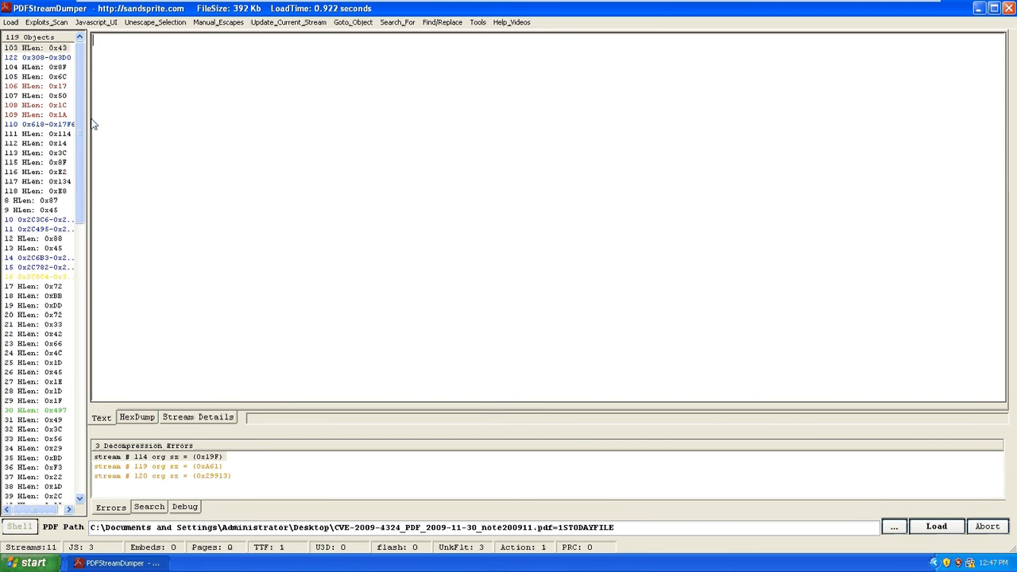
pyautogui.moveTo(73, 118)
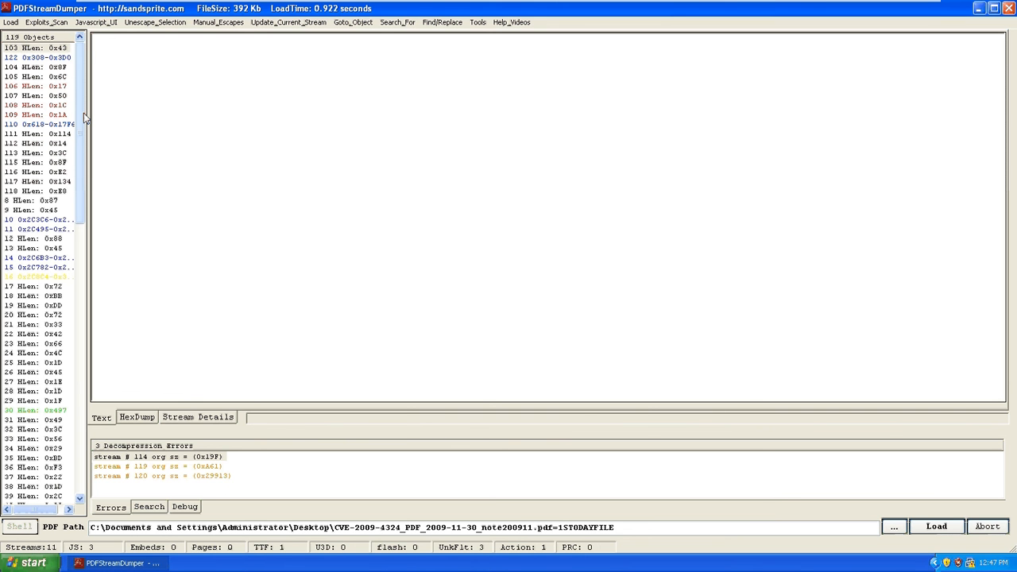
pyautogui.moveTo(422, 219)
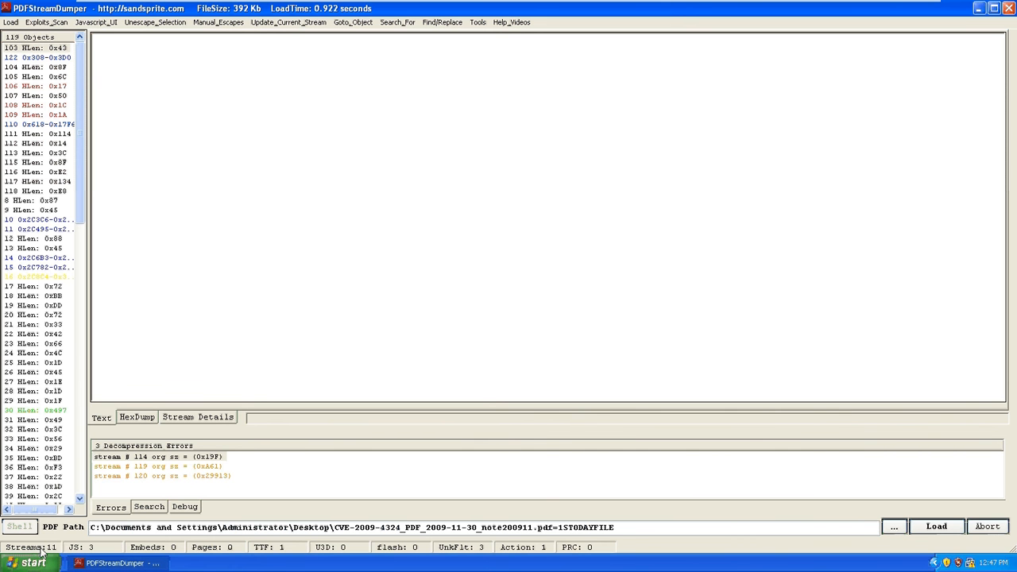
pyautogui.moveTo(115, 563)
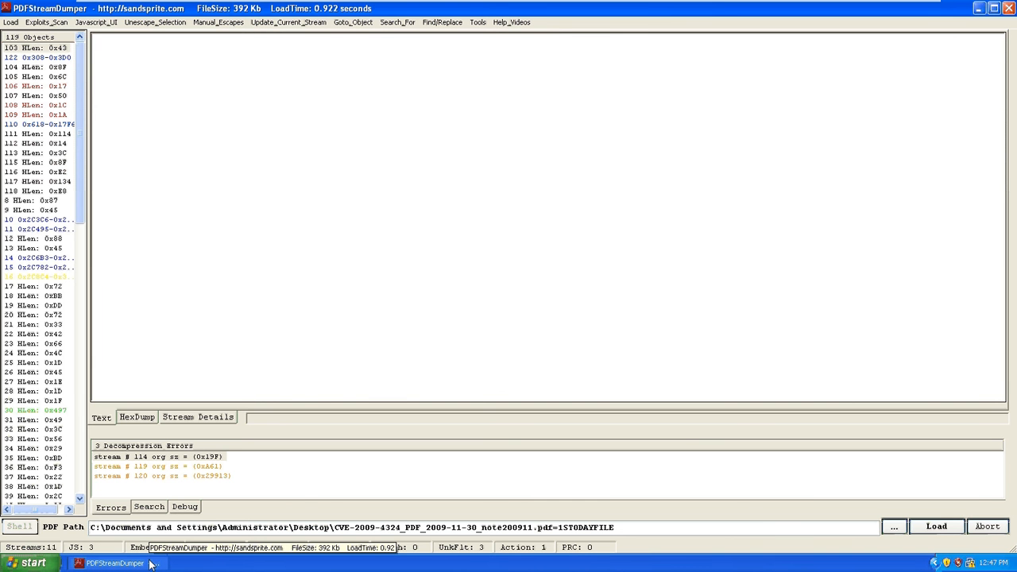
pyautogui.moveTo(169, 390)
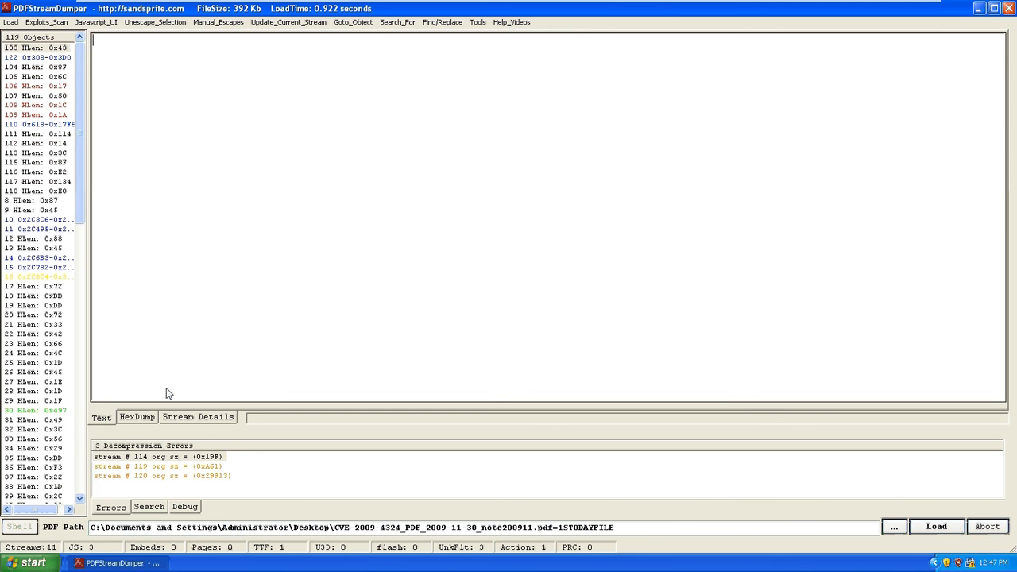
pyautogui.moveTo(232, 556)
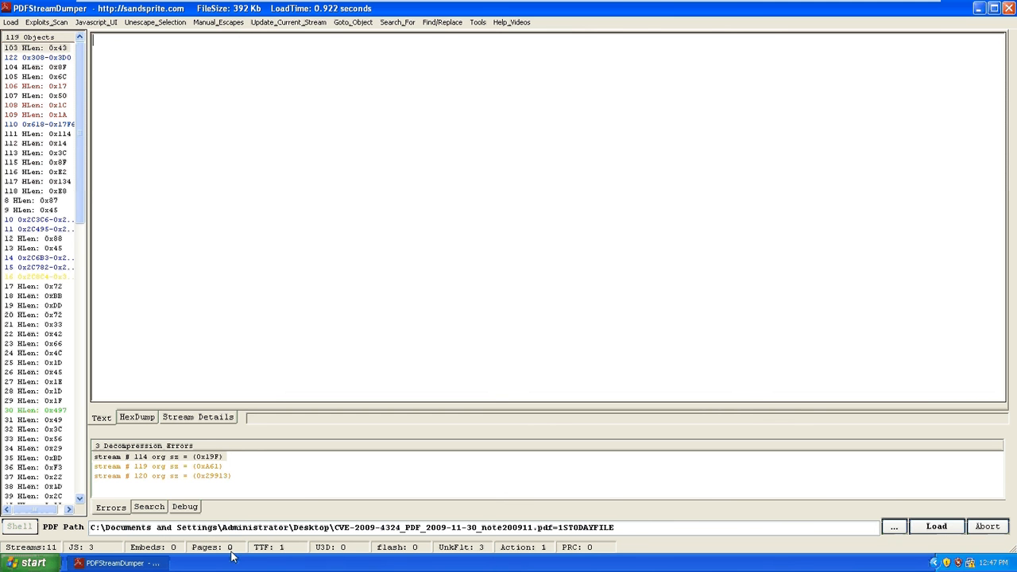
pyautogui.moveTo(340, 553)
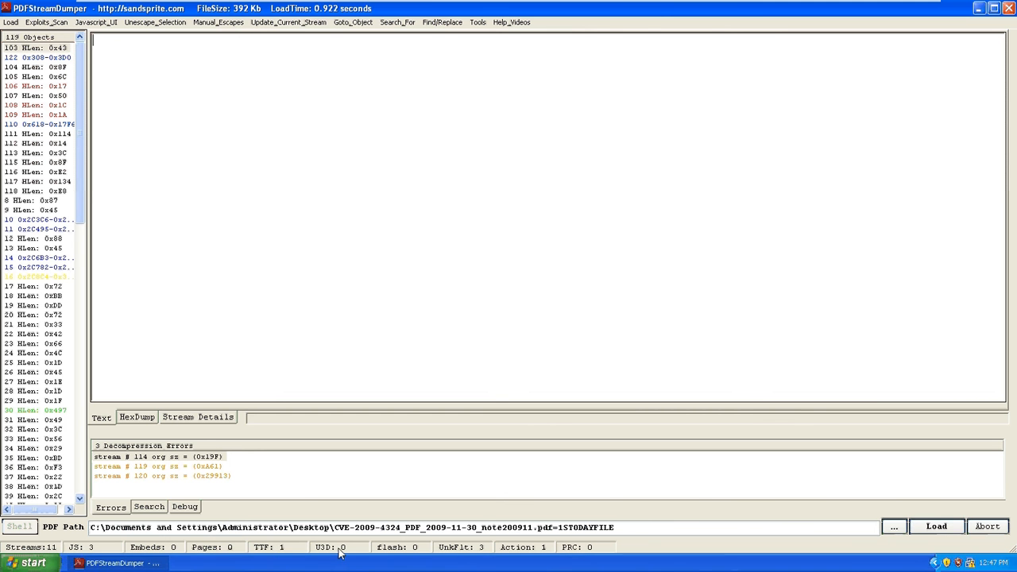
pyautogui.moveTo(410, 555)
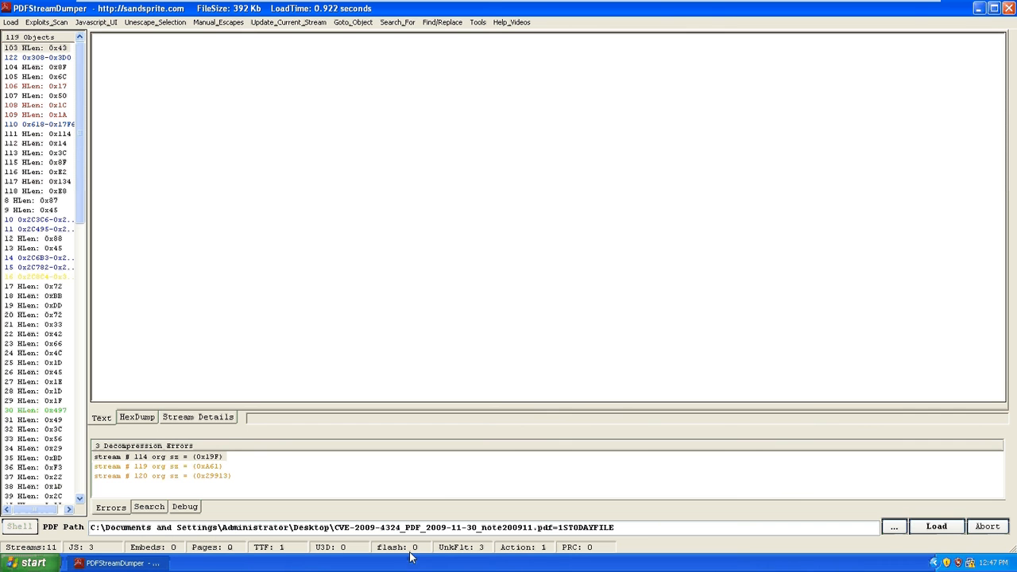
pyautogui.moveTo(467, 553)
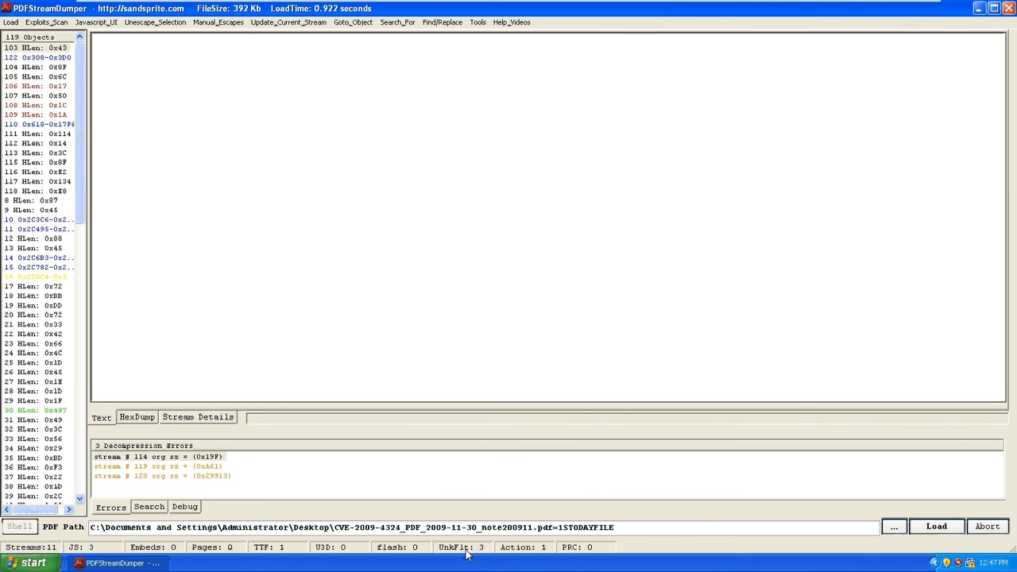
pyautogui.moveTo(531, 554)
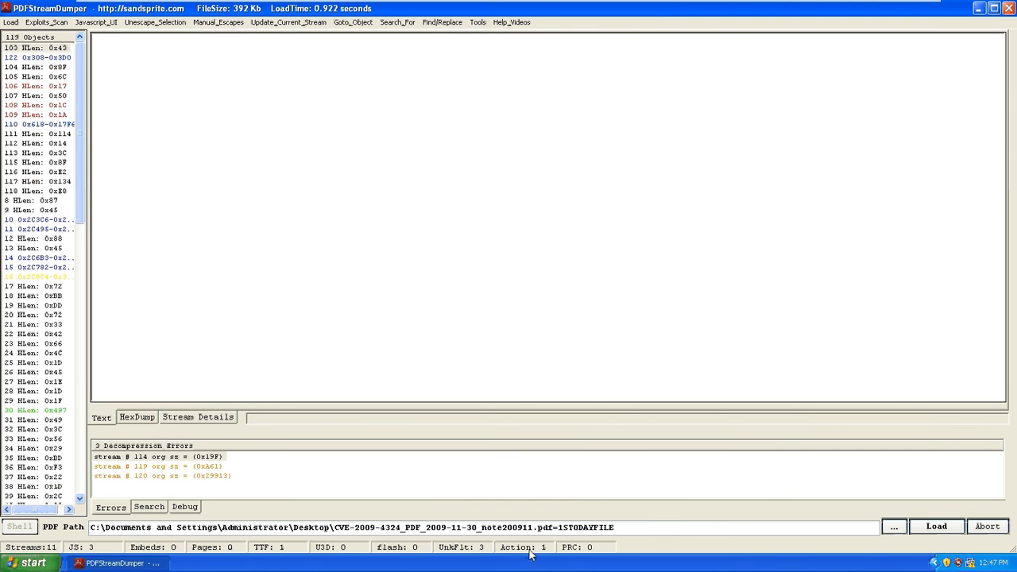
pyautogui.moveTo(488, 541)
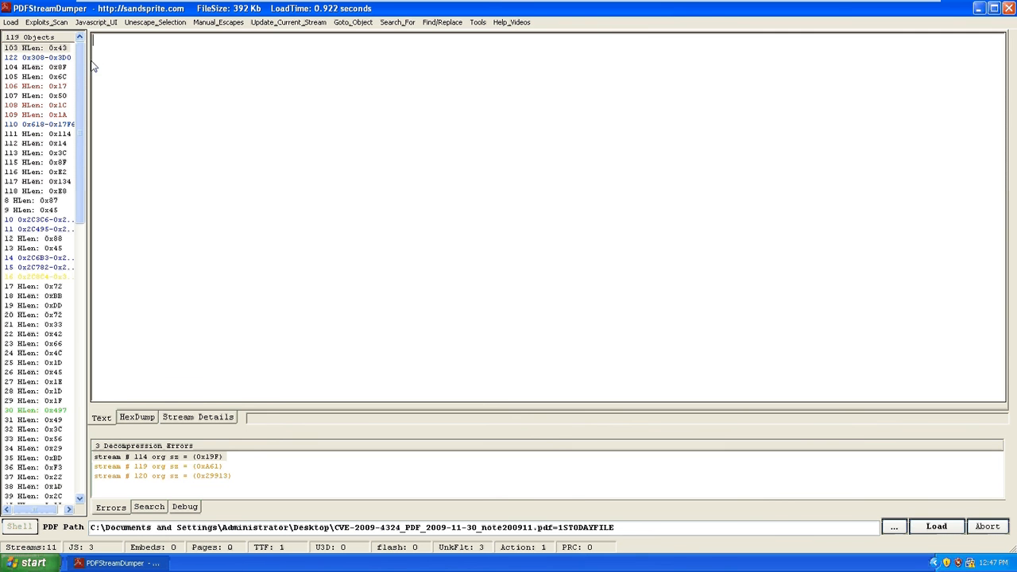
# - Inspect the first objects, including the one referencing the JavaScript
pyautogui.scroll(-3)
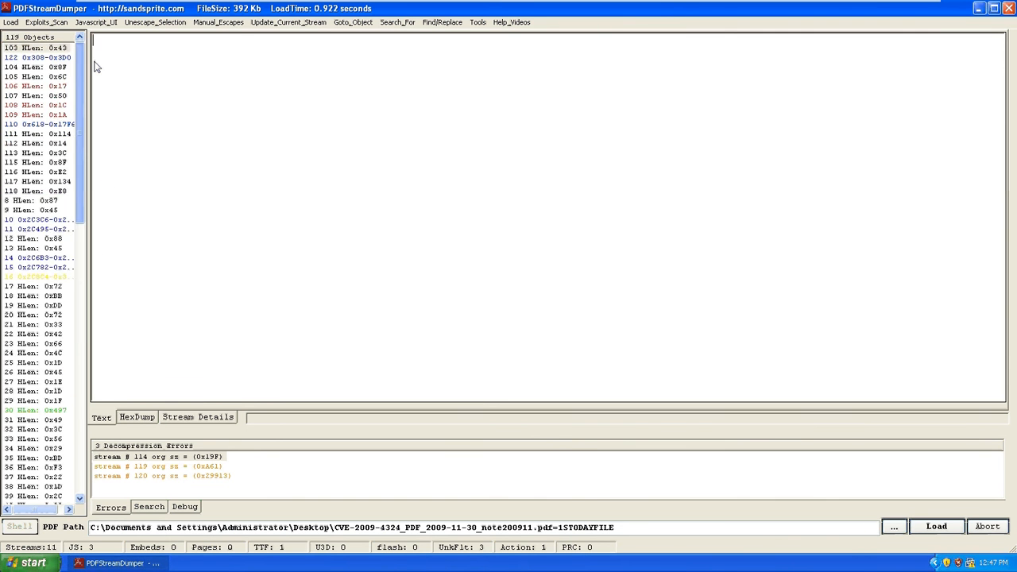
pyautogui.click(35, 47)
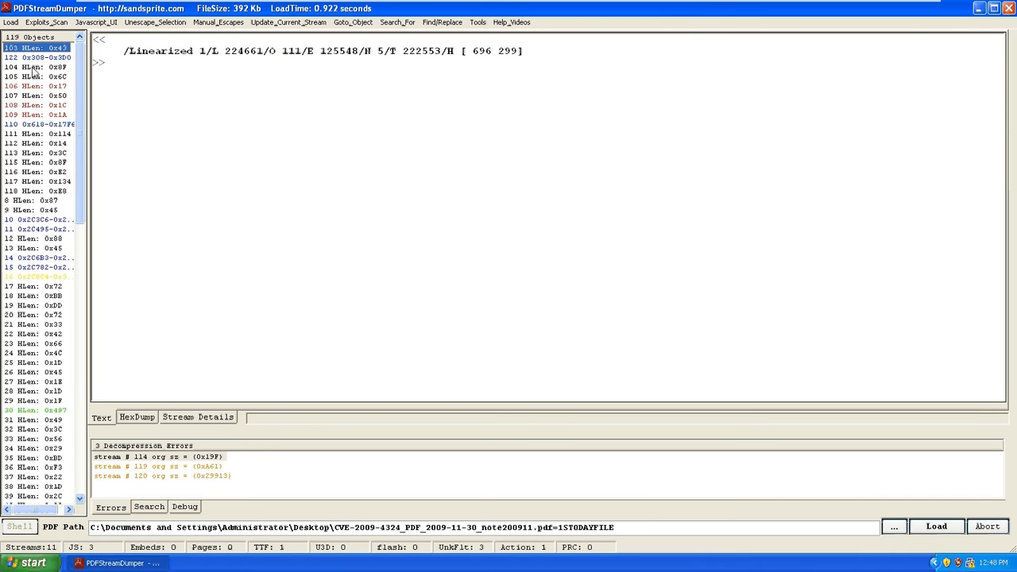
pyautogui.click(35, 57)
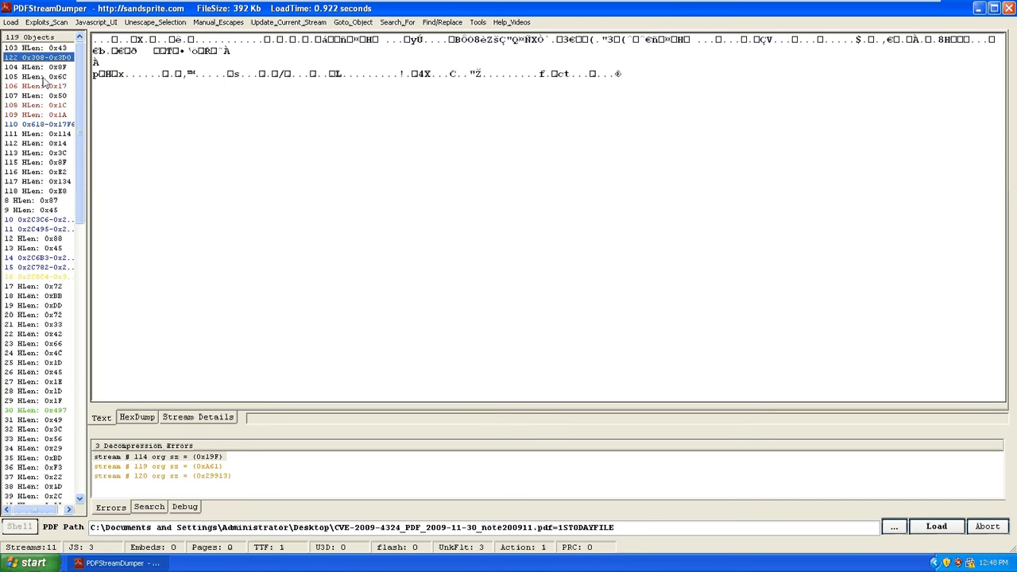
pyautogui.click(35, 85)
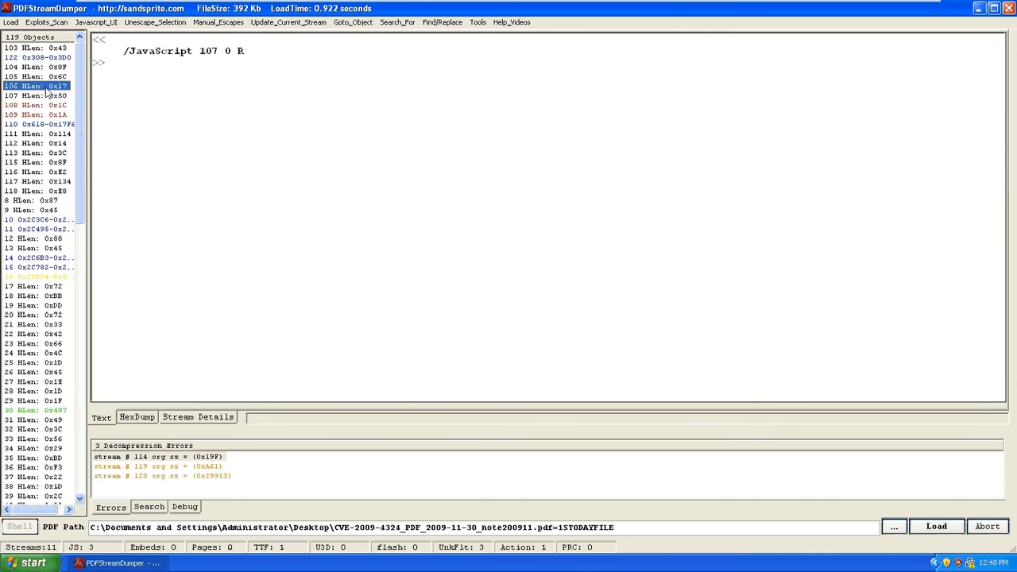
# - Show the About Listview Colors legend from the Tools menu
pyautogui.click(477, 22)
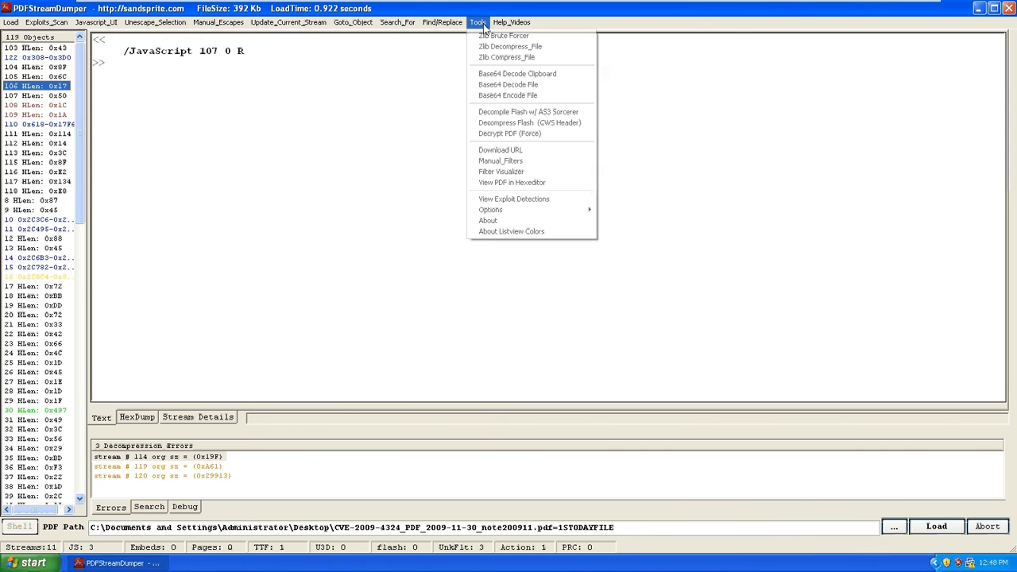
pyautogui.click(512, 233)
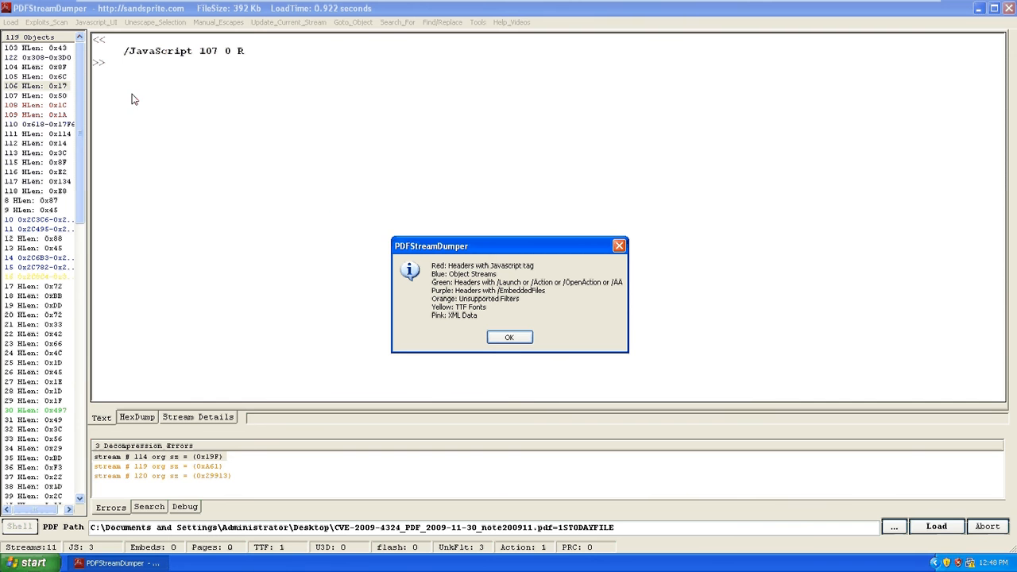
pyautogui.moveTo(31, 99)
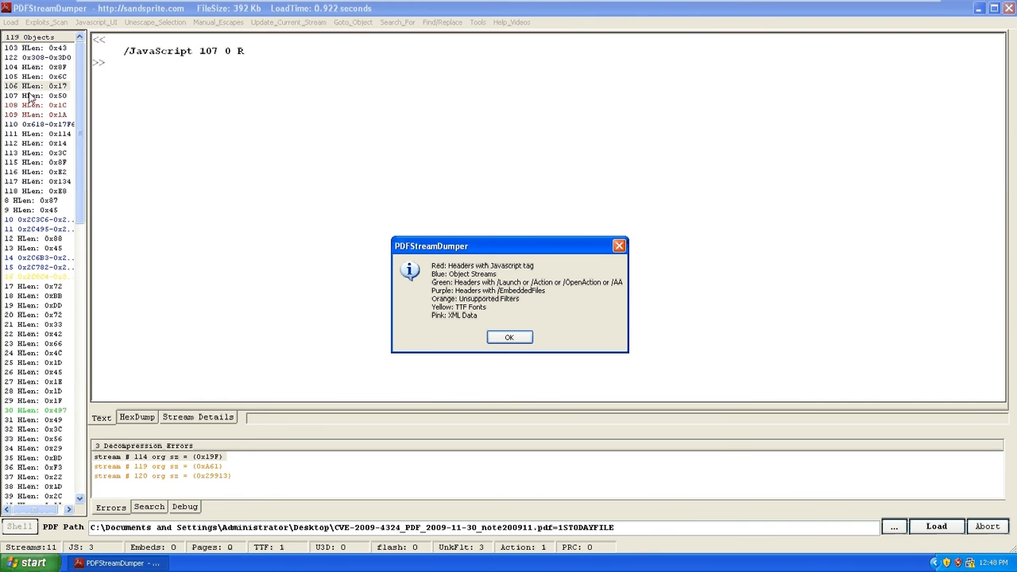
pyautogui.moveTo(140, 51)
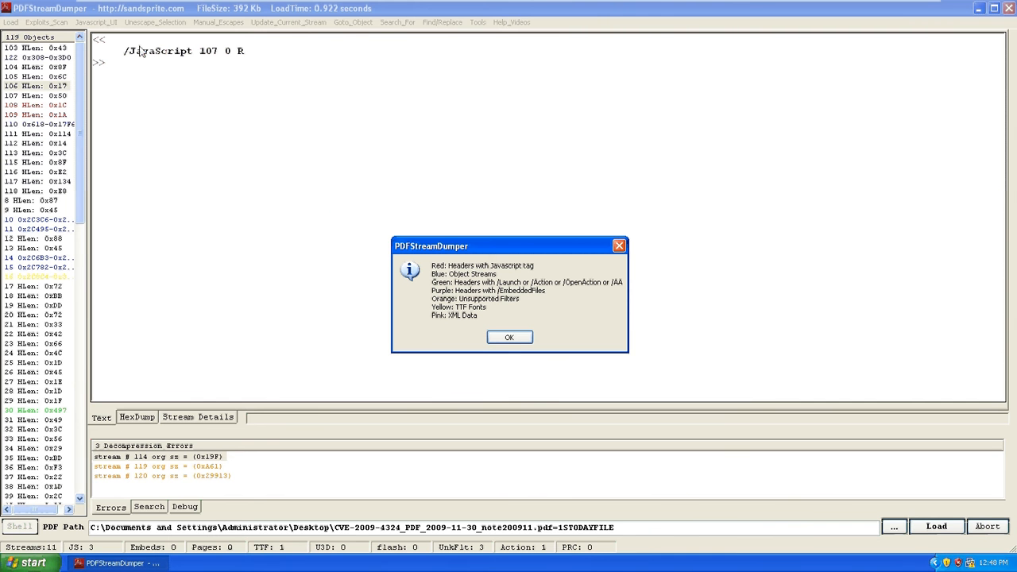
pyautogui.moveTo(238, 62)
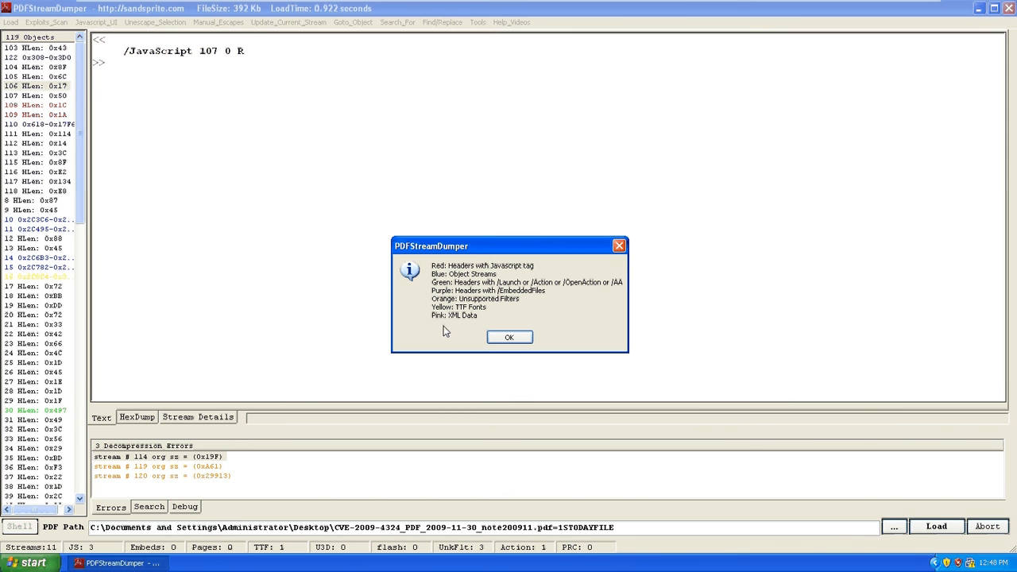
pyautogui.moveTo(33, 256)
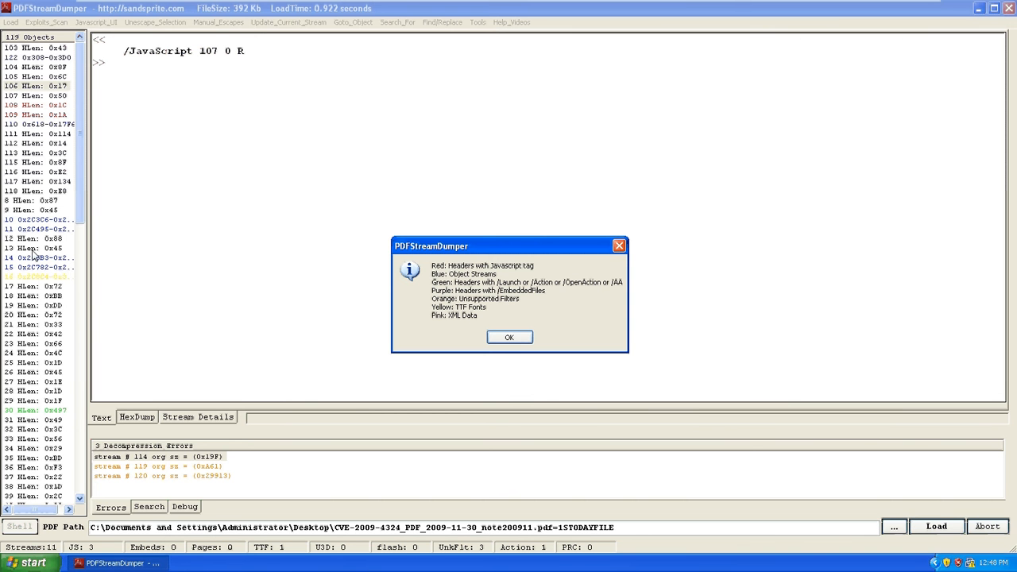
pyautogui.moveTo(464, 289)
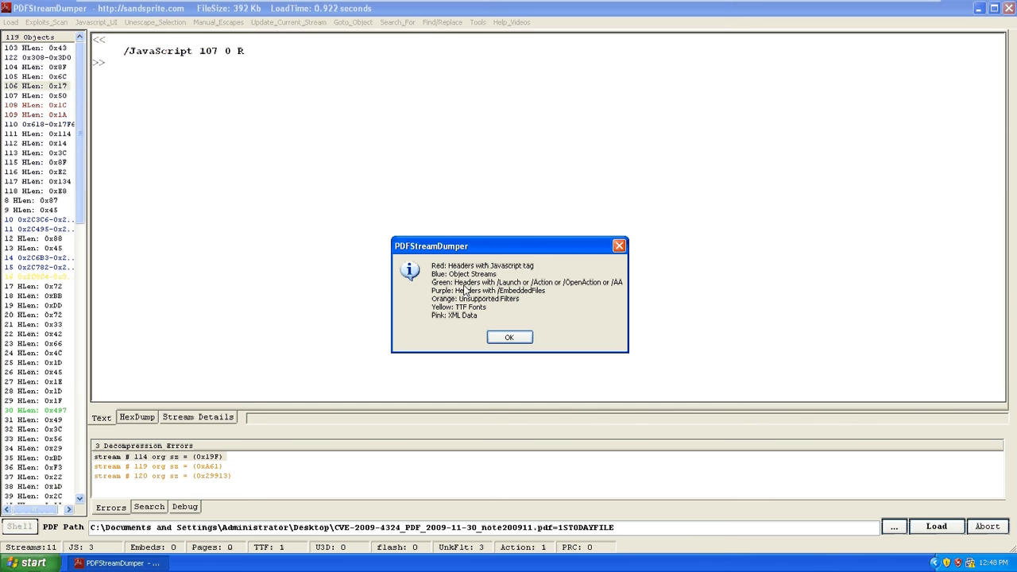
pyautogui.moveTo(489, 280)
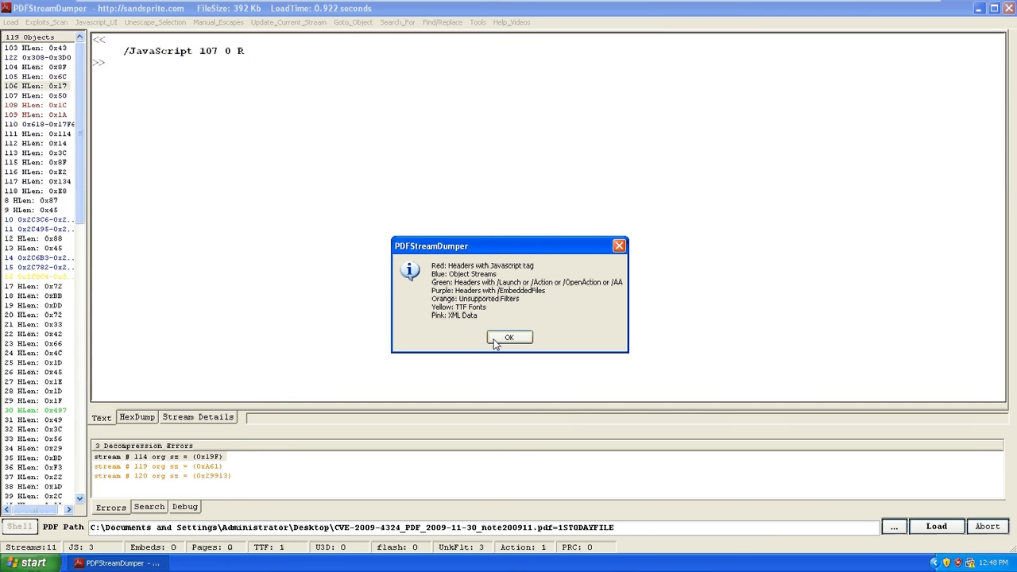
# - Hide header-only objects via Tools Options, acknowledging the 108 hidden objects
pyautogui.click(509, 337)
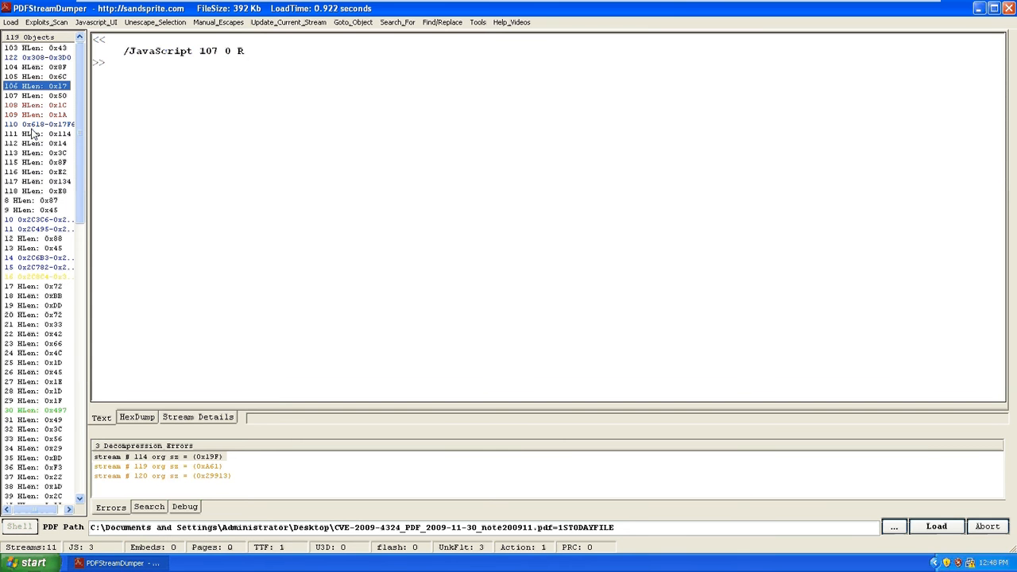
pyautogui.moveTo(384, 51)
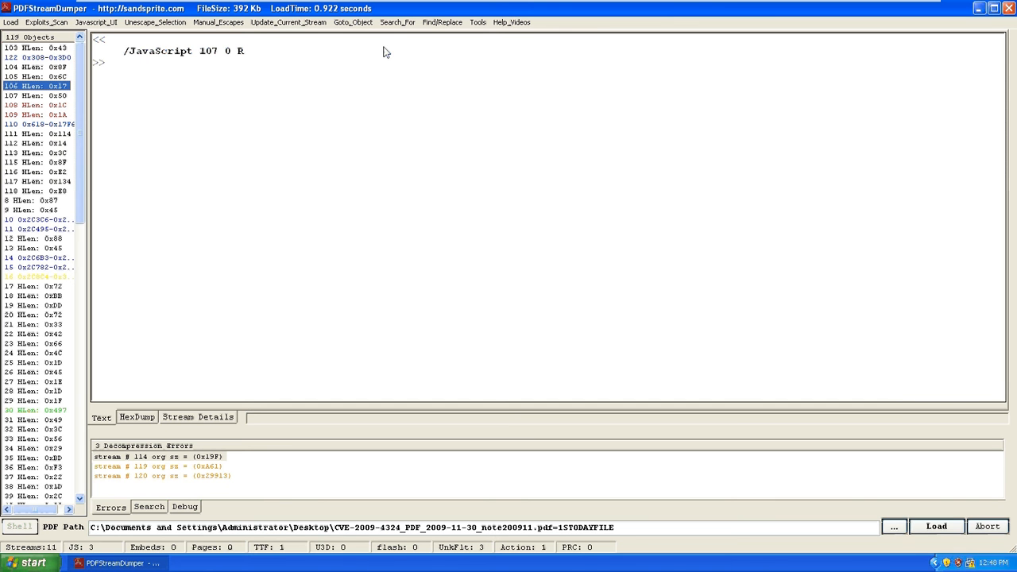
pyautogui.click(477, 22)
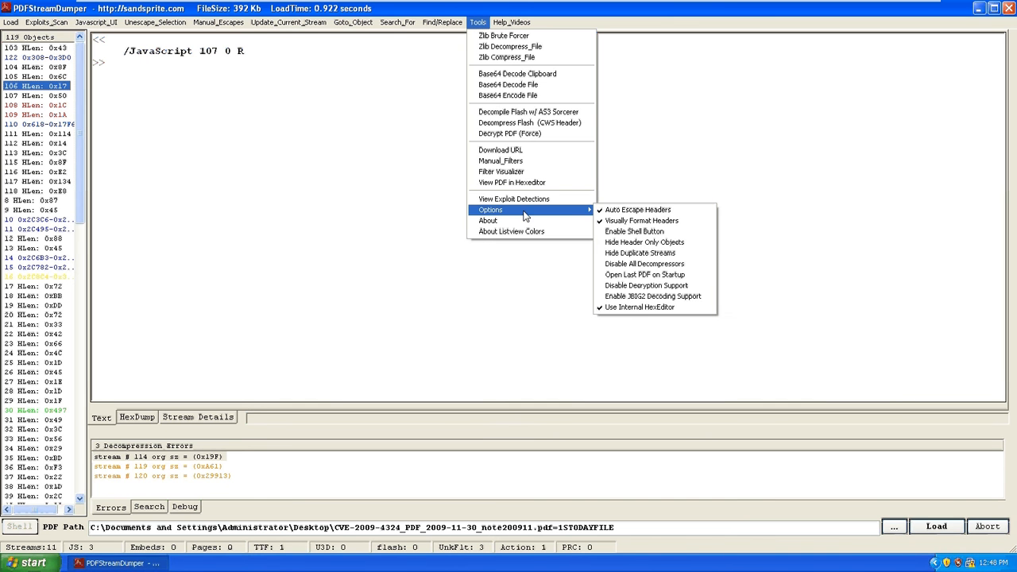
pyautogui.moveTo(639, 253)
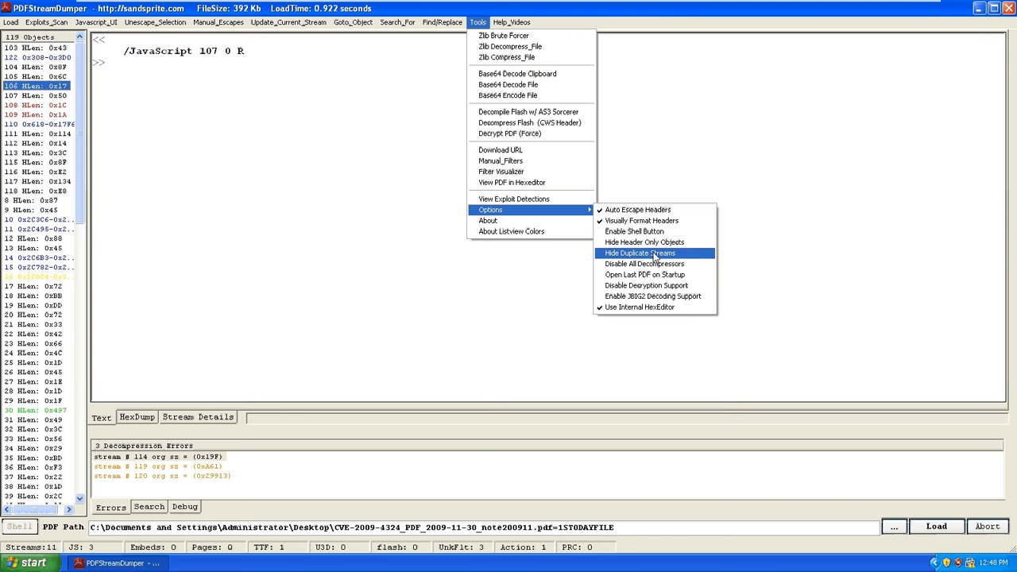
pyautogui.moveTo(644, 242)
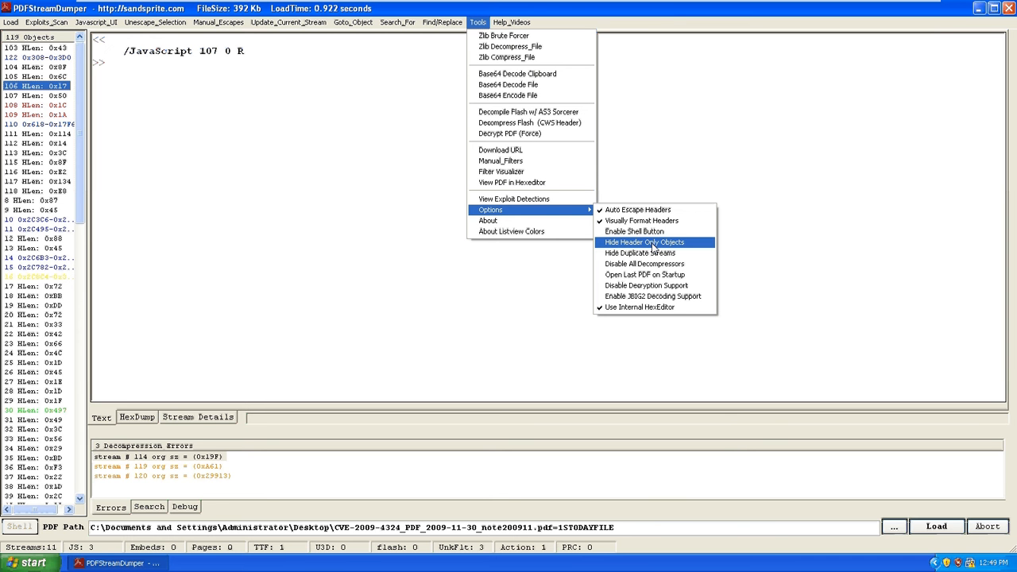
pyautogui.moveTo(652, 242)
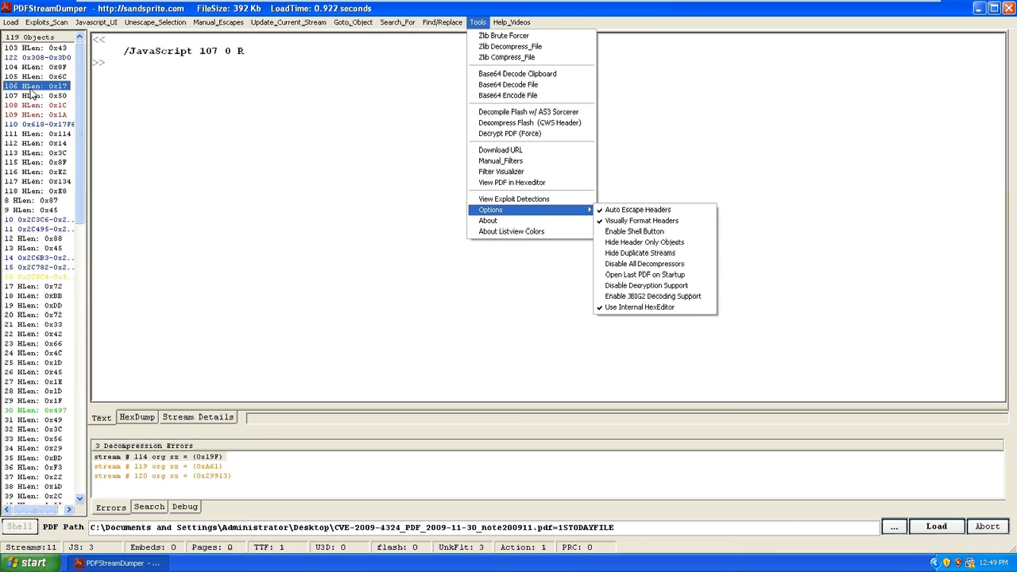
pyautogui.moveTo(200, 169)
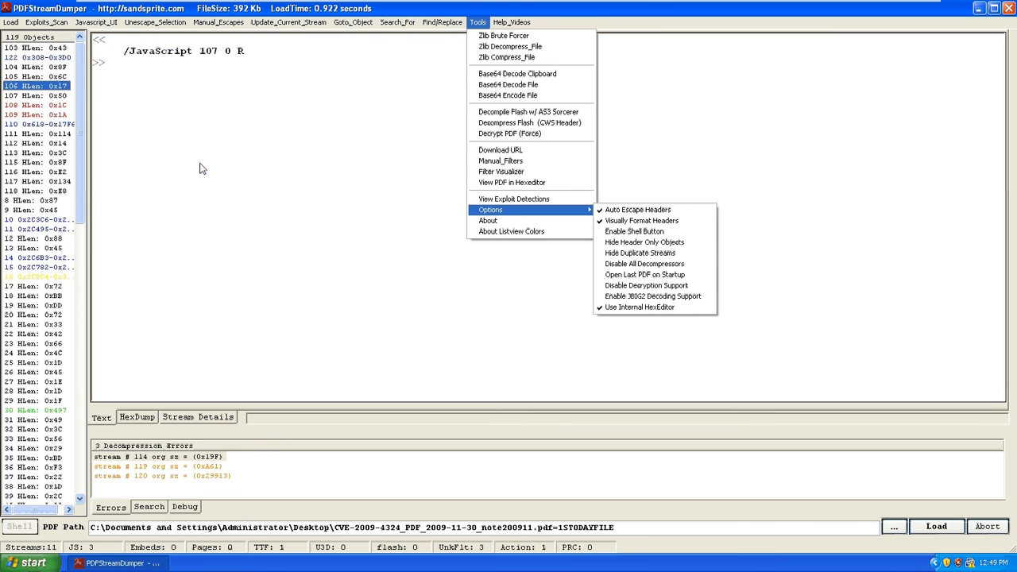
pyautogui.click(397, 22)
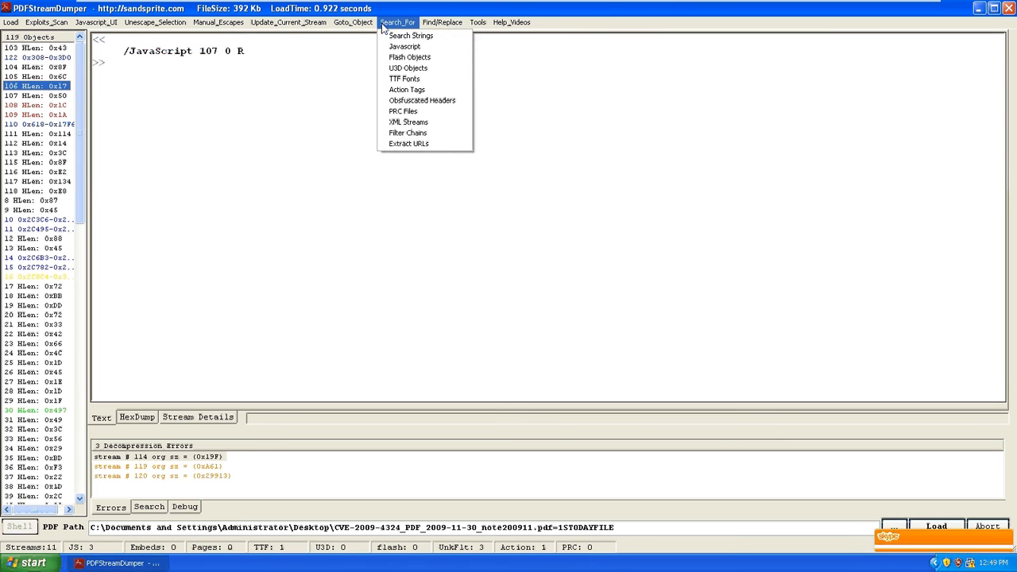
pyautogui.click(477, 23)
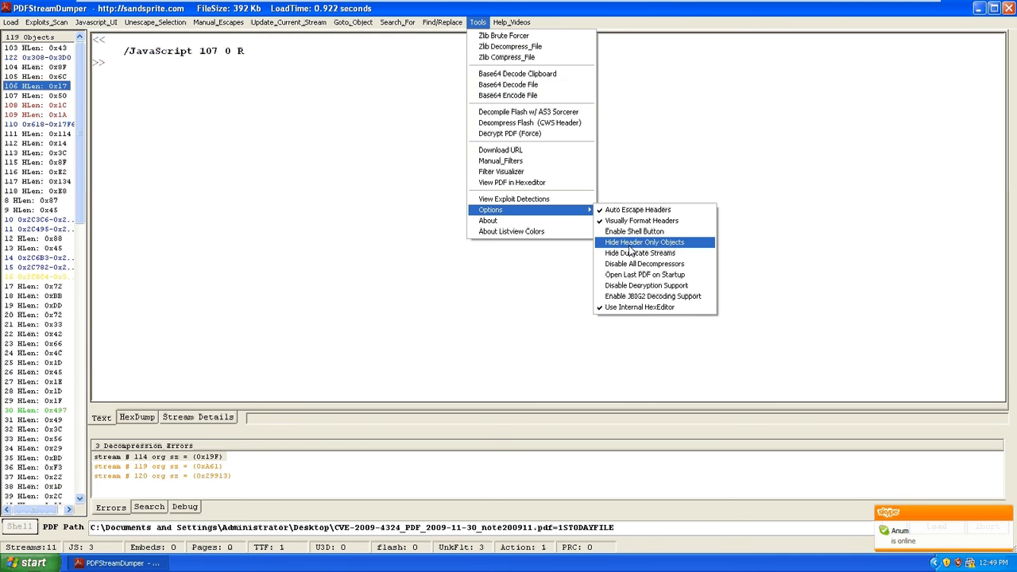
pyautogui.click(646, 241)
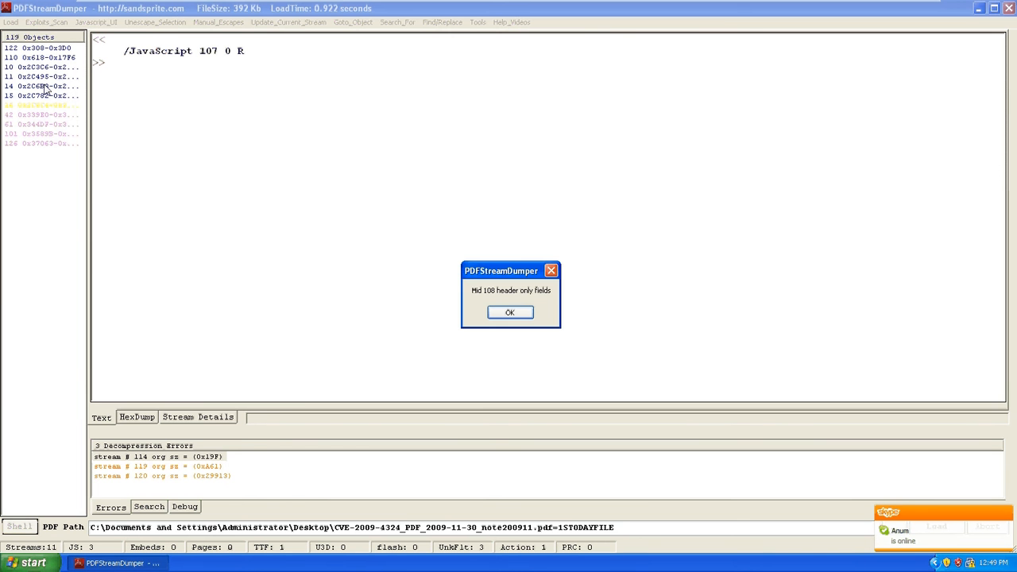
pyautogui.moveTo(459, 273)
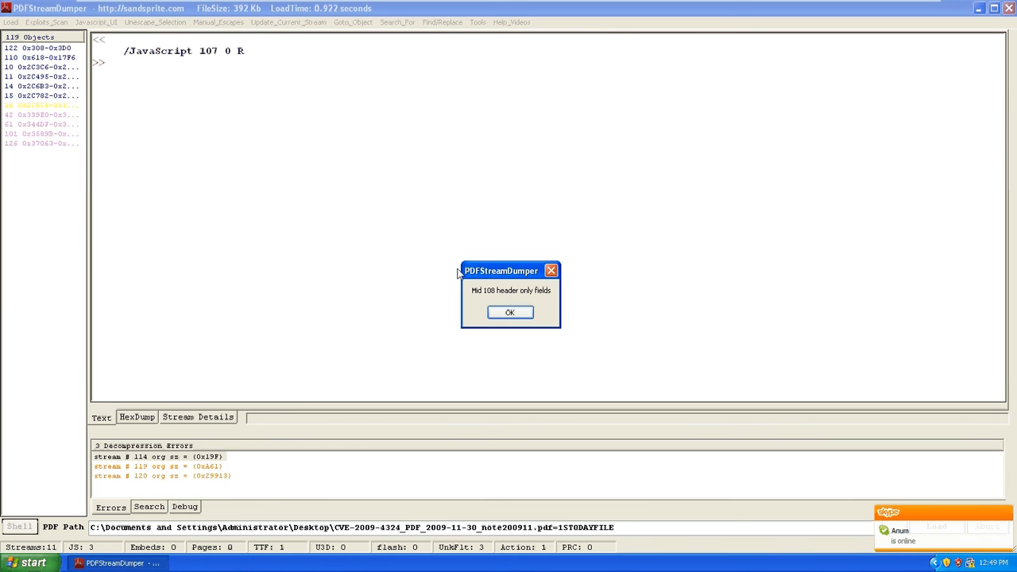
pyautogui.click(508, 312)
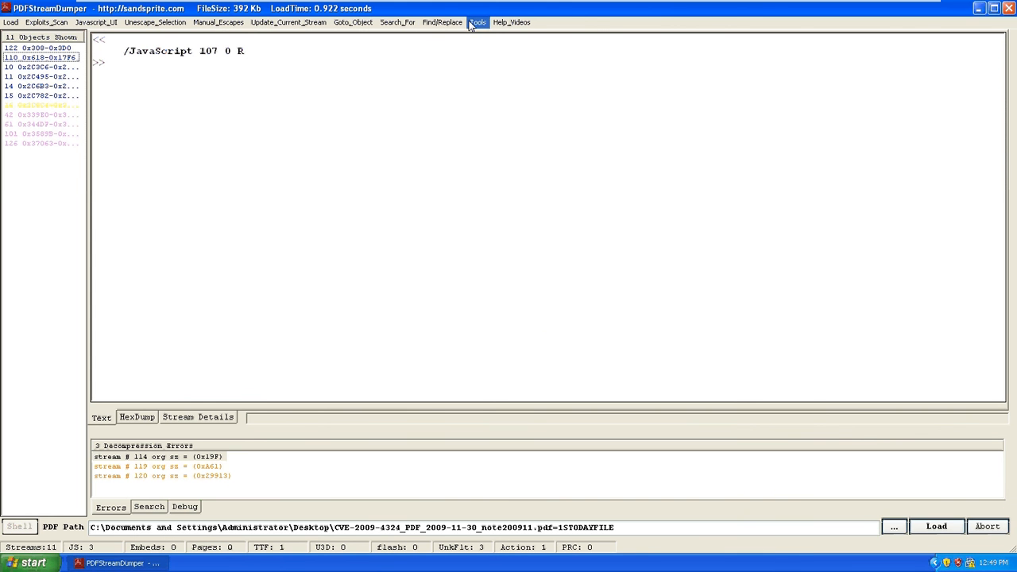
# - Hide duplicate streams as well, acknowledging the 2 hidden duplicates
pyautogui.click(477, 22)
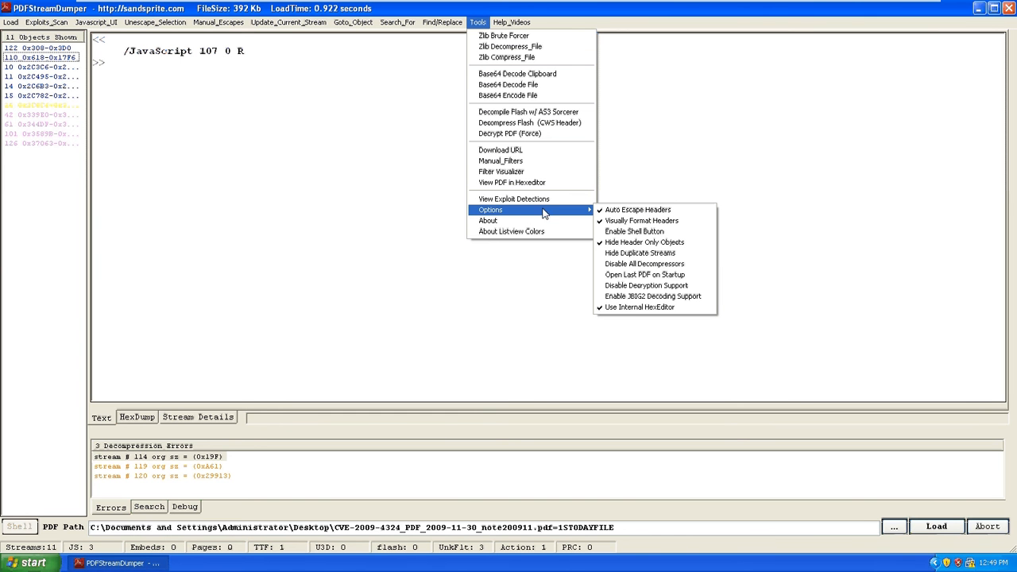
pyautogui.moveTo(639, 252)
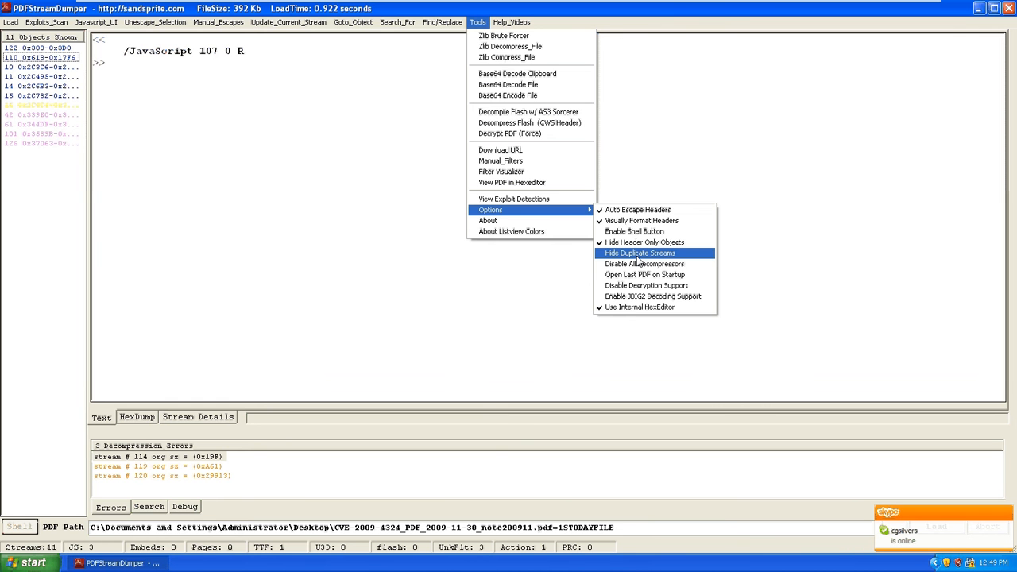
pyautogui.click(640, 253)
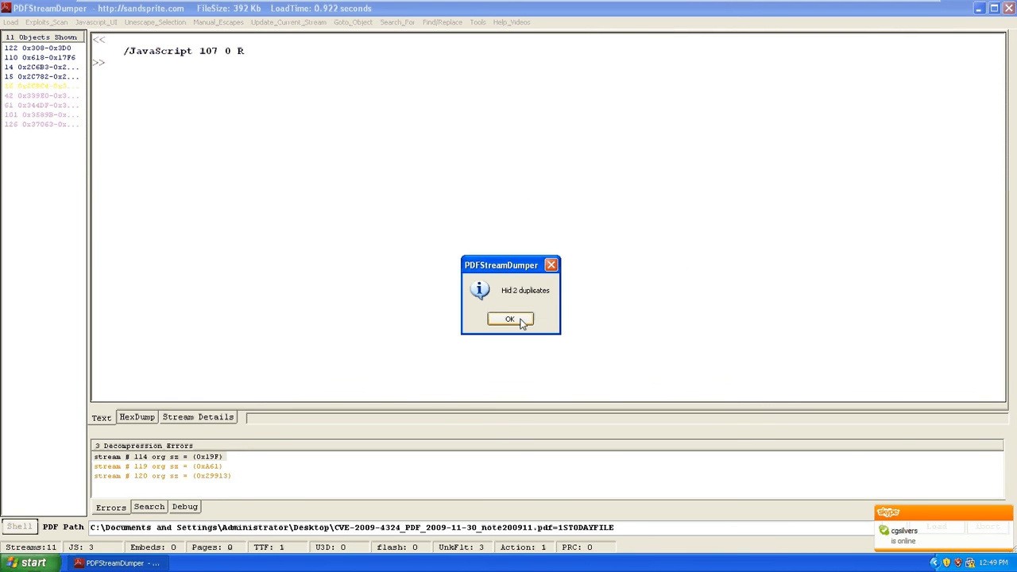
pyautogui.click(509, 318)
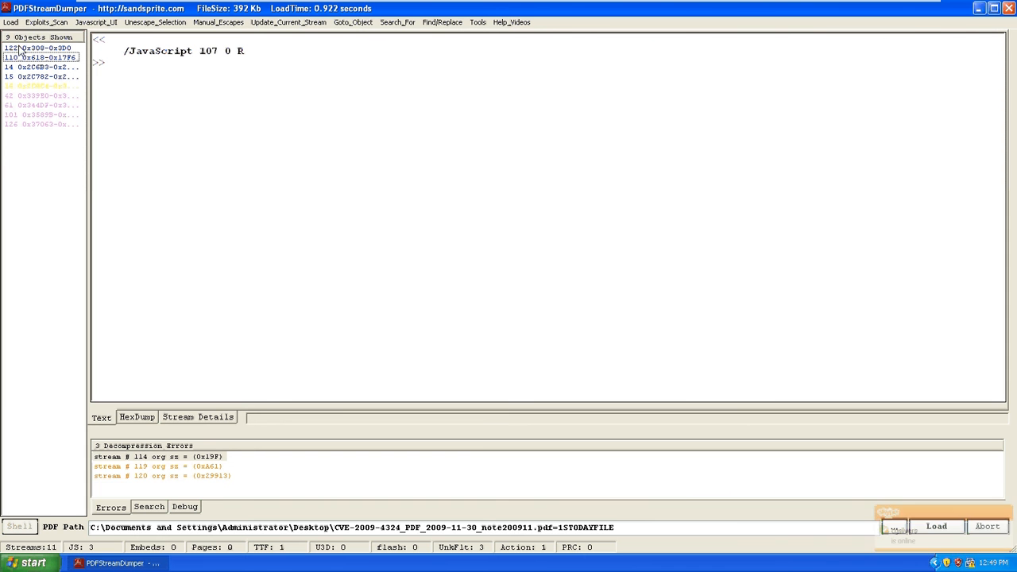
pyautogui.click(40, 48)
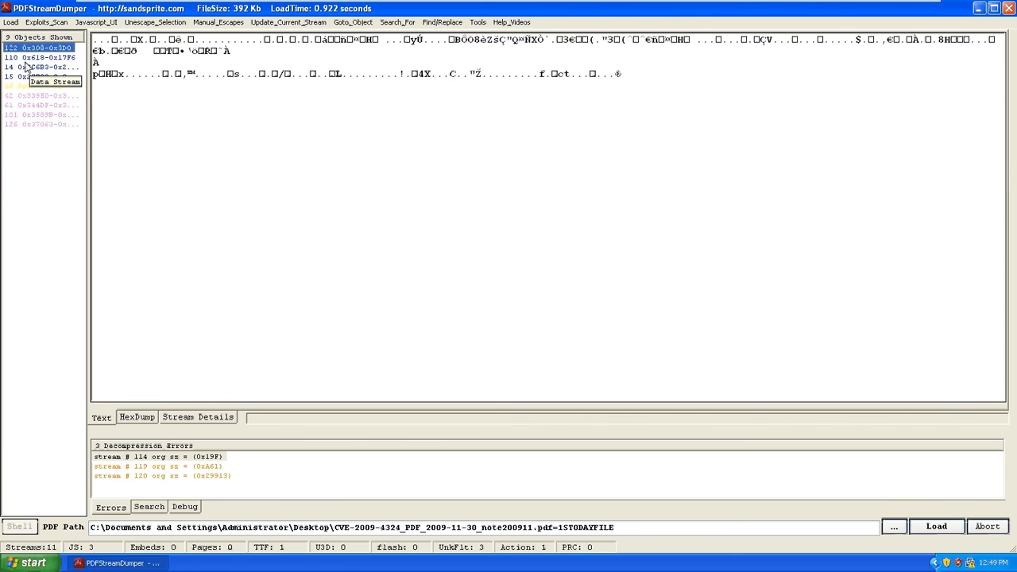
pyautogui.click(40, 67)
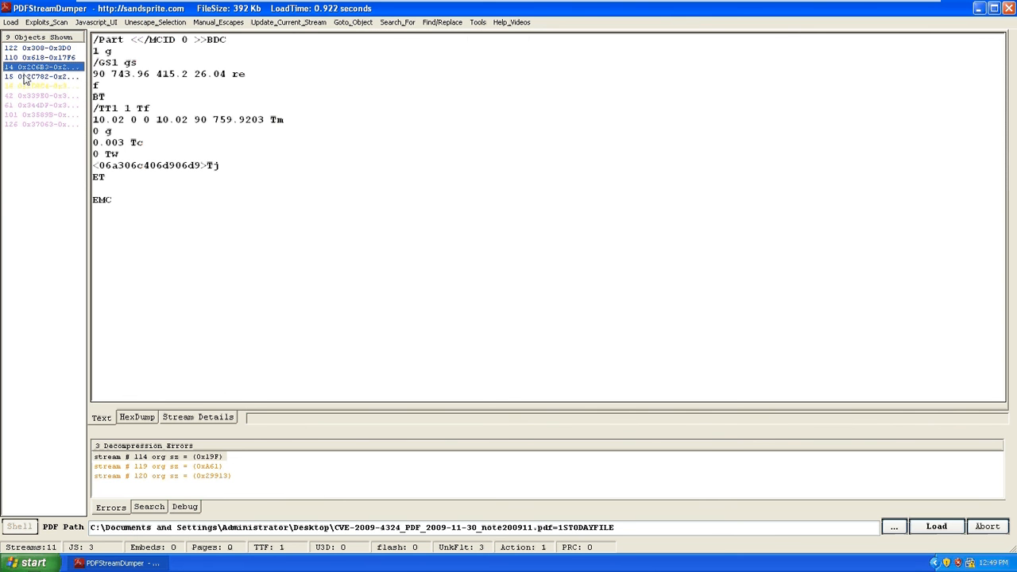
pyautogui.click(45, 76)
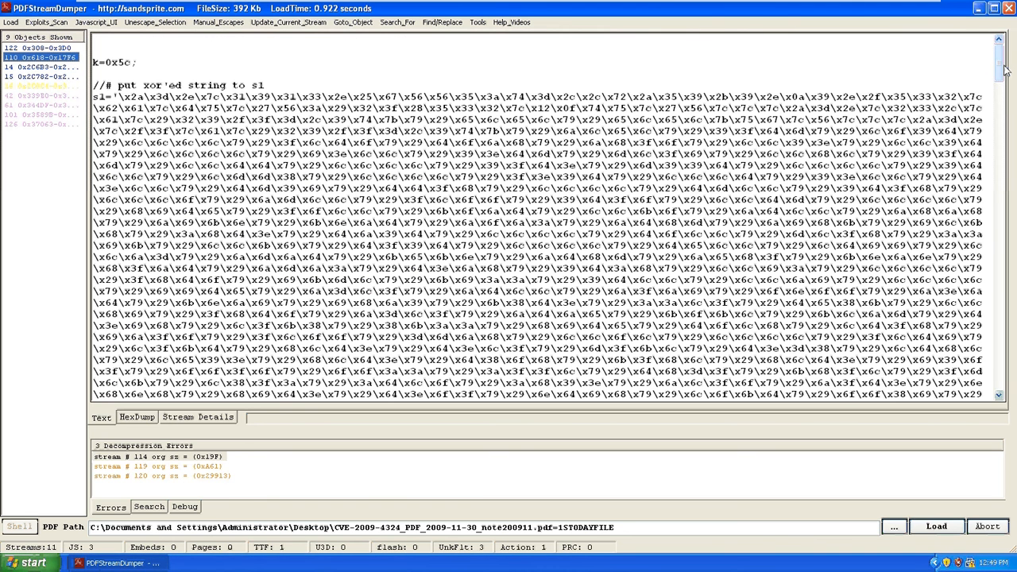
pyautogui.scroll(-3)
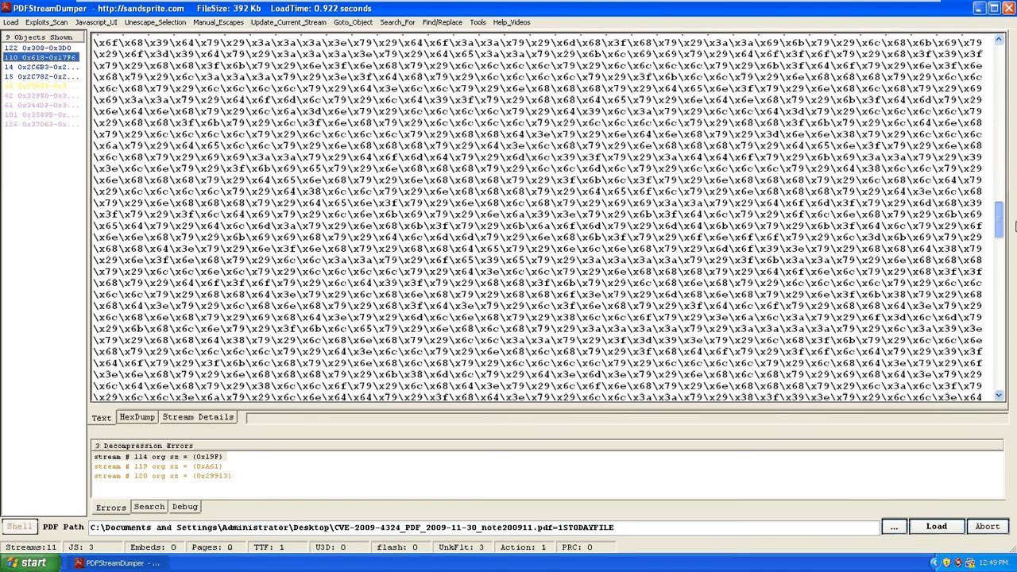
pyautogui.scroll(-3)
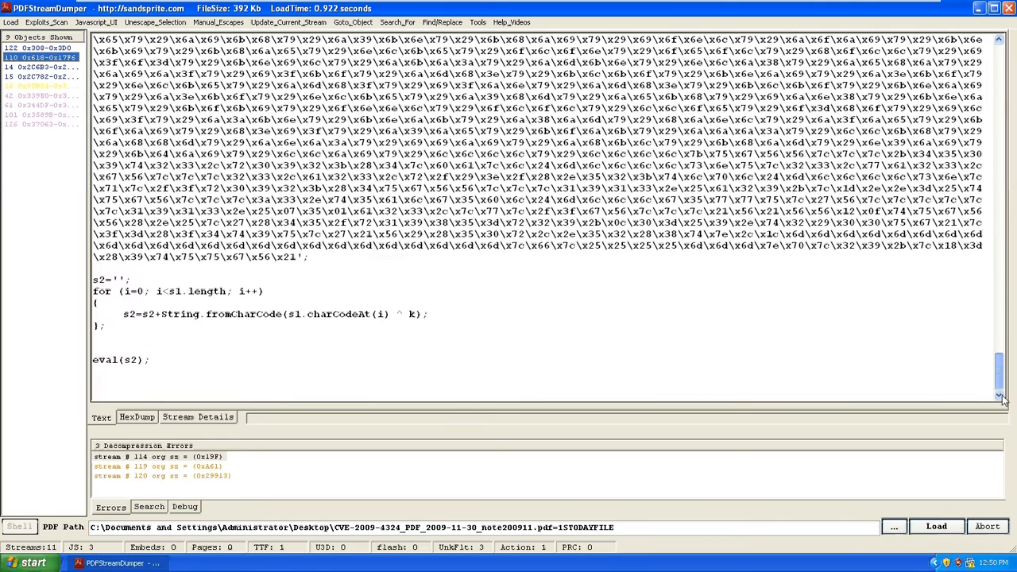
pyautogui.scroll(3)
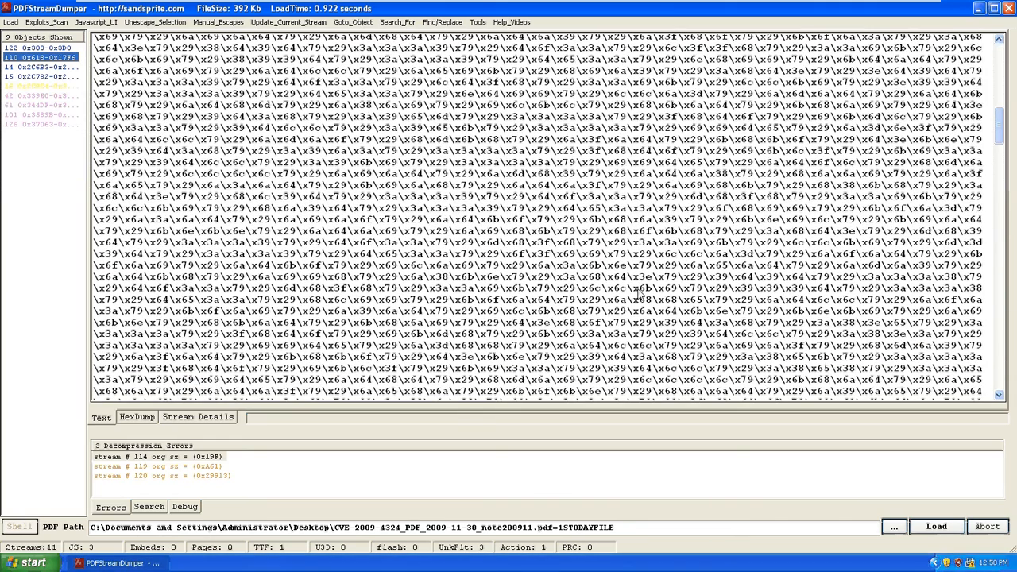
pyautogui.moveTo(191, 487)
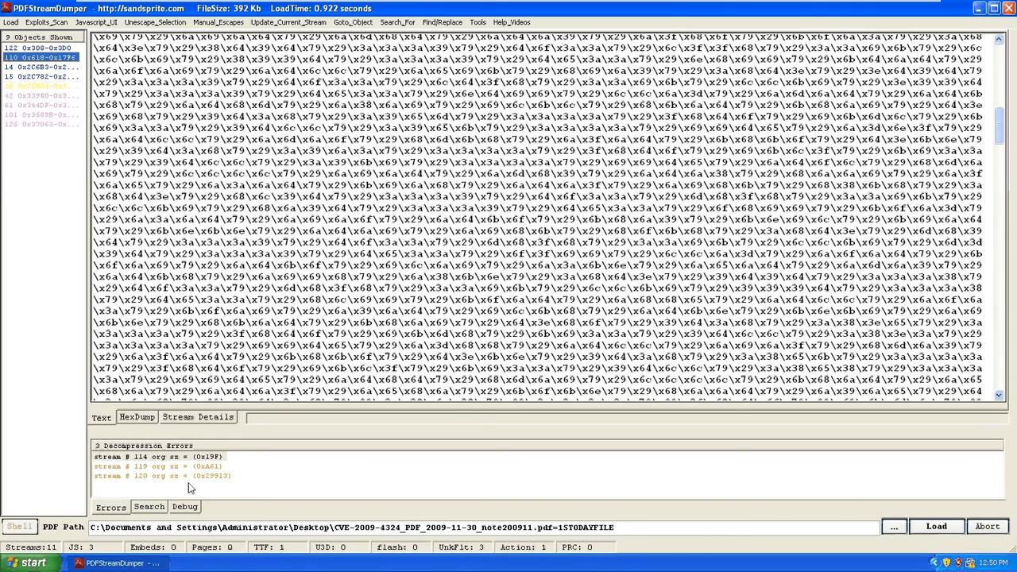
pyautogui.moveTo(230, 394)
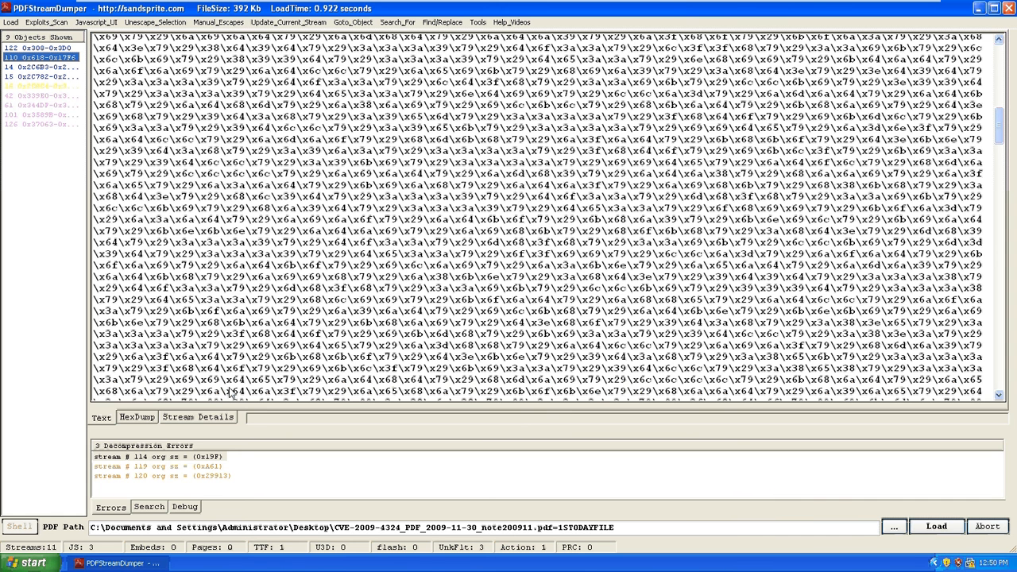
pyautogui.moveTo(189, 412)
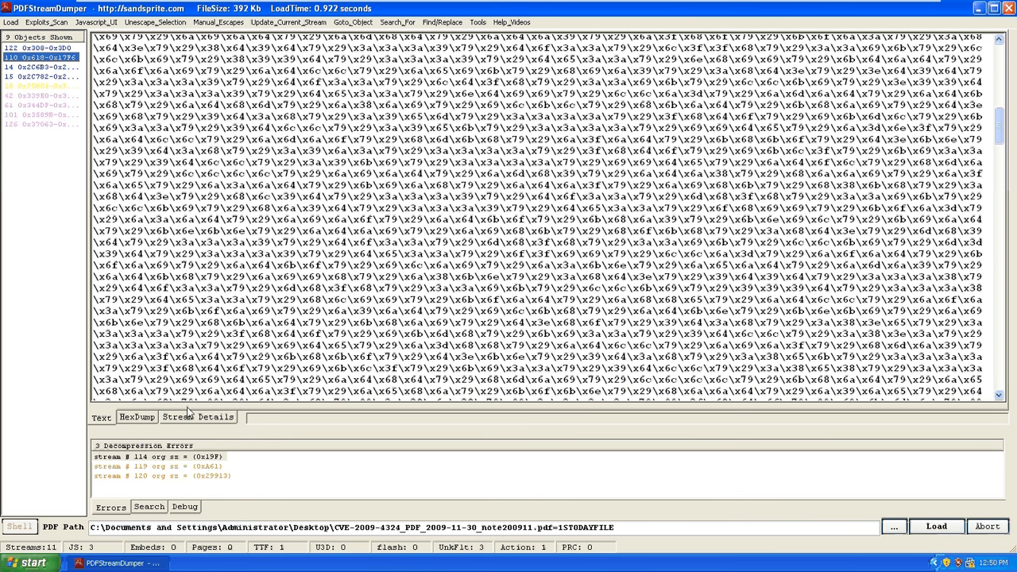
pyautogui.moveTo(173, 467)
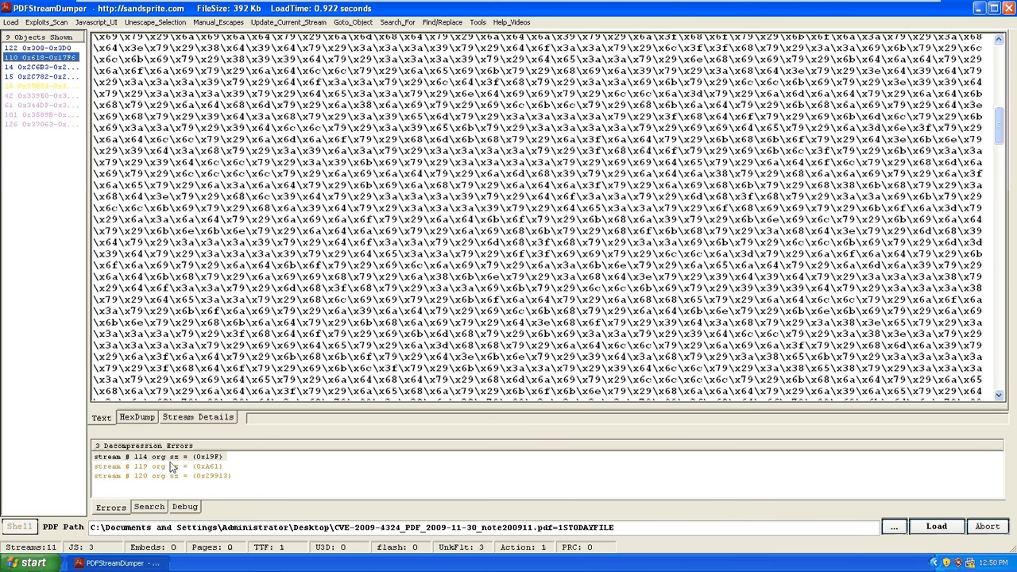
pyautogui.moveTo(267, 239)
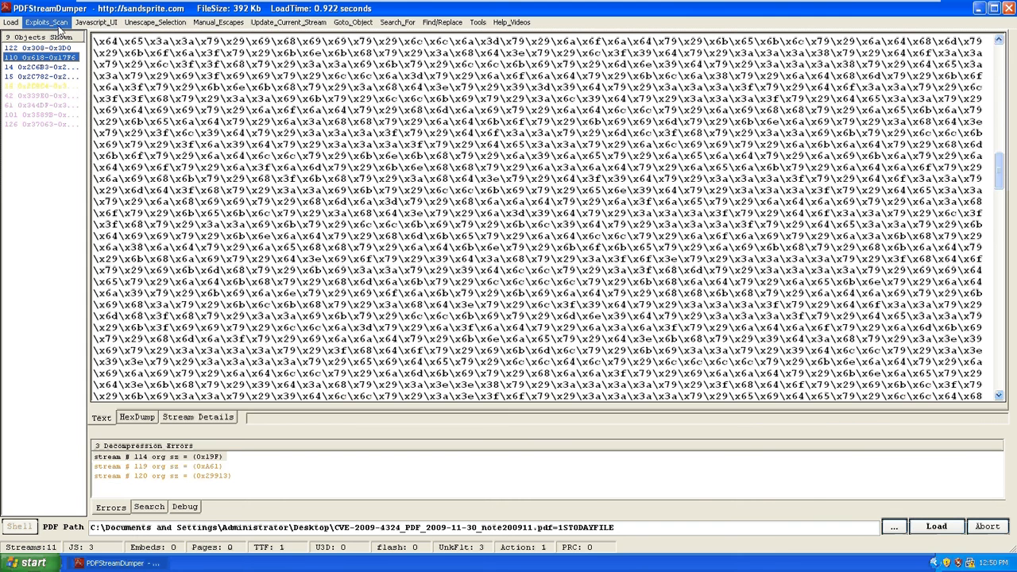
# - Load the stream's obfuscated JavaScript into the JS UI script editor
pyautogui.click(44, 22)
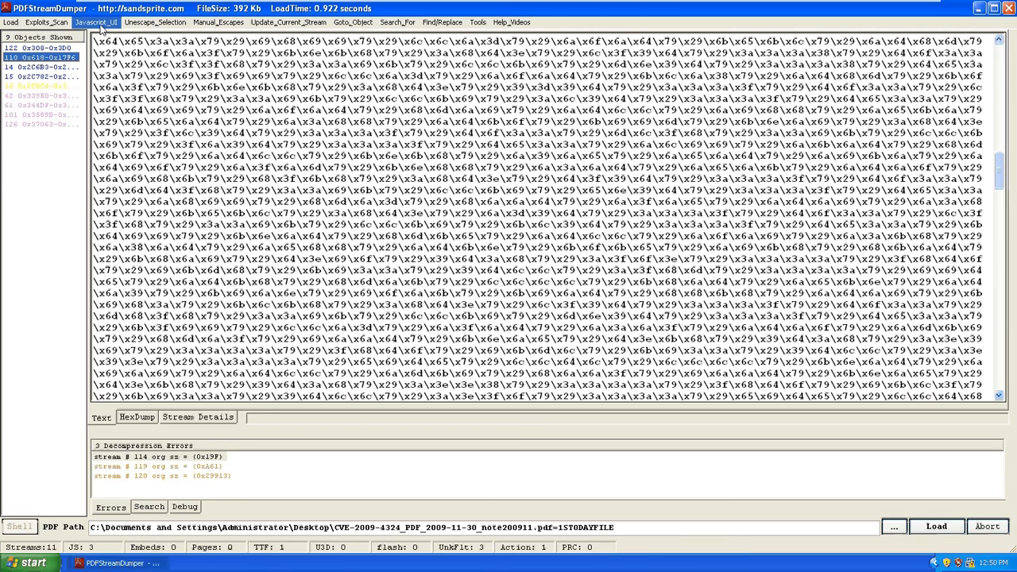
pyautogui.click(95, 22)
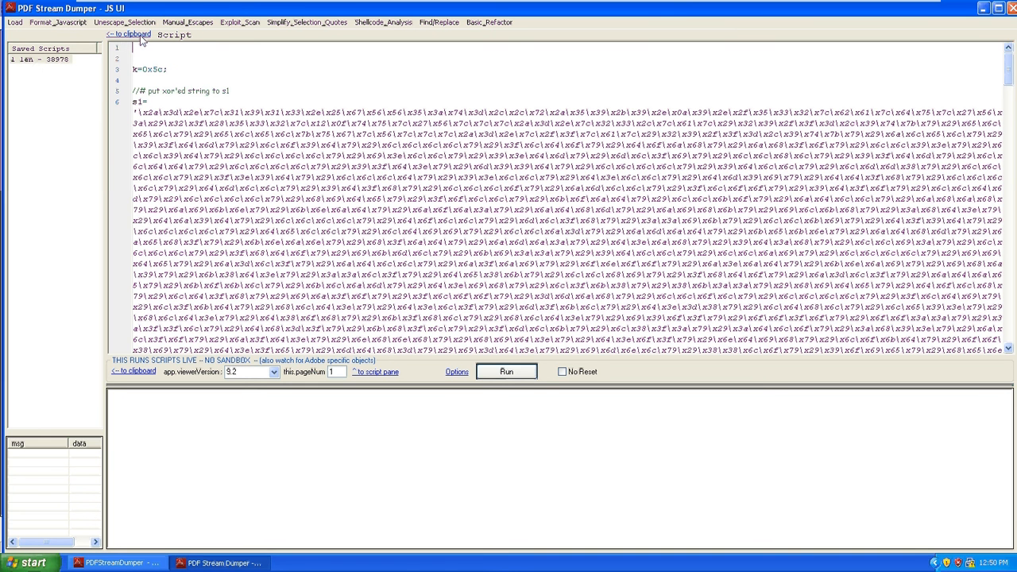
# - Rename the saved script entry to 'unmodified'
pyautogui.rightClick(39, 60)
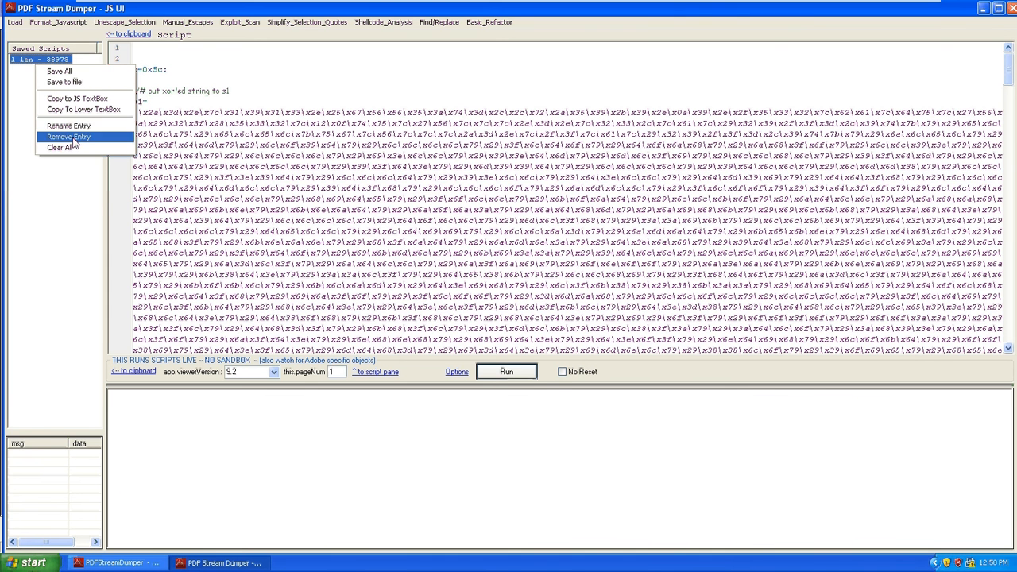
pyautogui.click(68, 125)
pyautogui.write('unmodif')
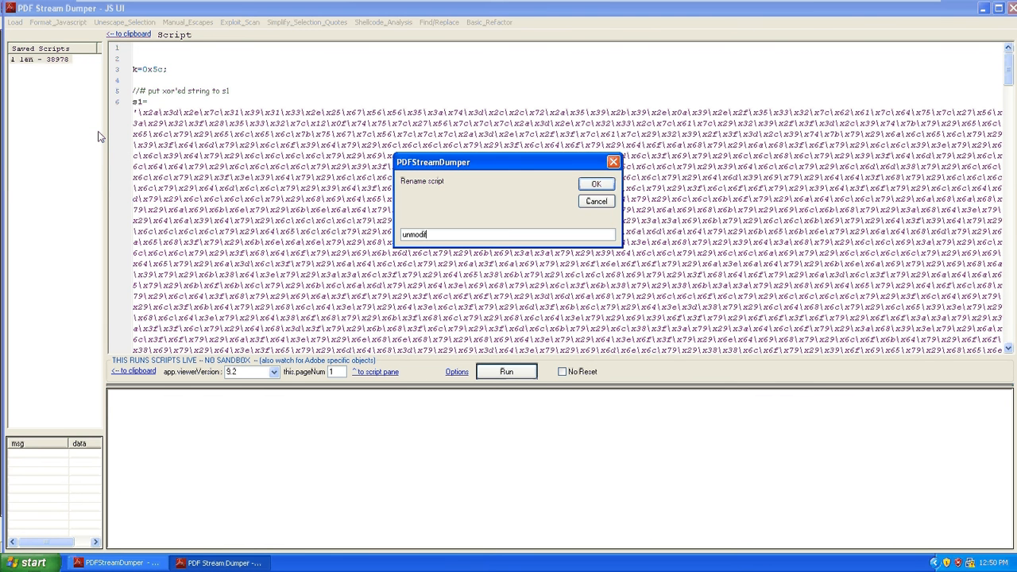
pyautogui.click(594, 184)
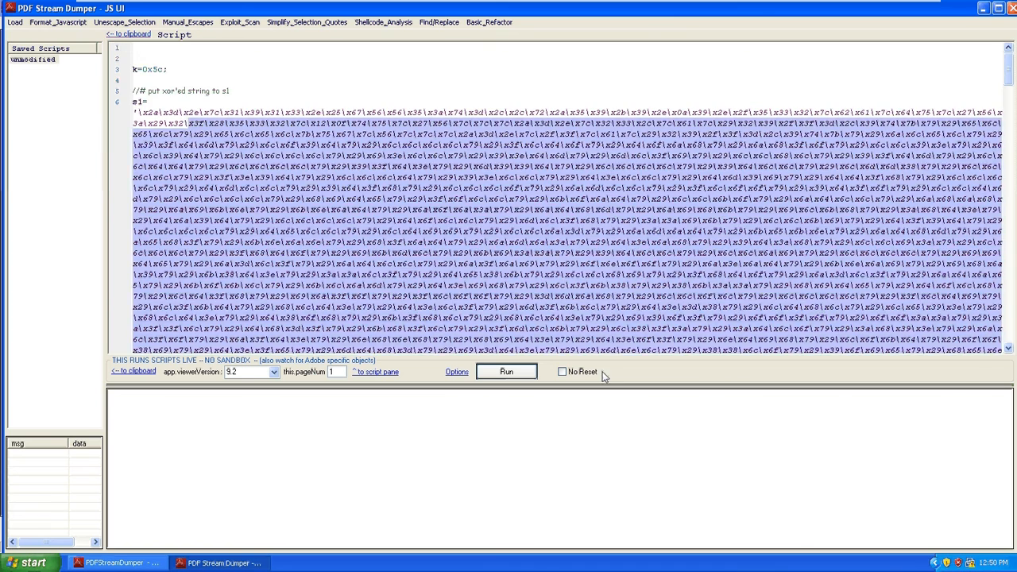
pyautogui.scroll(-3)
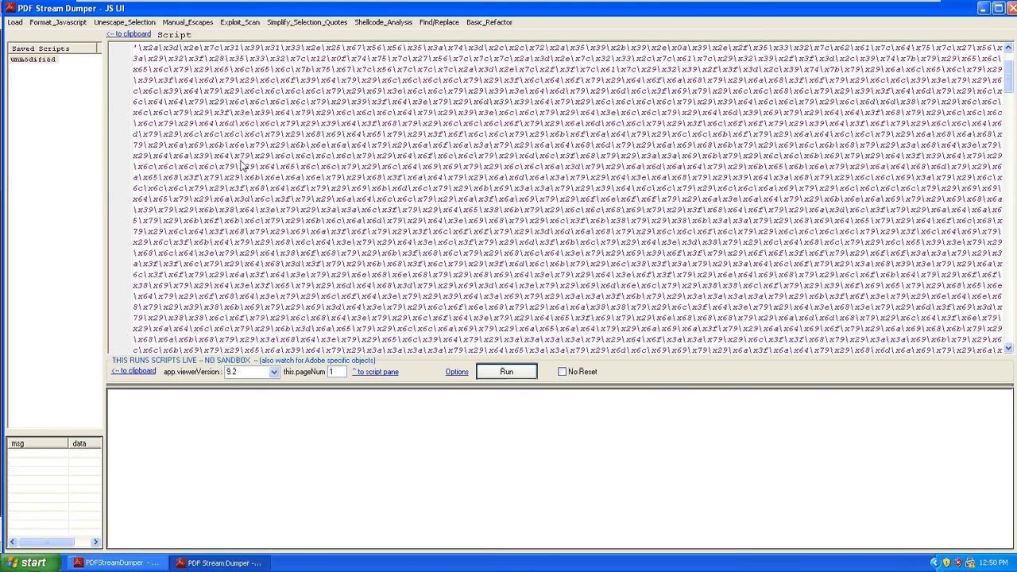
pyautogui.scroll(-3)
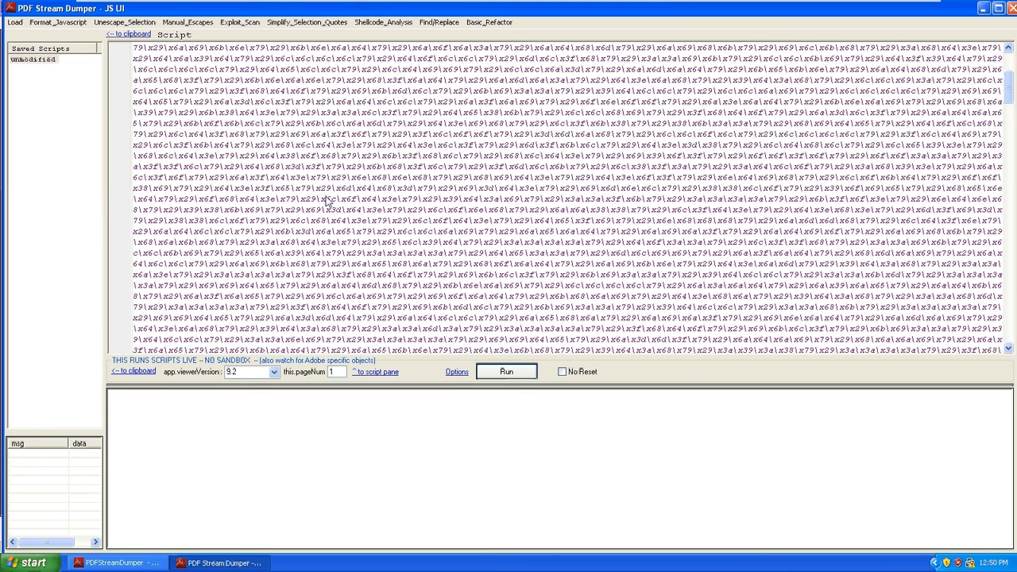
pyautogui.scroll(-3)
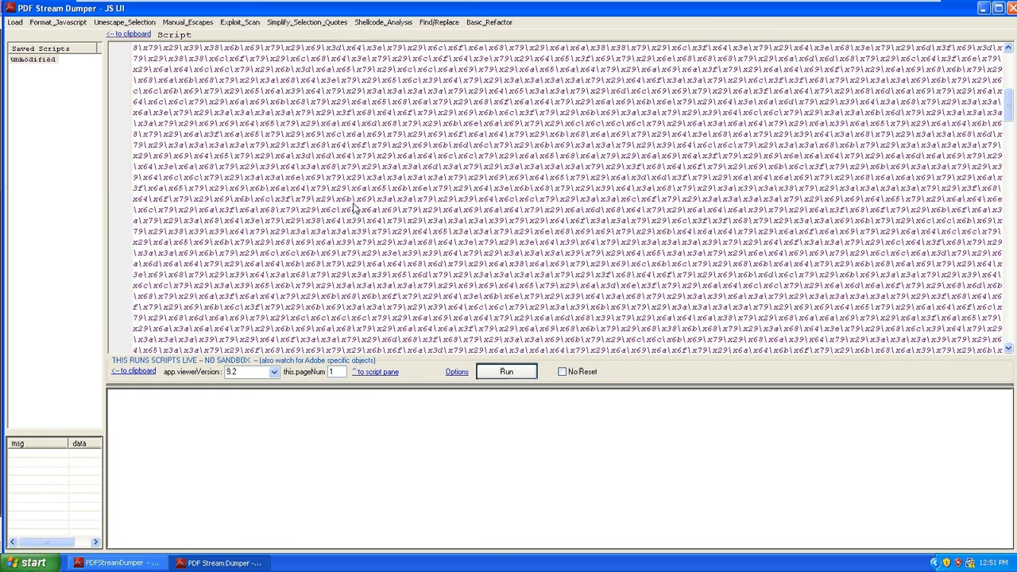
pyautogui.scroll(-3)
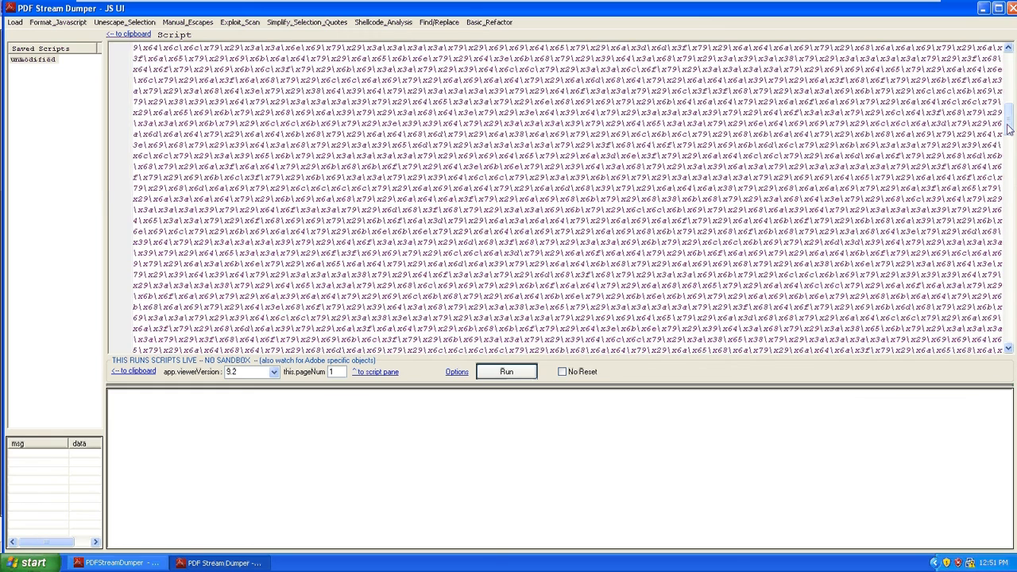
pyautogui.scroll(-3)
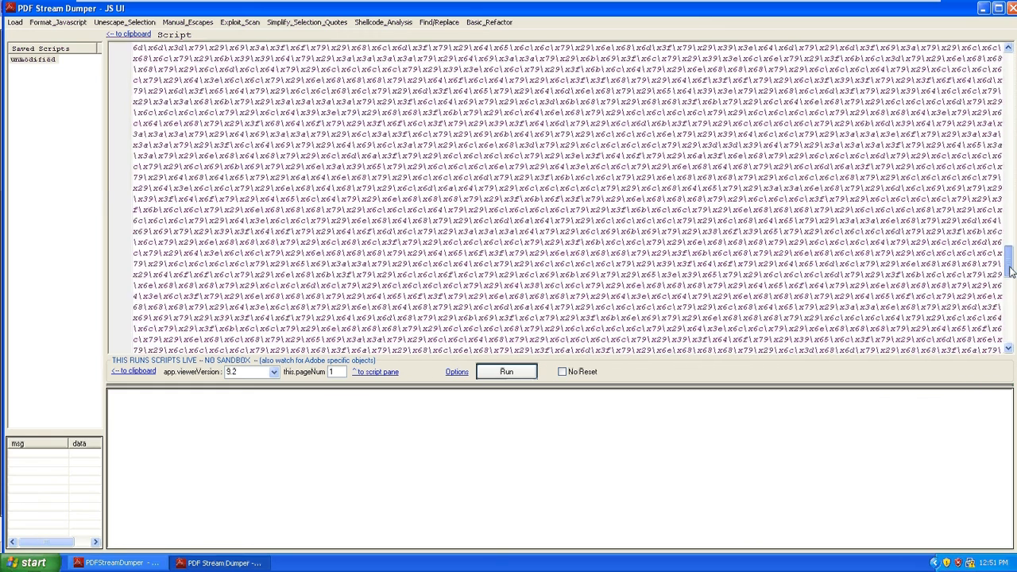
pyautogui.scroll(-3)
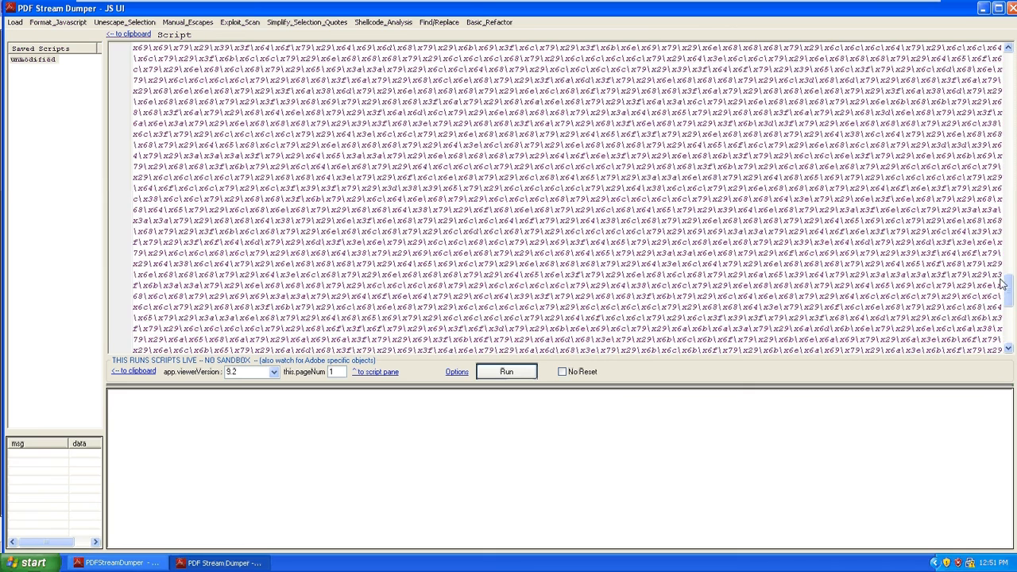
pyautogui.scroll(-3)
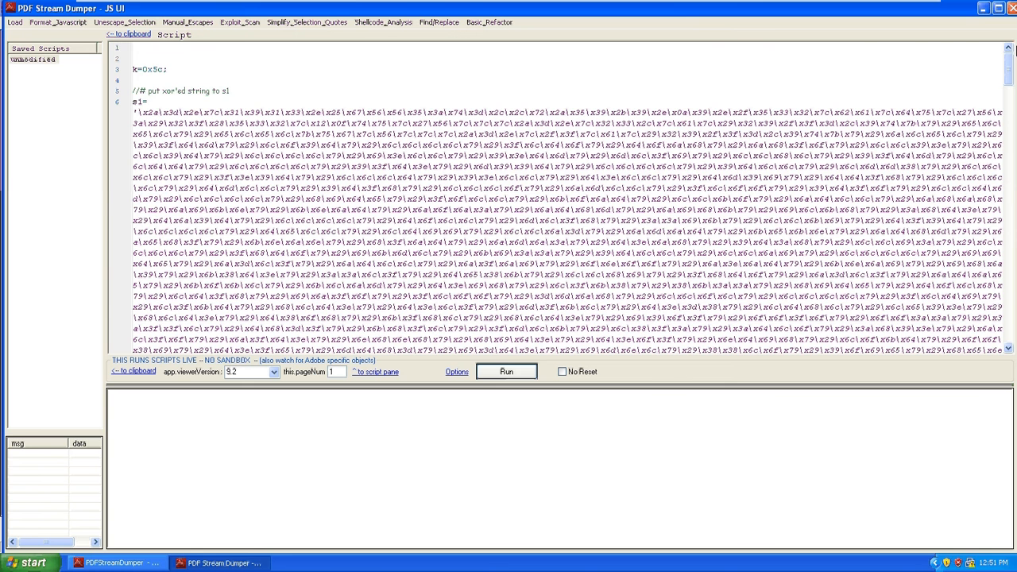
pyautogui.scroll(-3)
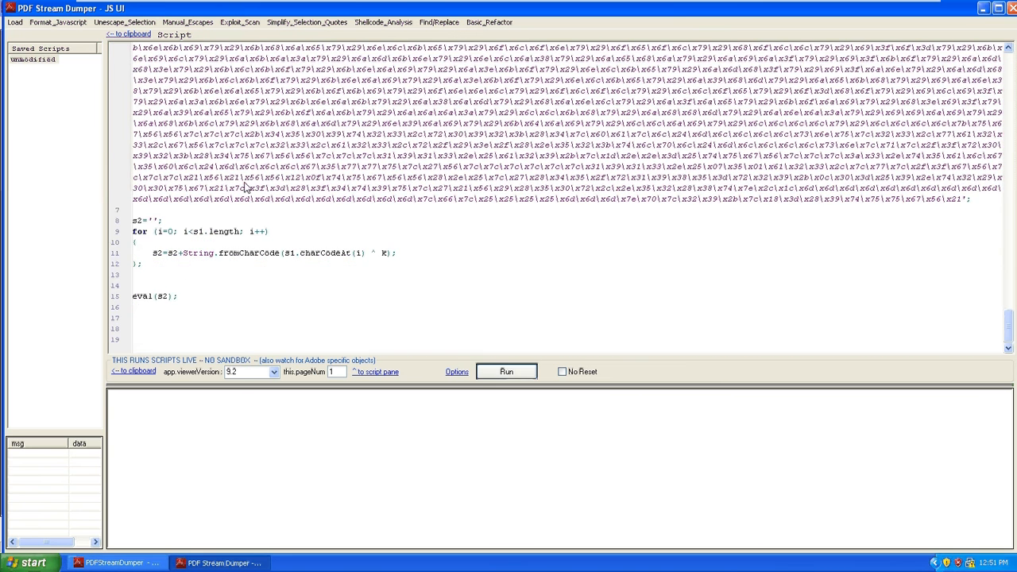
pyautogui.moveTo(156, 305)
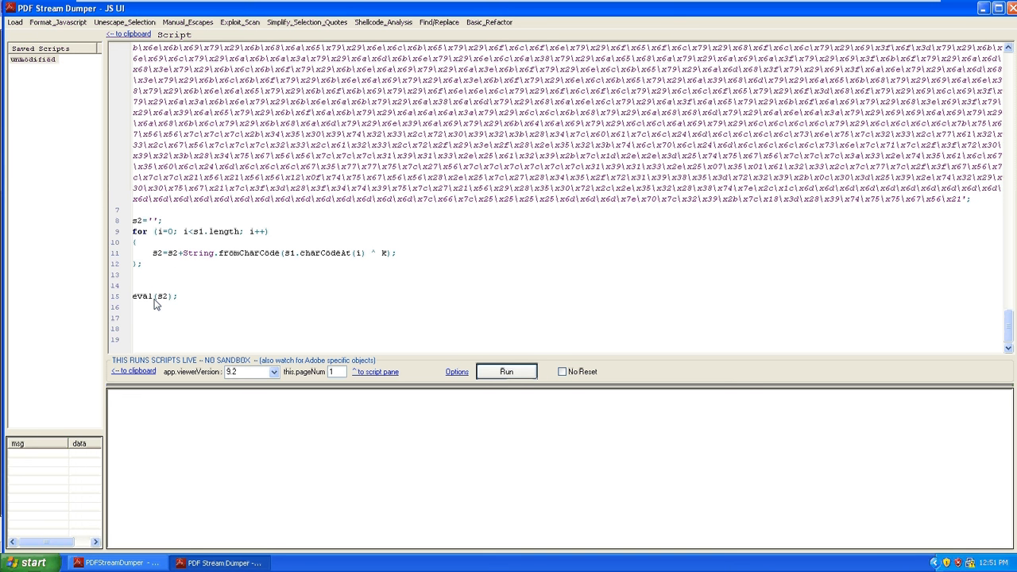
pyautogui.moveTo(168, 299)
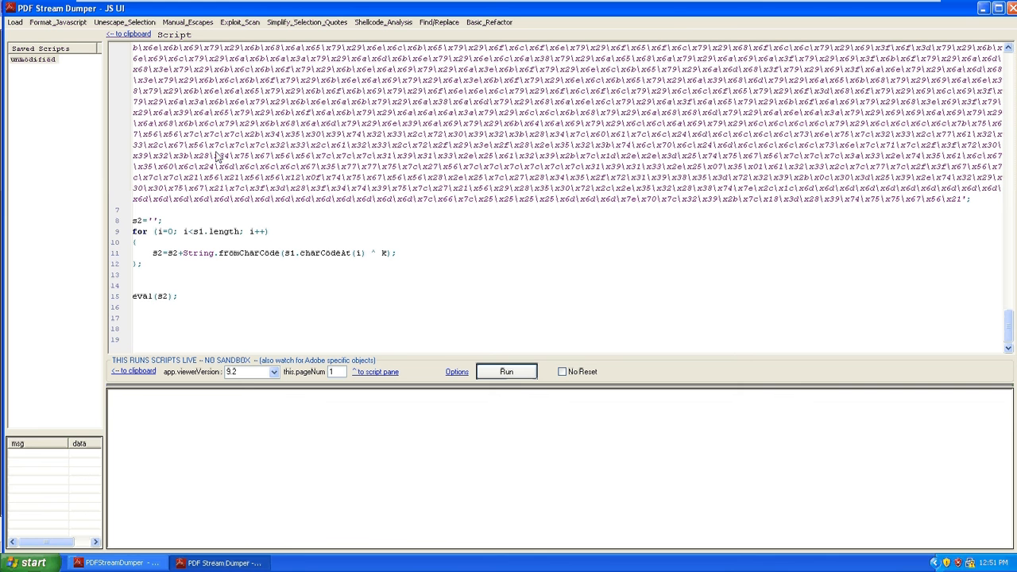
pyautogui.moveTo(168, 235)
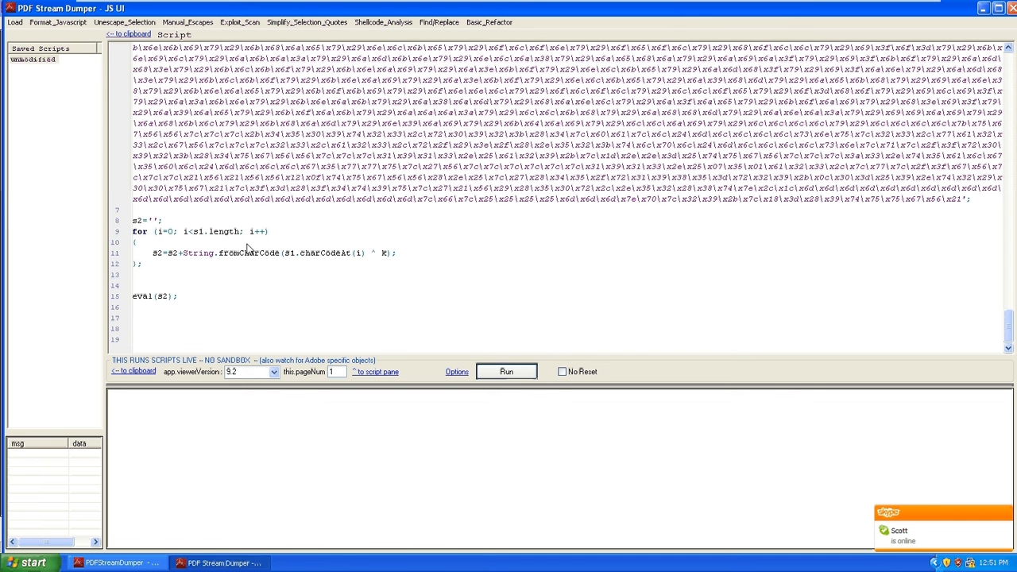
pyautogui.moveTo(385, 261)
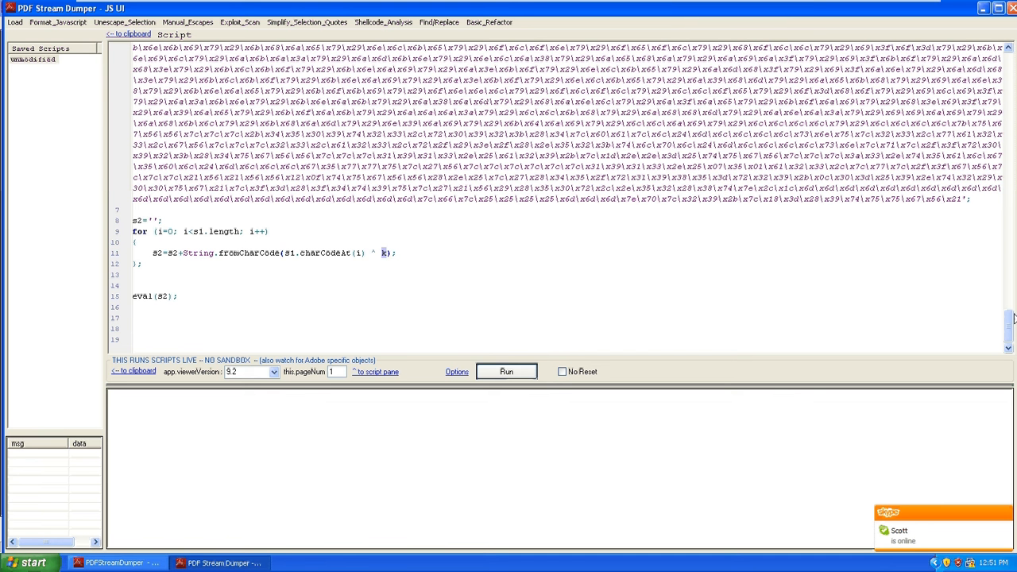
pyautogui.scroll(3)
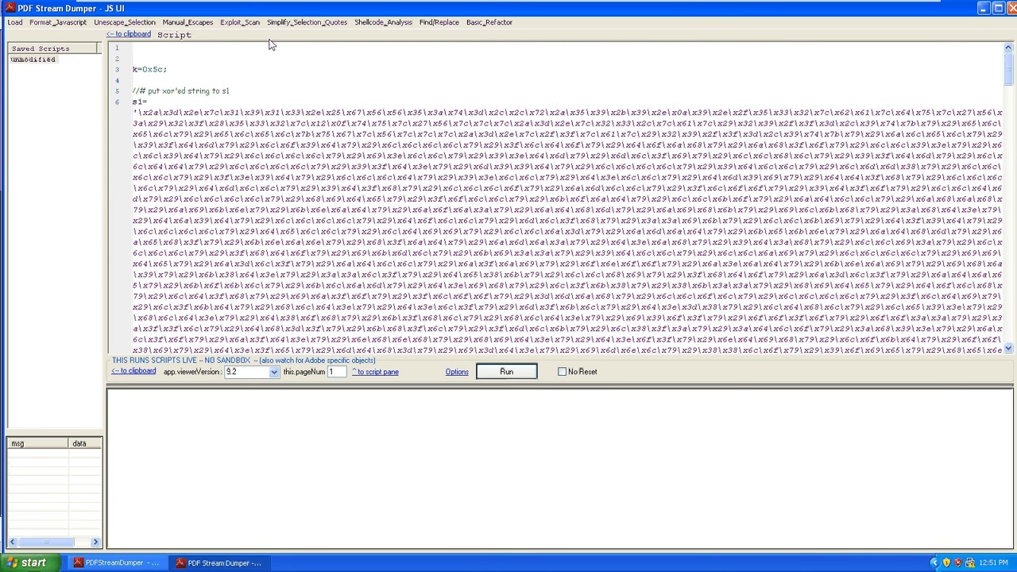
pyautogui.doubleClick(150, 70)
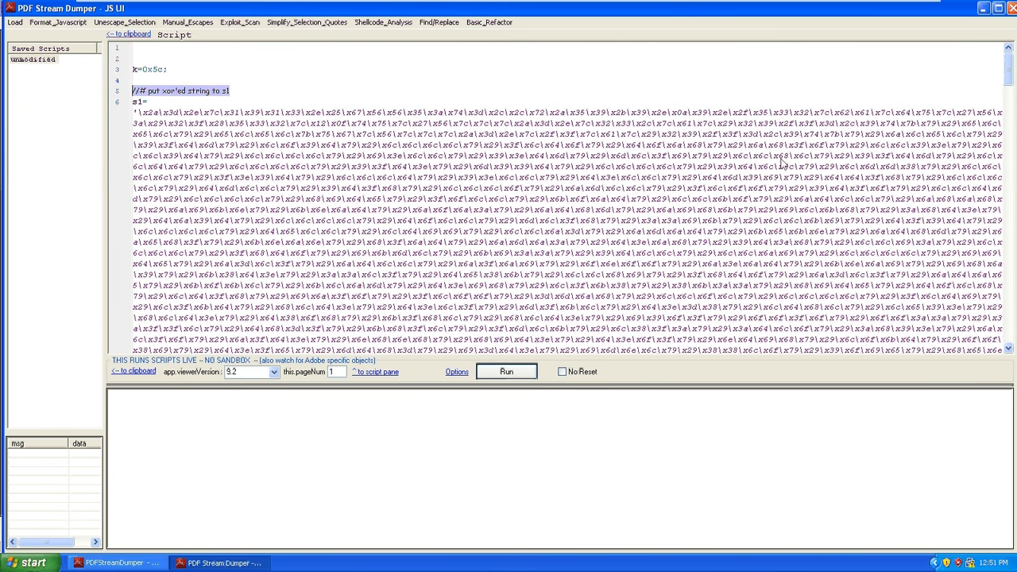
pyautogui.scroll(-3)
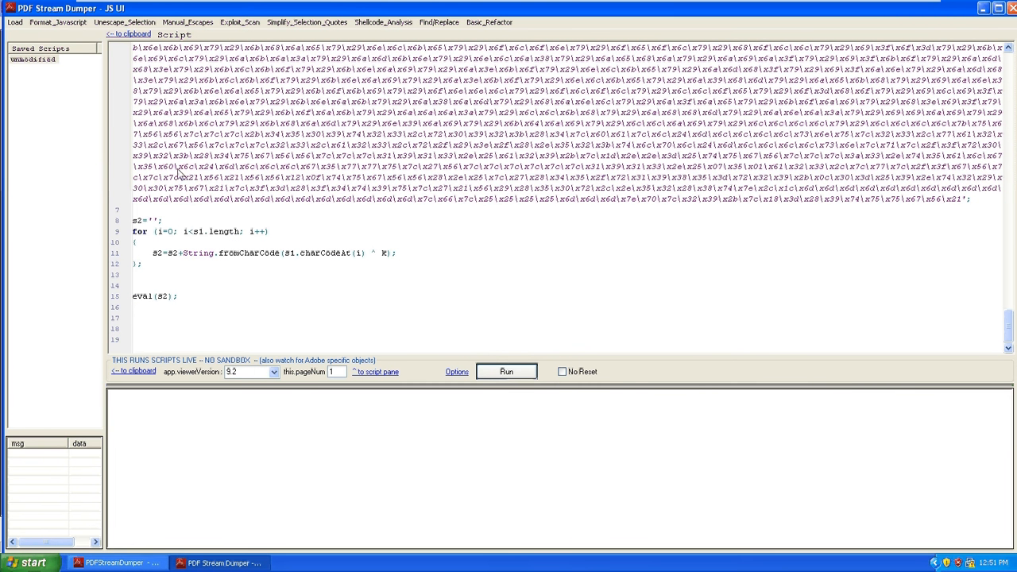
pyautogui.moveTo(267, 238)
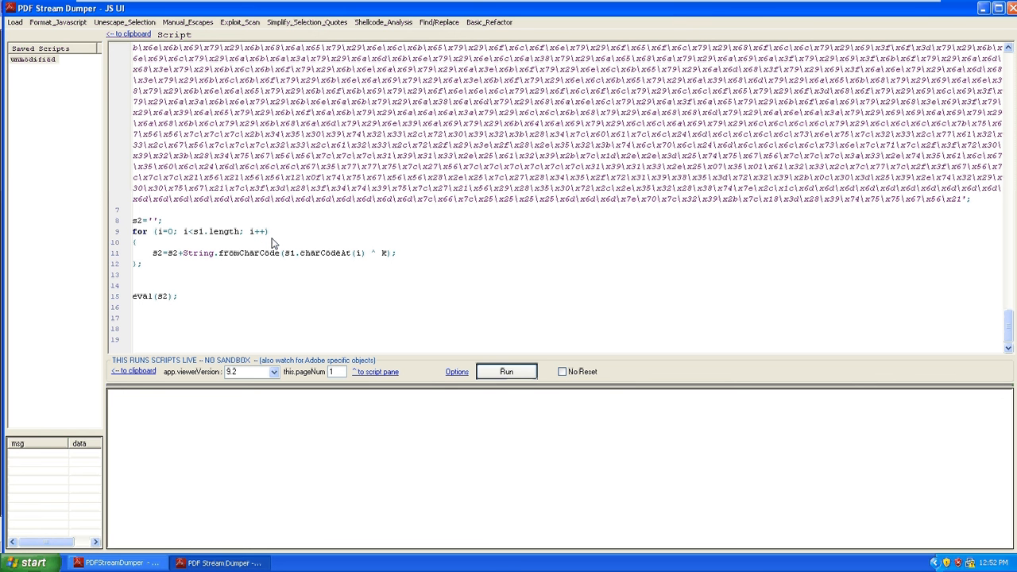
pyautogui.moveTo(267, 436)
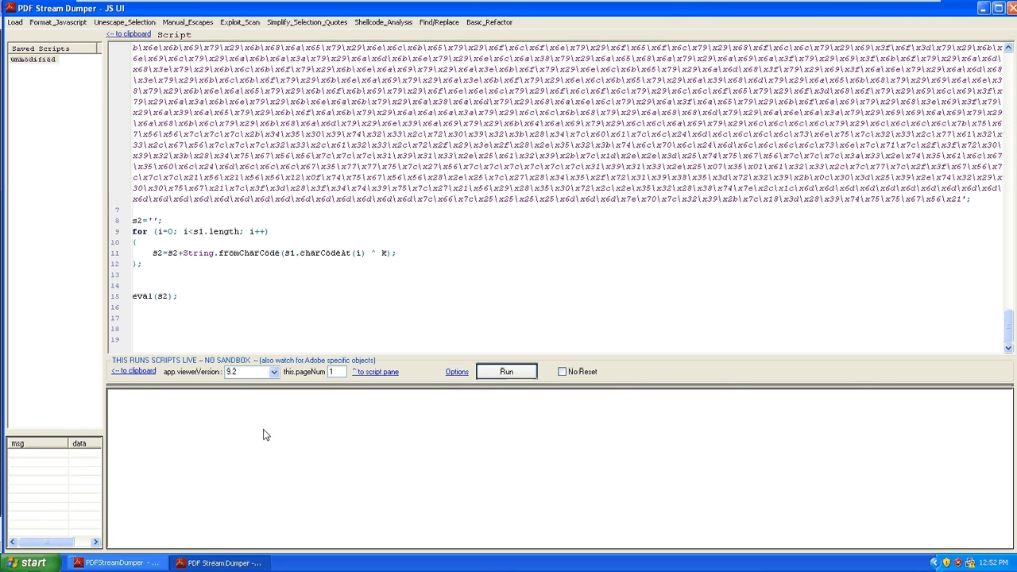
pyautogui.moveTo(136, 320)
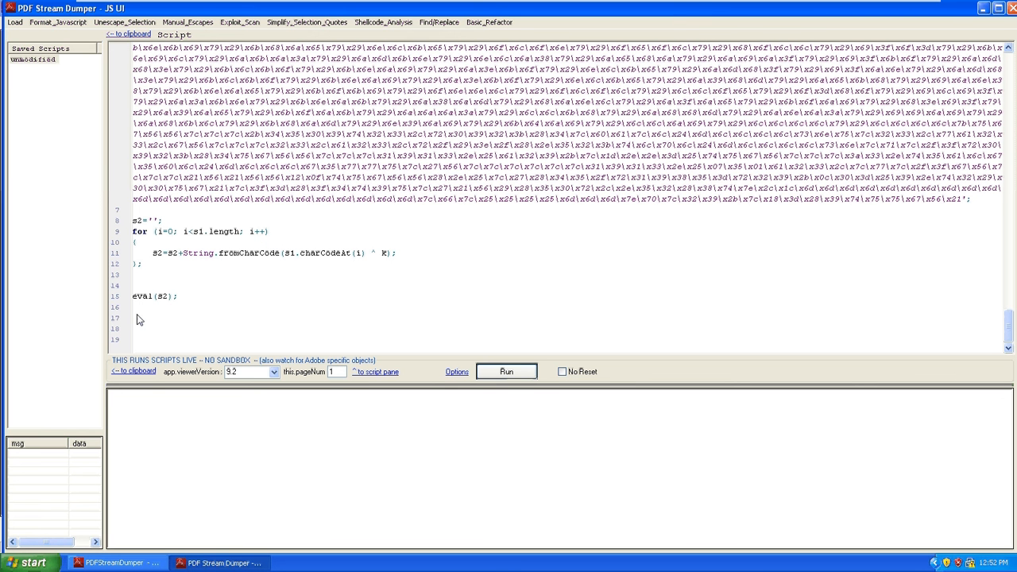
pyautogui.moveTo(151, 302)
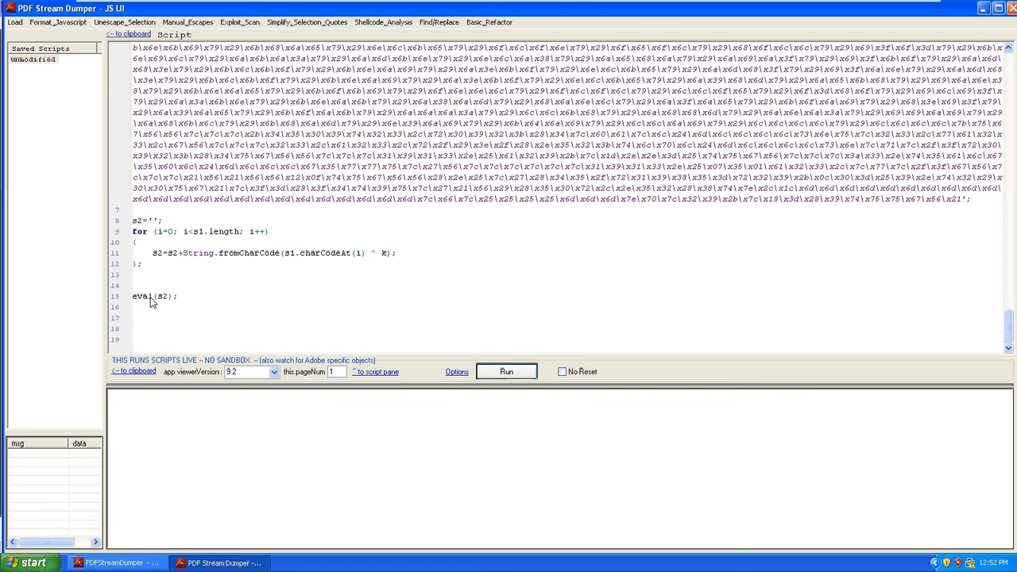
pyautogui.moveTo(135, 301)
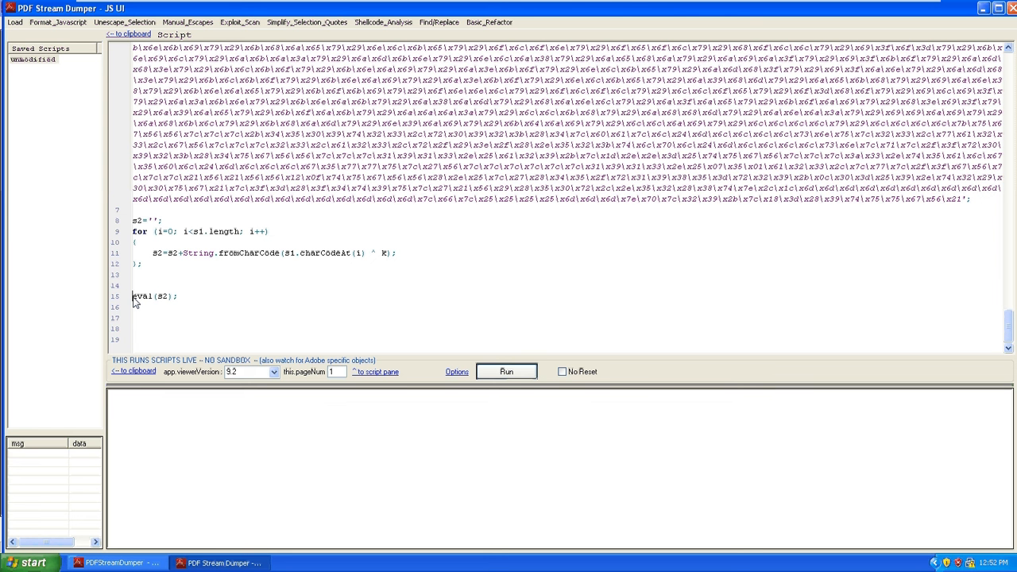
# - Replace eval with tb.eval and run the script to dump the decoded second-stage code
pyautogui.write('th')
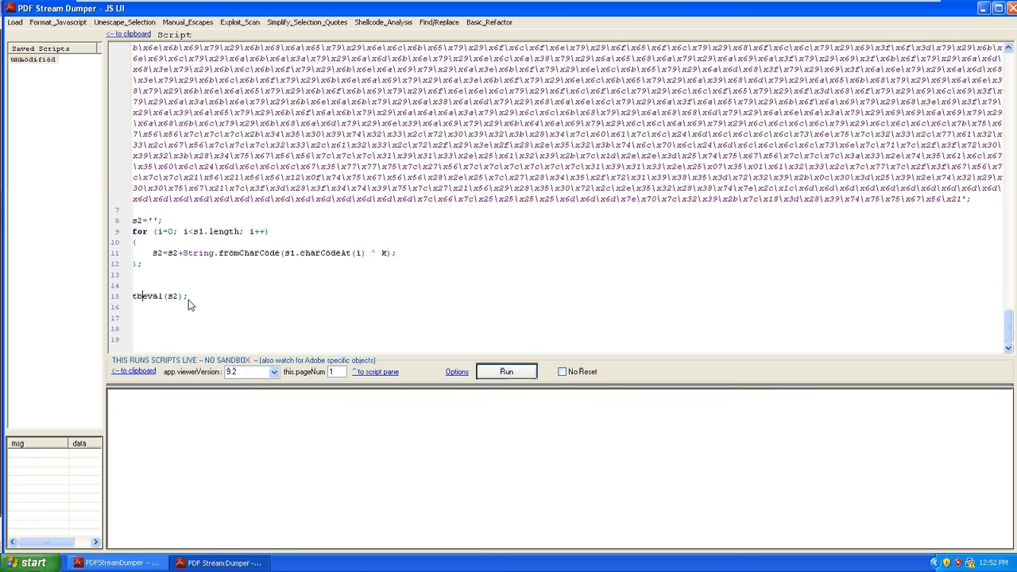
pyautogui.write('.')
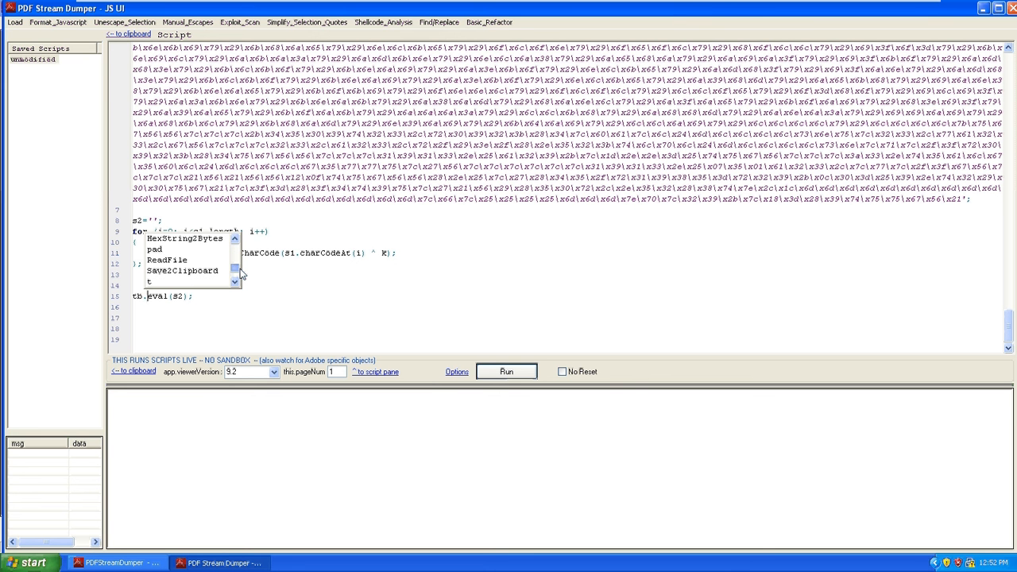
pyautogui.scroll(-3)
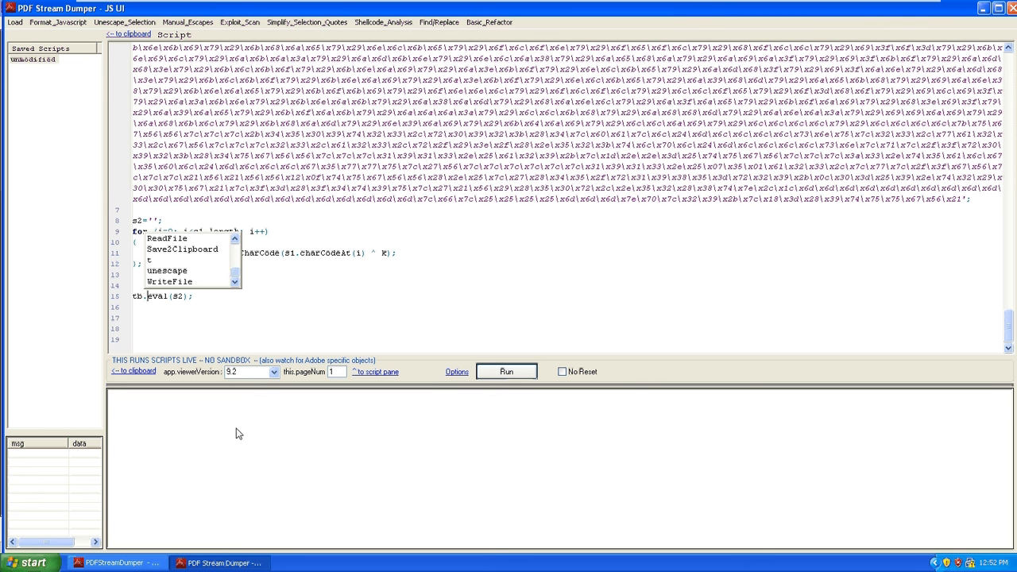
pyautogui.moveTo(197, 277)
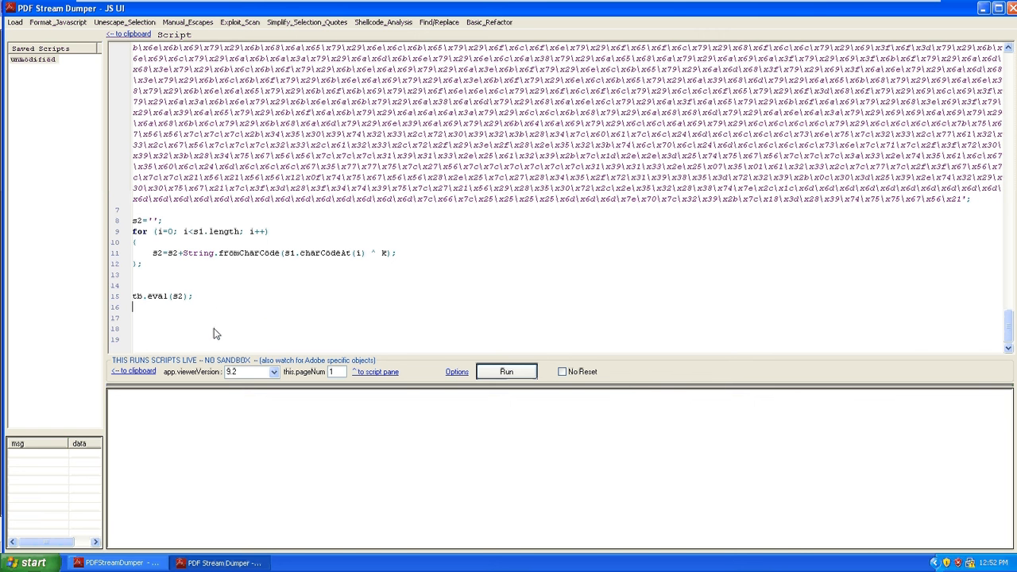
pyautogui.click(506, 372)
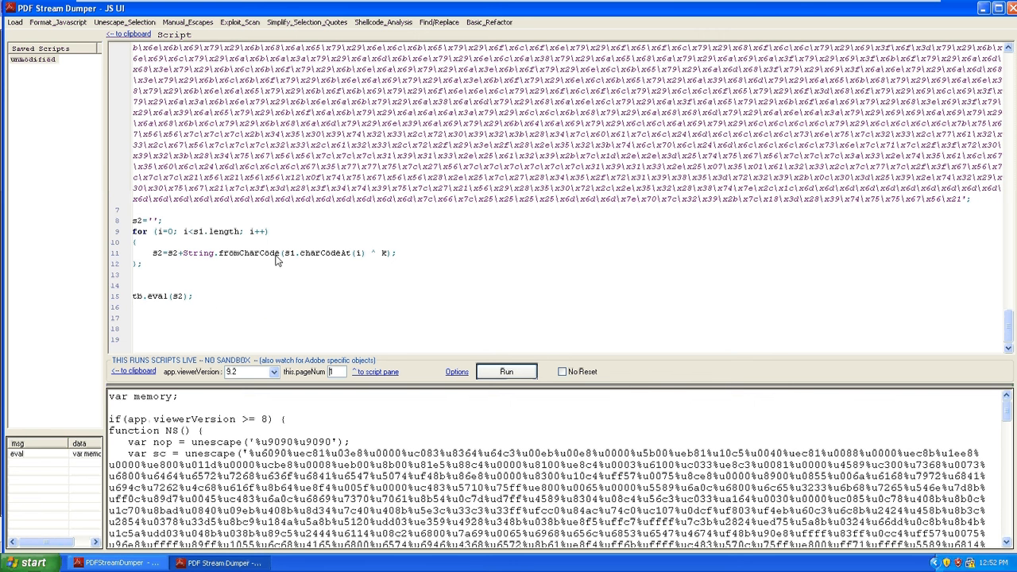
pyautogui.moveTo(346, 394)
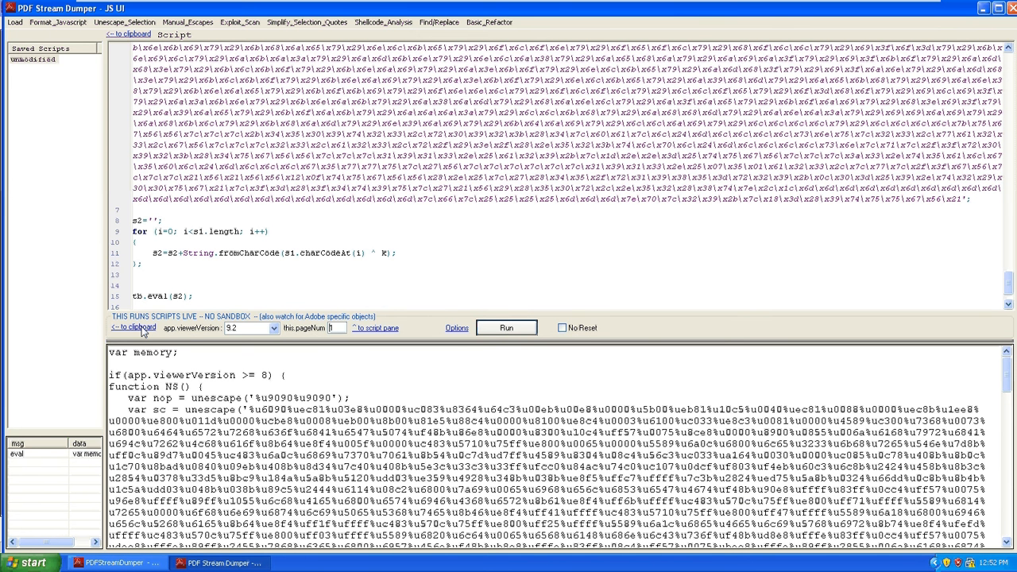
# - Save the decoded output as a script named 'unobfuscated' and review it
pyautogui.rightClick(40, 59)
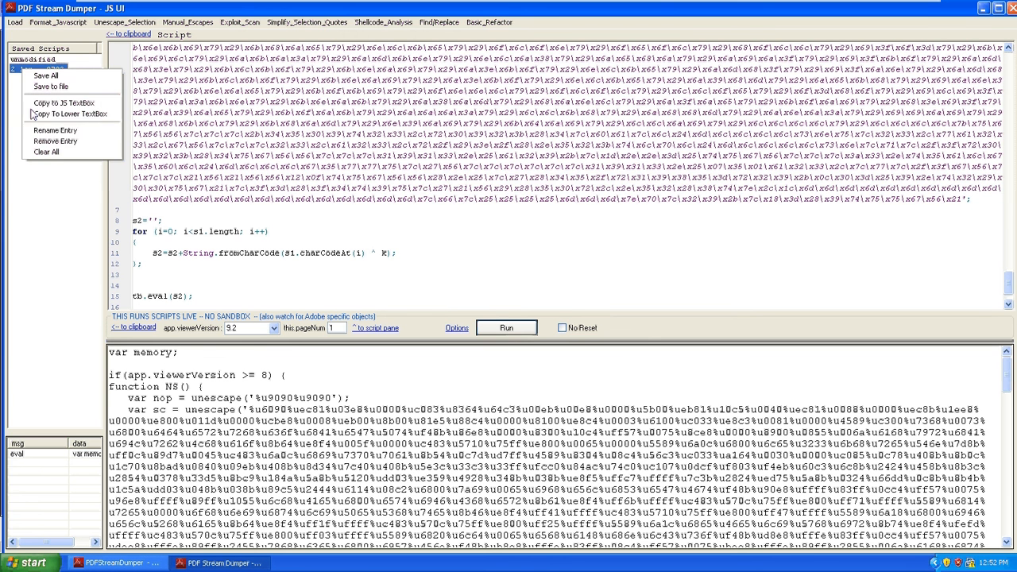
pyautogui.click(54, 130)
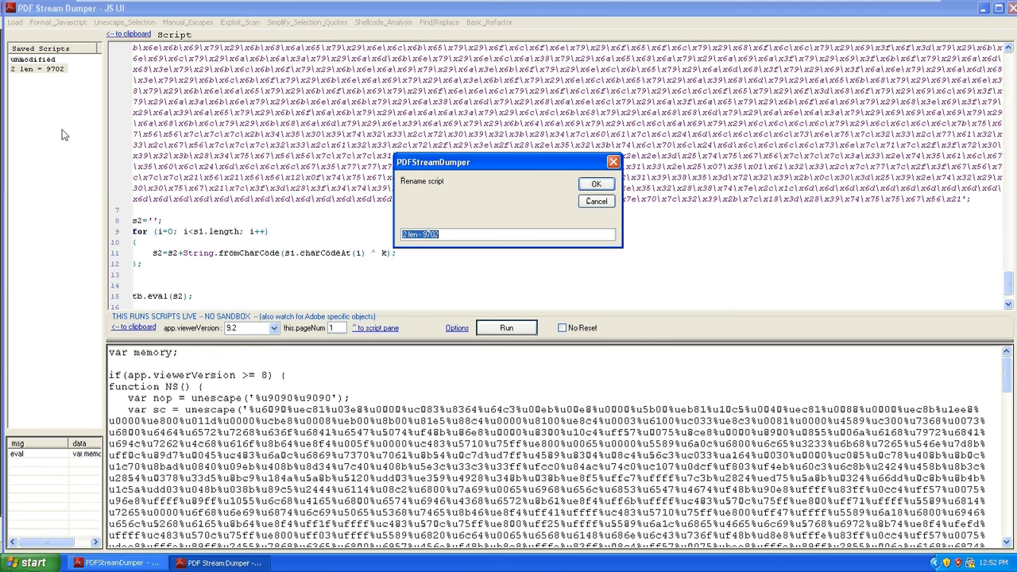
pyautogui.write('unobfu')
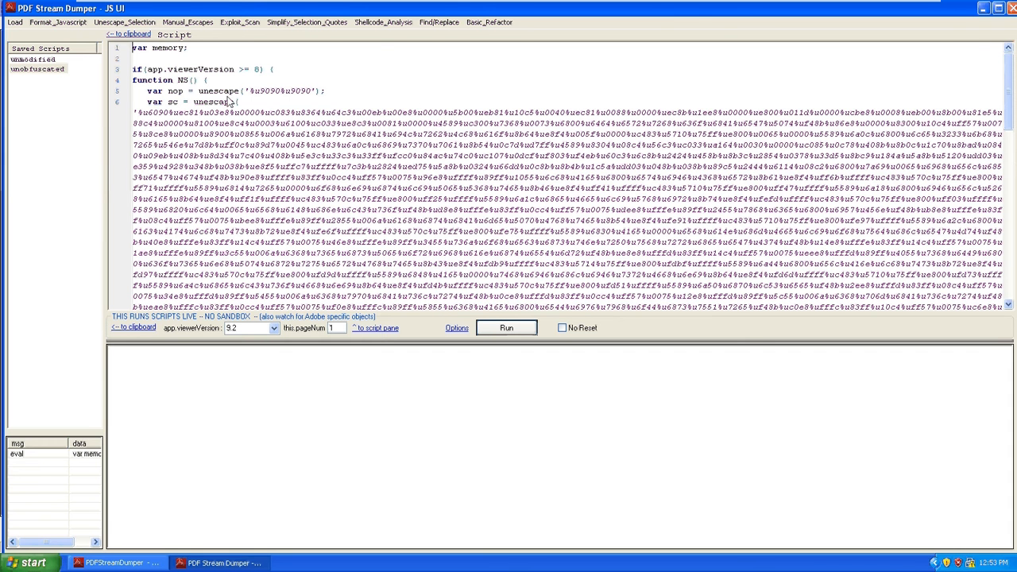
pyautogui.moveTo(308, 98)
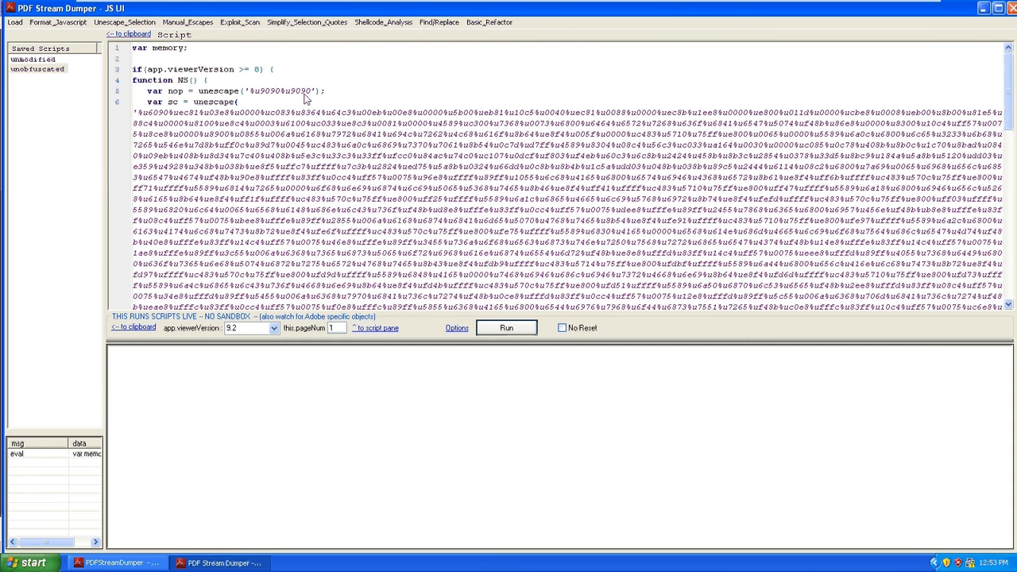
pyautogui.scroll(-3)
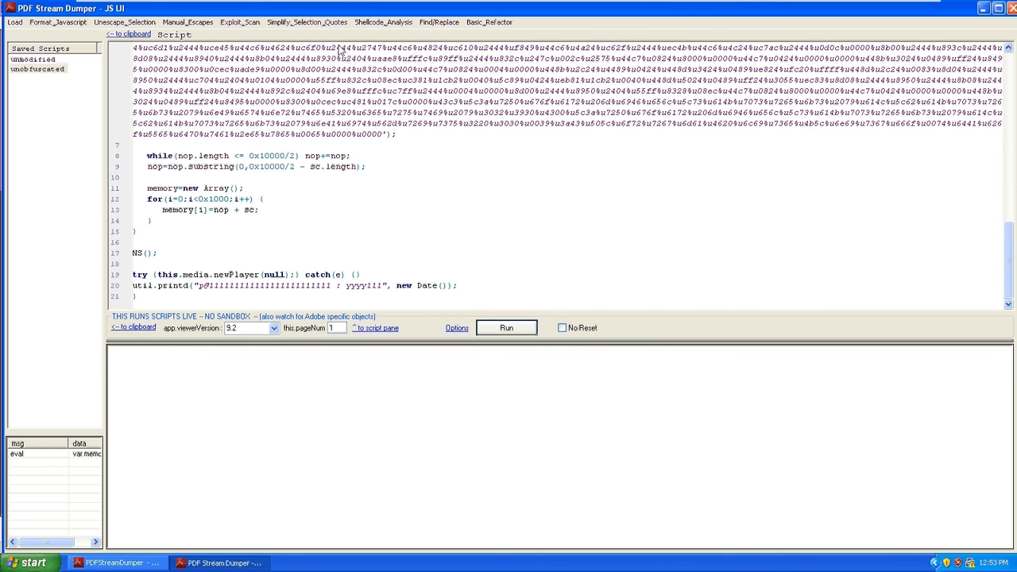
pyautogui.moveTo(238, 22)
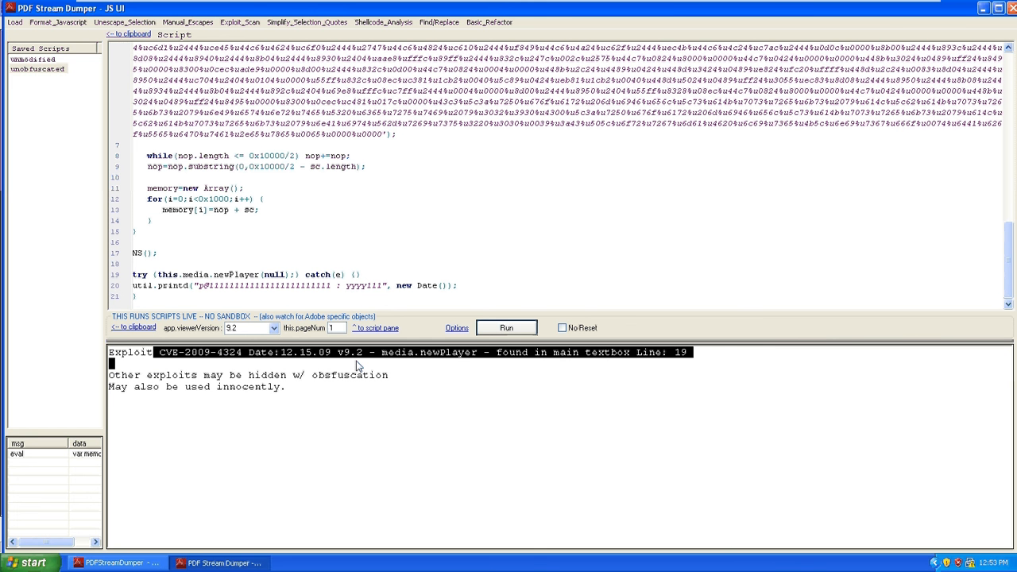
pyautogui.moveTo(334, 356)
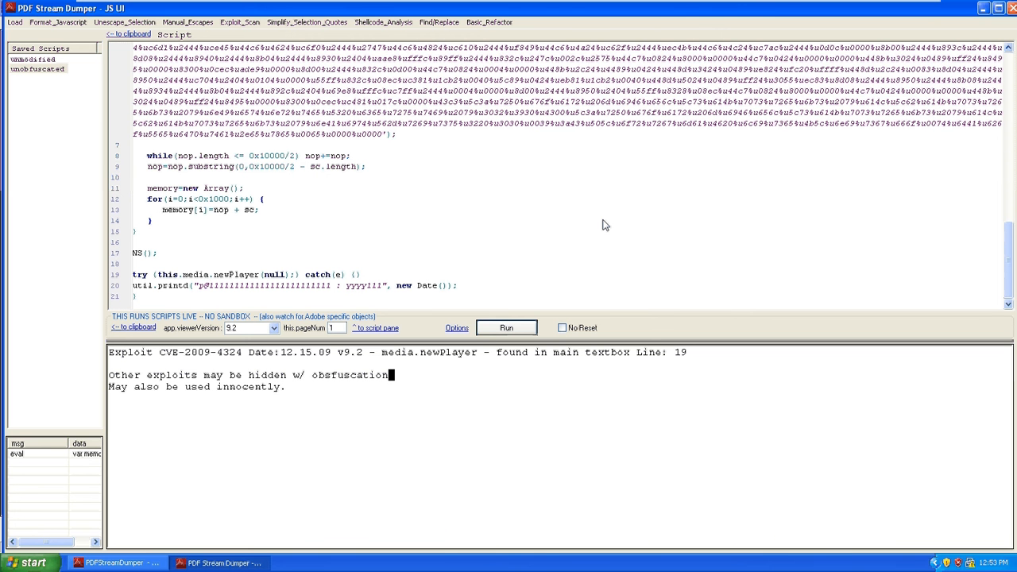
pyautogui.moveTo(416, 158)
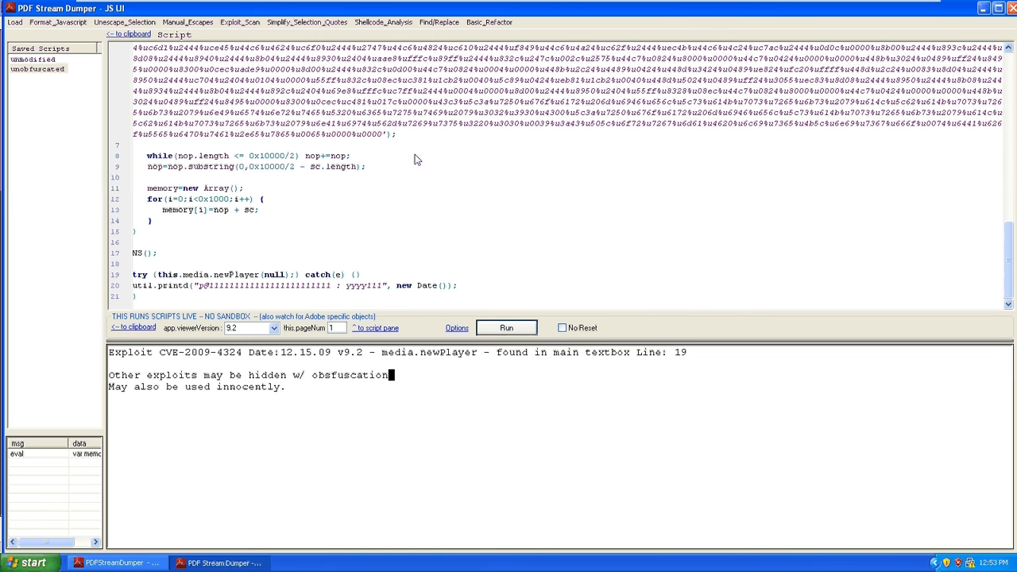
# - Scroll to the CVE-2009-4324 media.newPlayer call and the unescape shellcode string
pyautogui.scroll(3)
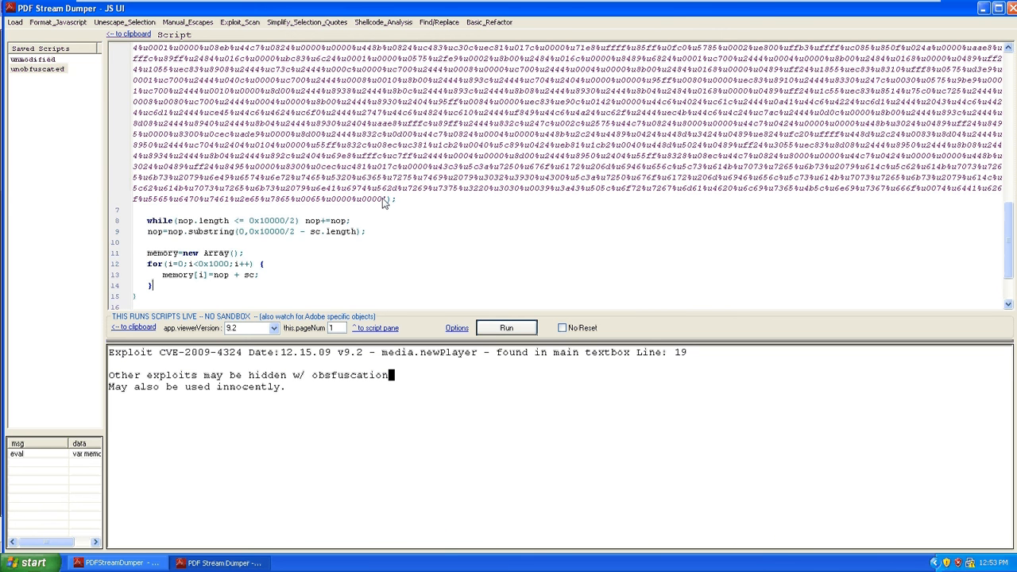
pyautogui.scroll(3)
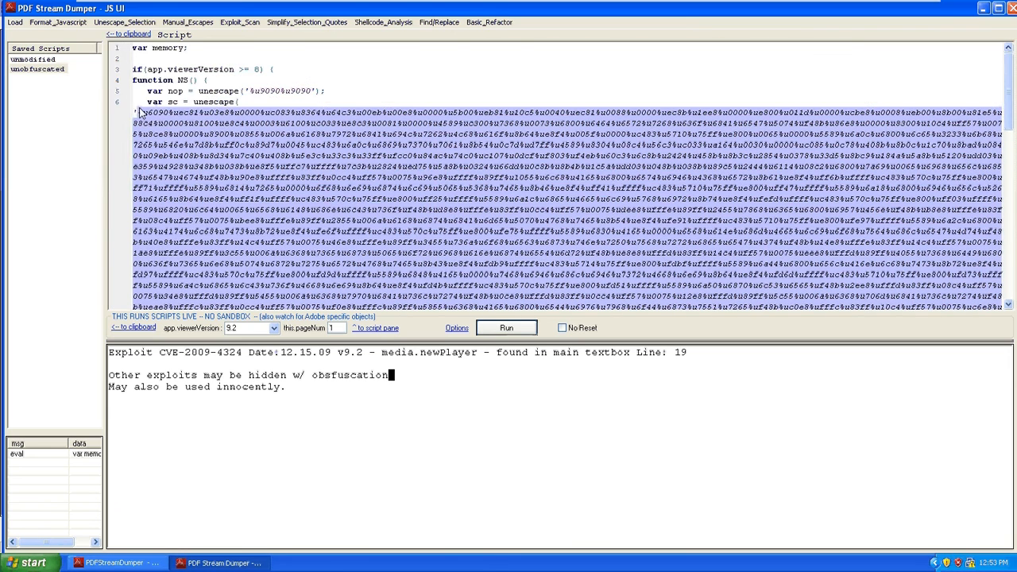
pyautogui.moveTo(383, 22)
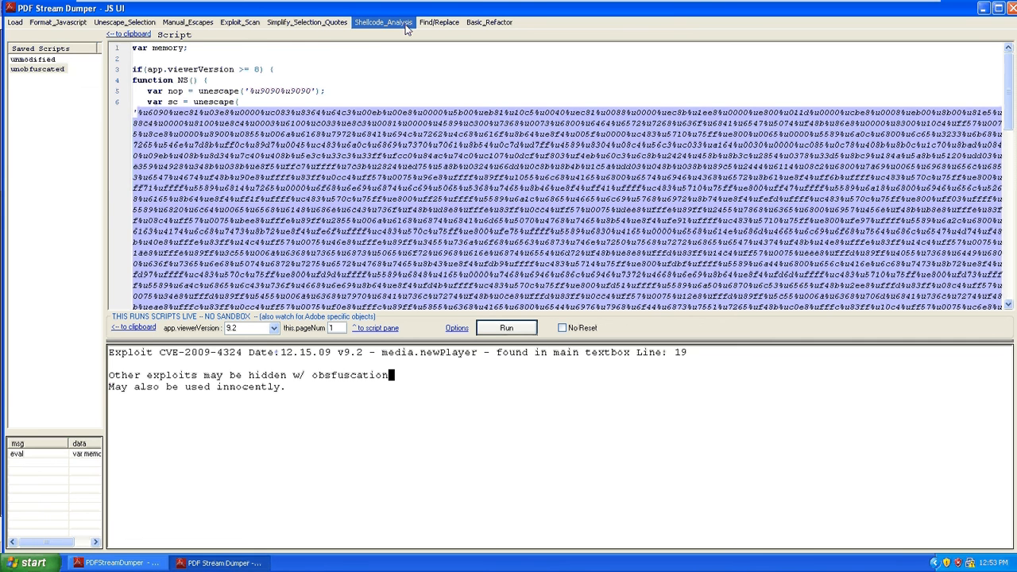
# - Send the selected shellcode to the sclog Shellcode Logger and review its hex
pyautogui.click(383, 22)
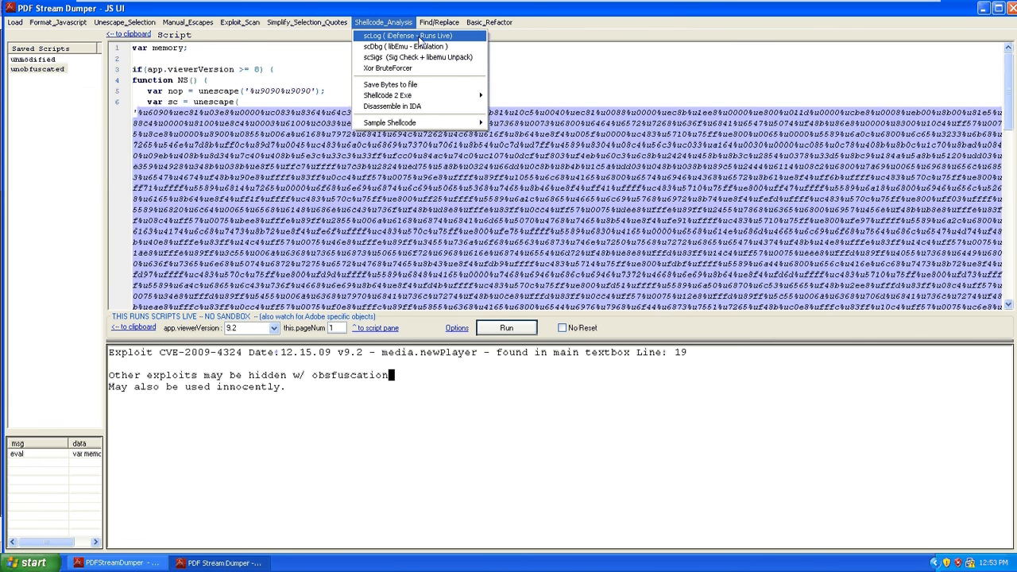
pyautogui.click(405, 35)
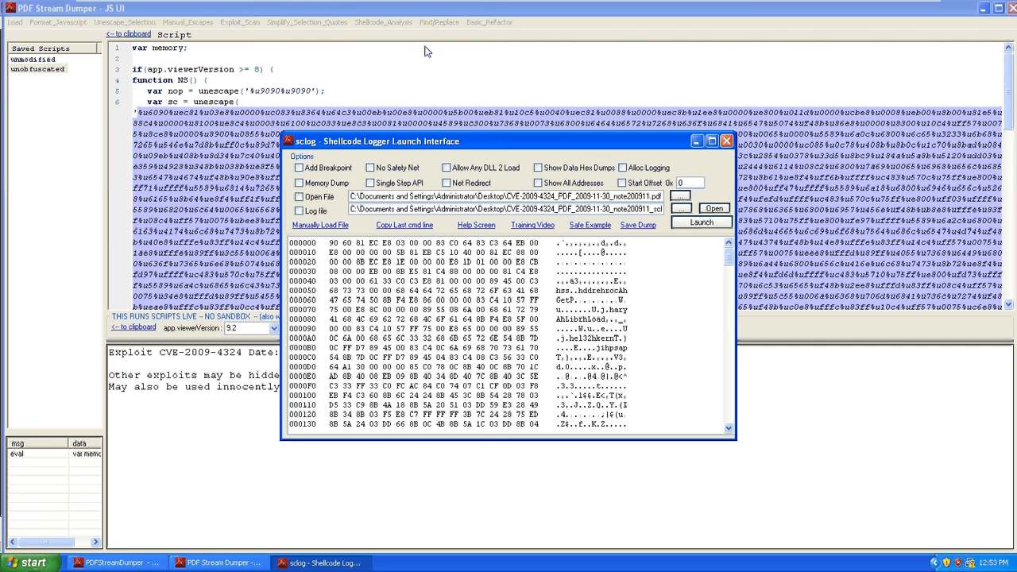
pyautogui.moveTo(374, 140); pyautogui.dragTo(367, 127)
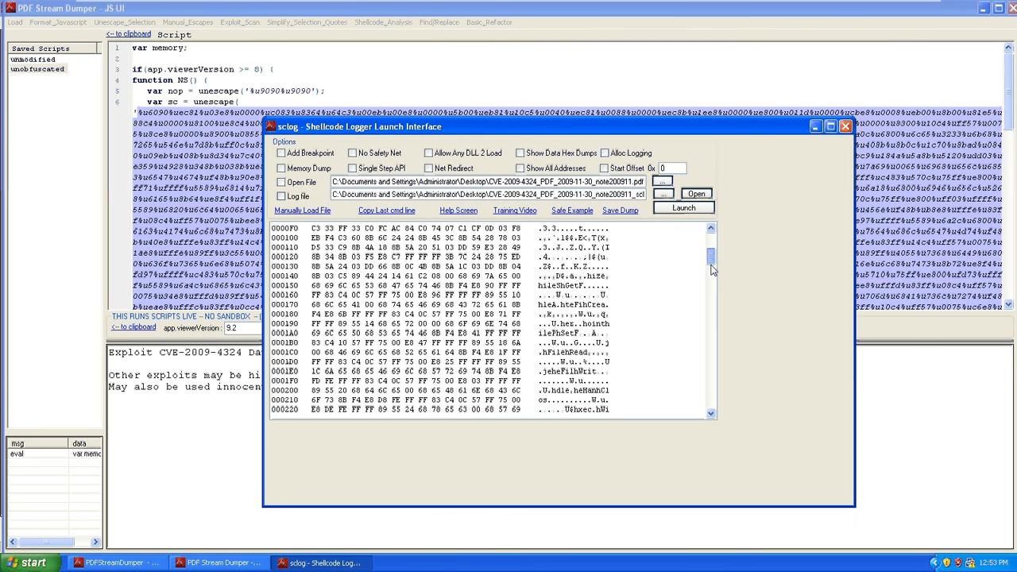
pyautogui.scroll(-3)
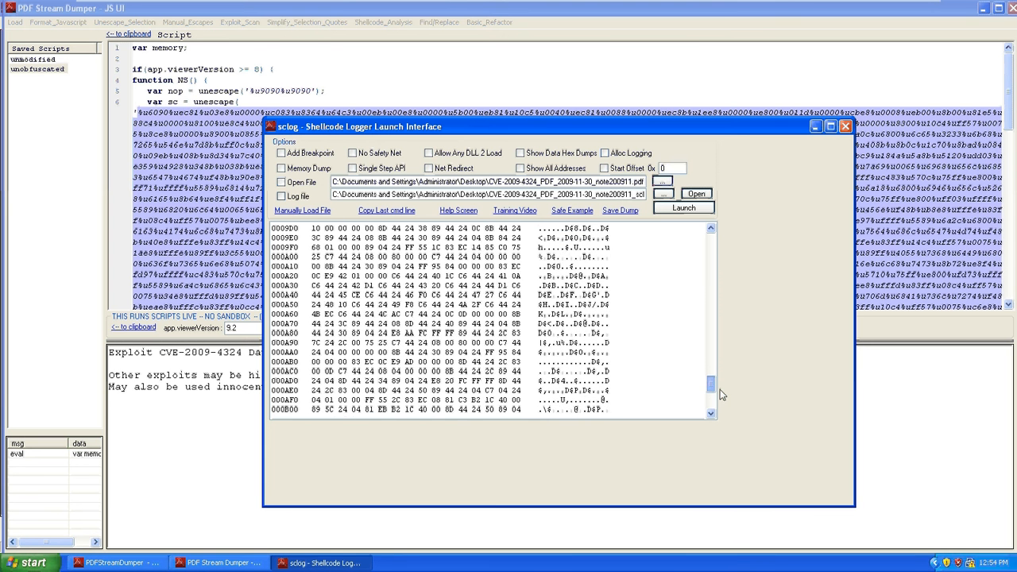
pyautogui.scroll(-3)
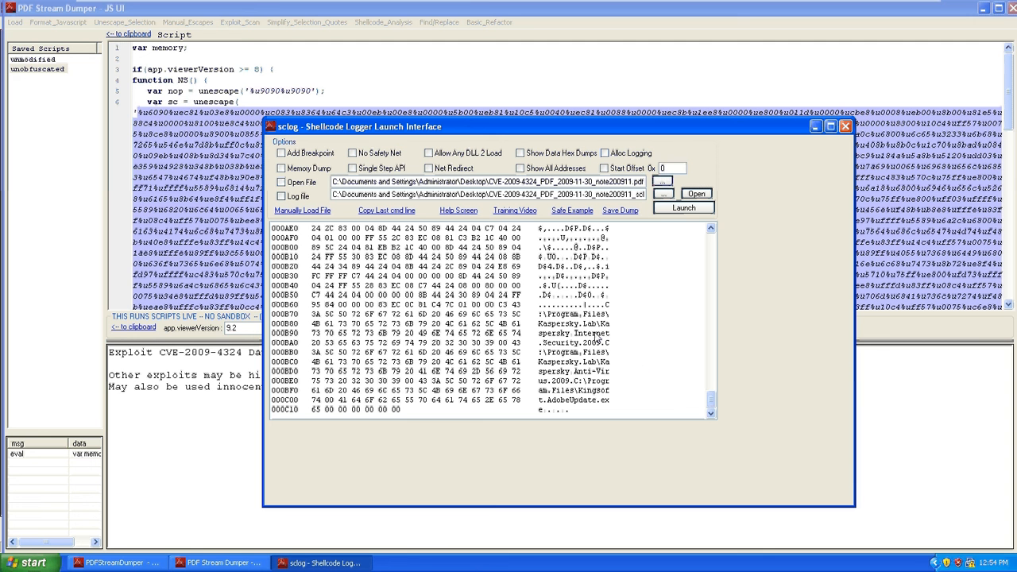
pyautogui.moveTo(737, 426)
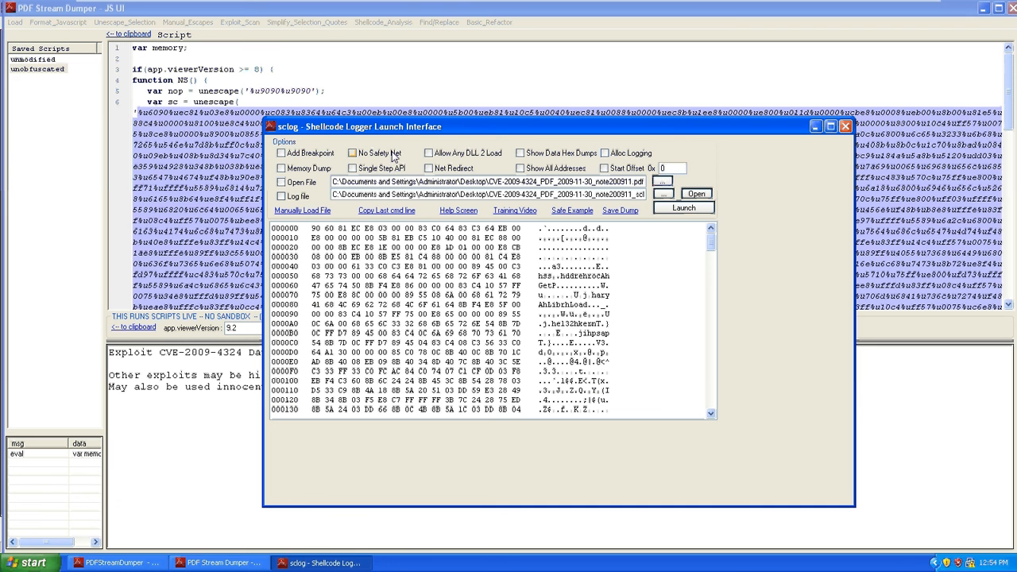
pyautogui.moveTo(391, 163)
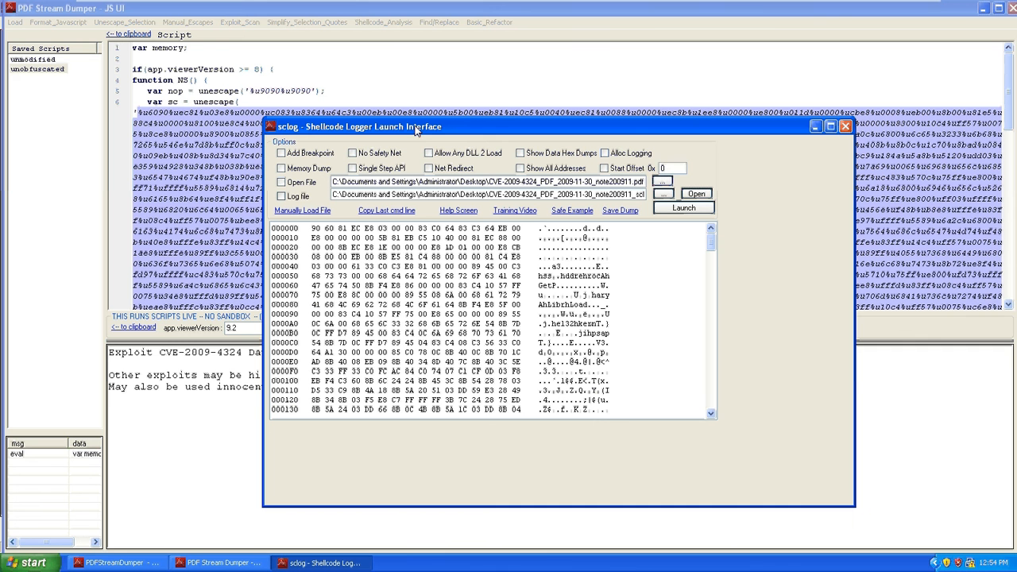
# - Enable Open File and Log file tracking and launch the shellcode, reaching the live-execution warning
pyautogui.click(353, 153)
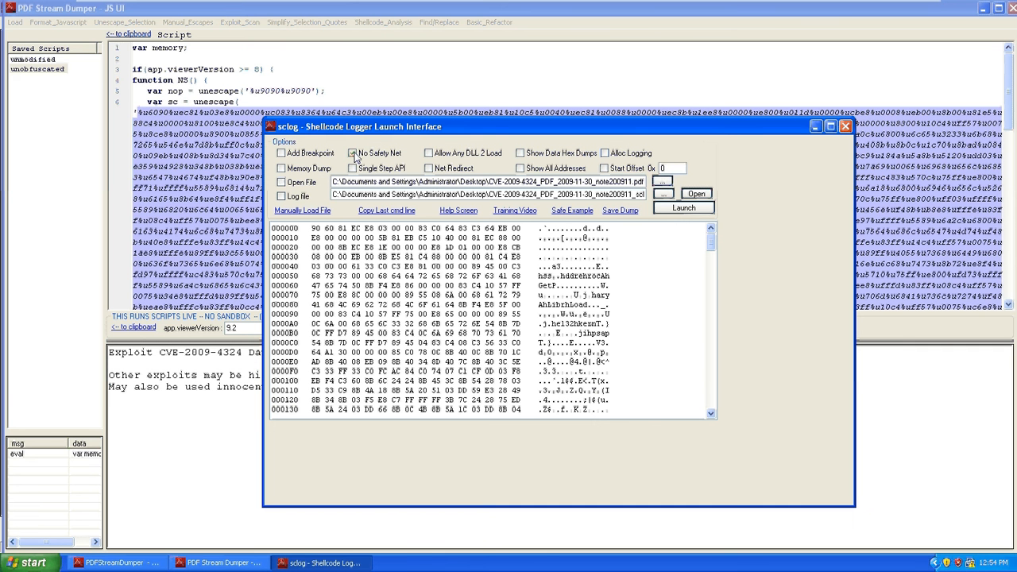
pyautogui.click(353, 169)
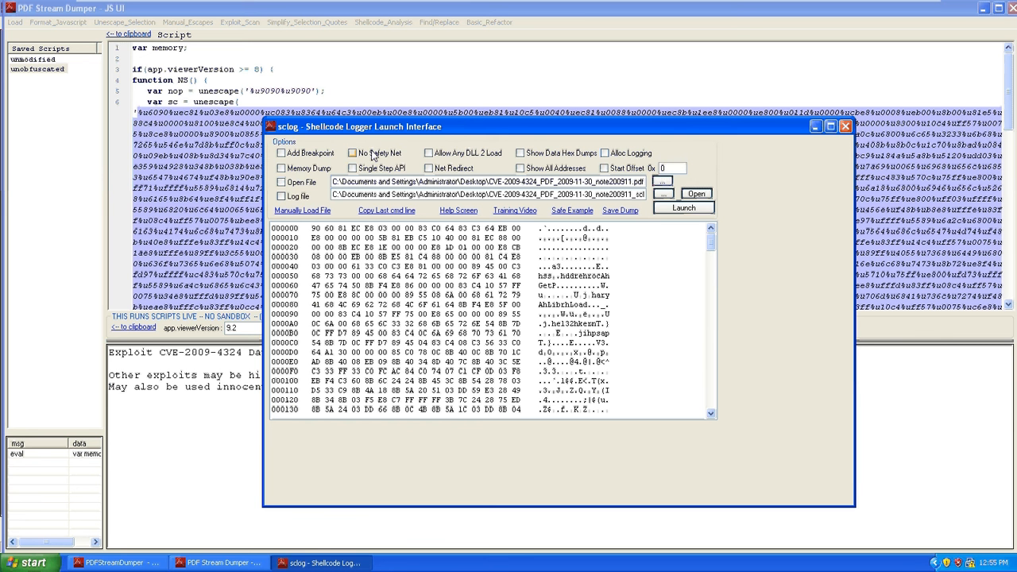
pyautogui.click(429, 153)
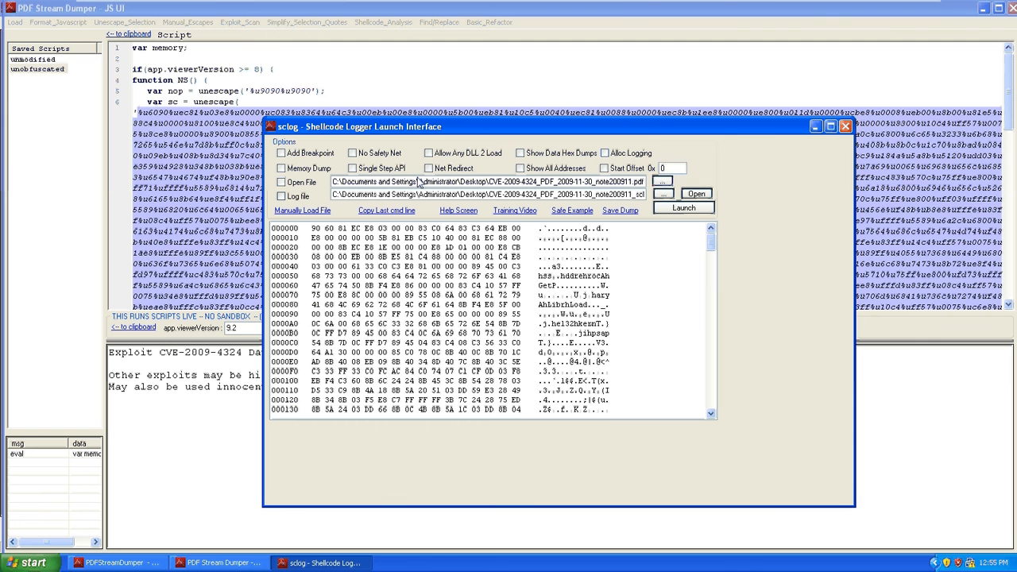
pyautogui.moveTo(416, 173)
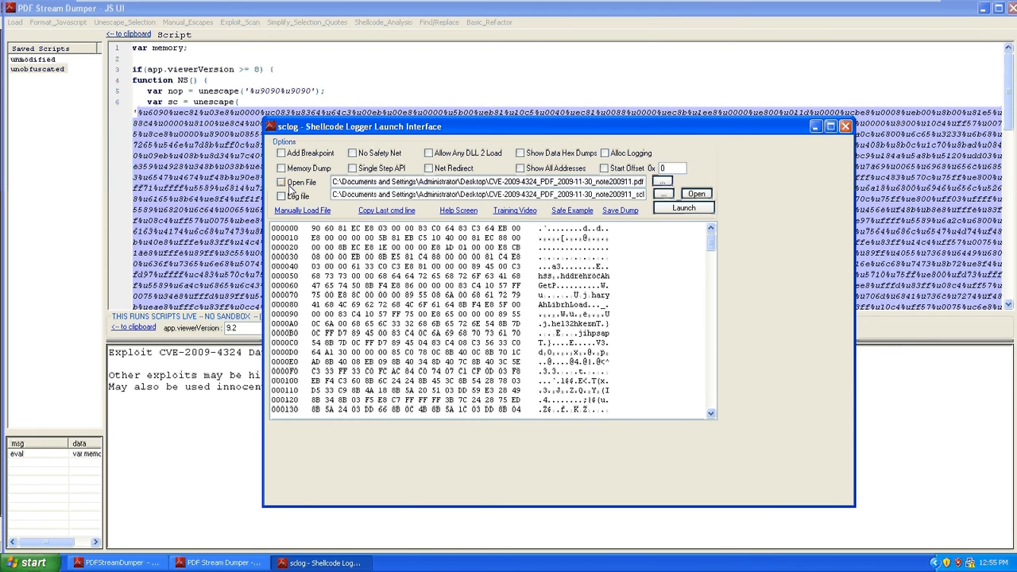
pyautogui.click(279, 181)
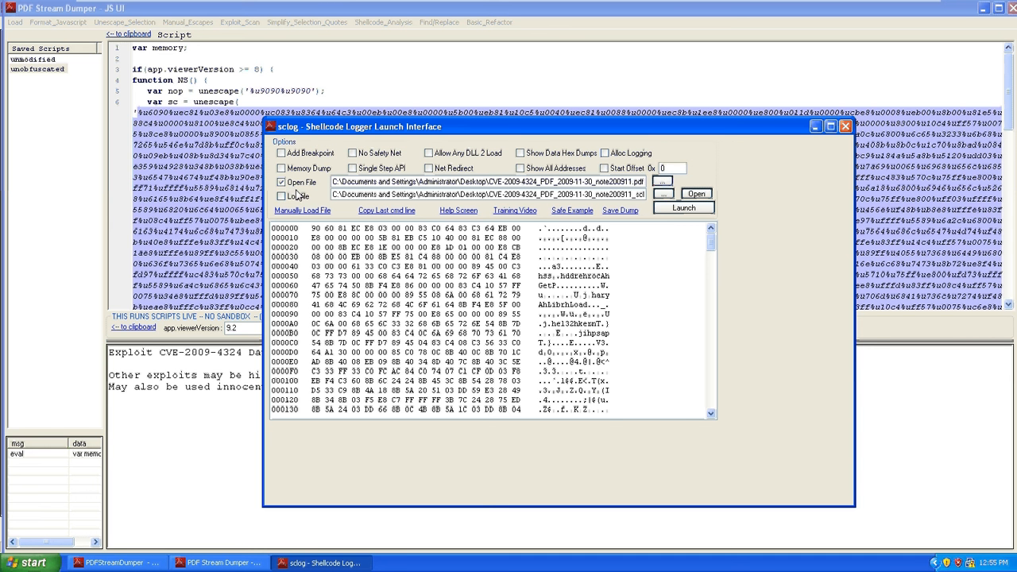
pyautogui.moveTo(311, 194)
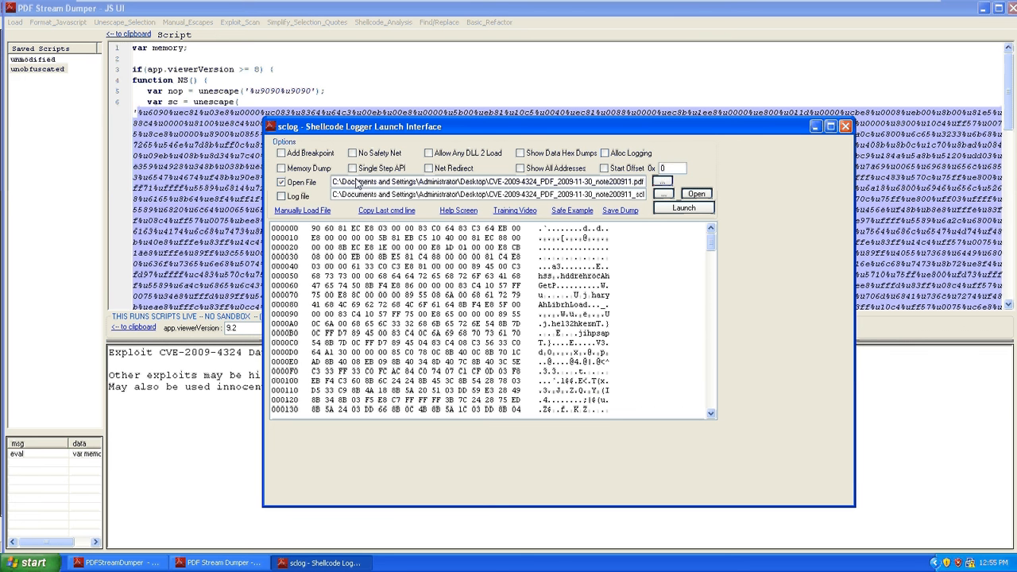
pyautogui.click(280, 198)
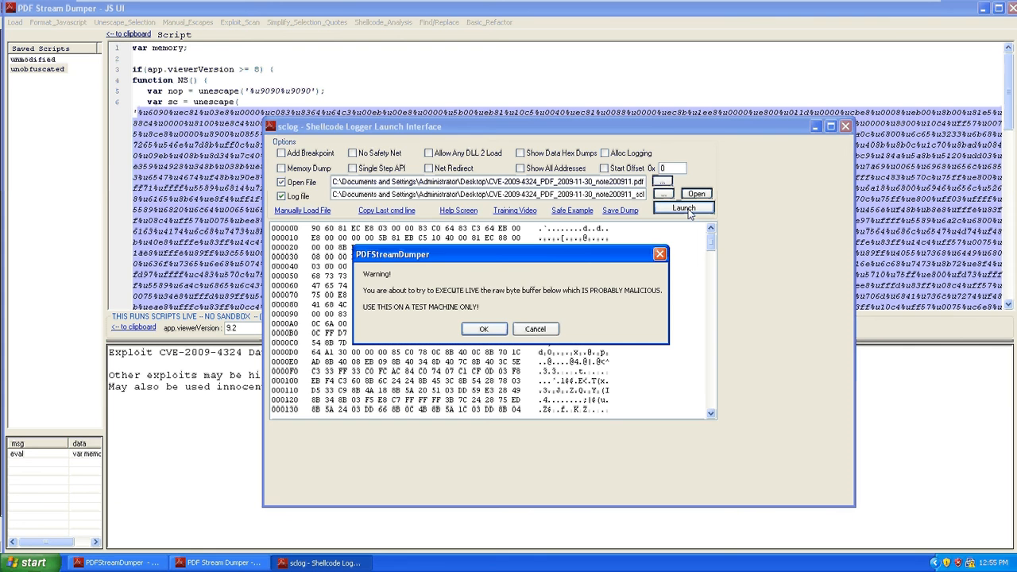
# - Run the shellcode live and read the cmd.exe log showing AdobeUpdate.exe dropped in Temp
pyautogui.click(484, 329)
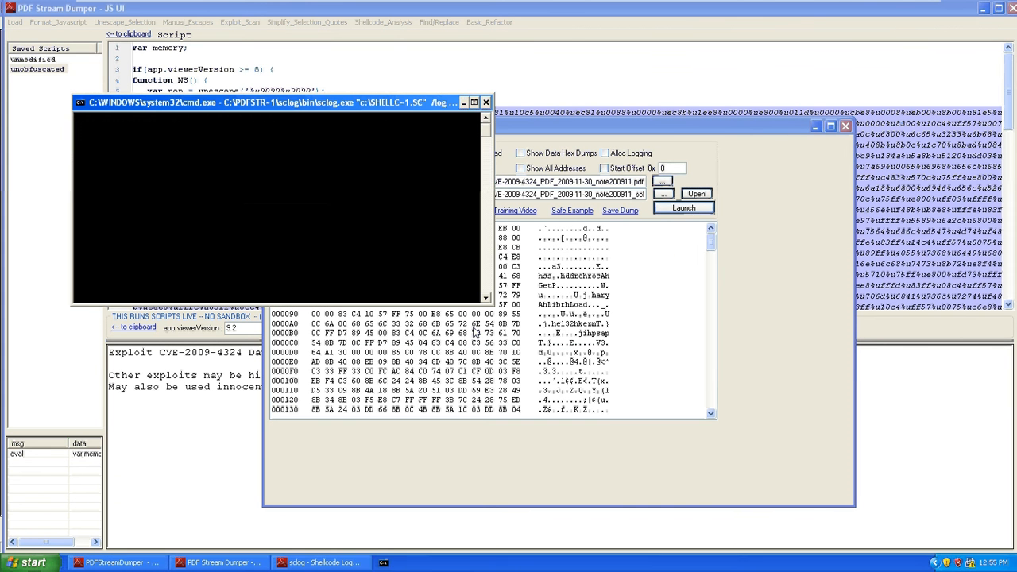
pyautogui.click(682, 207)
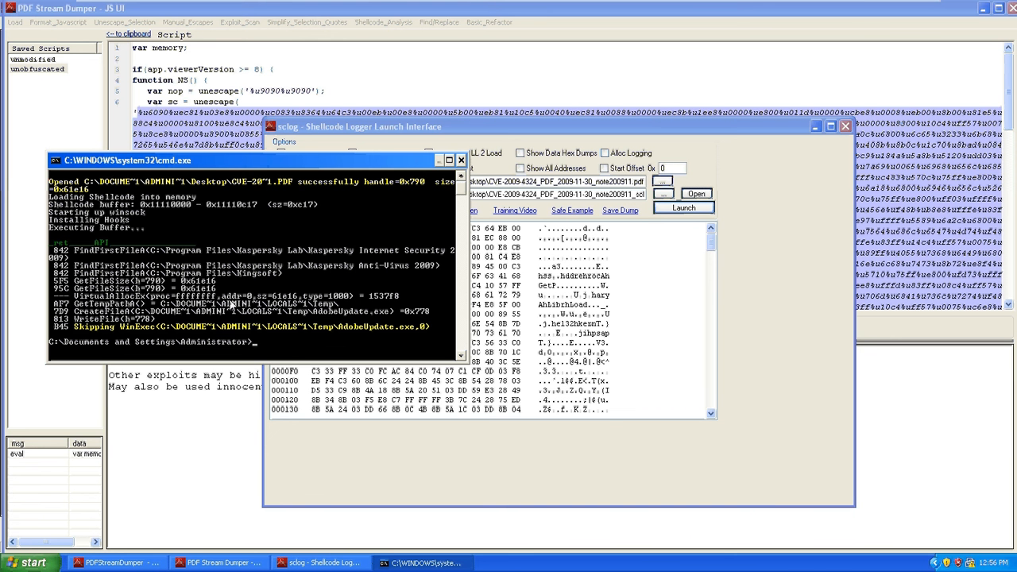
pyautogui.moveTo(98, 305)
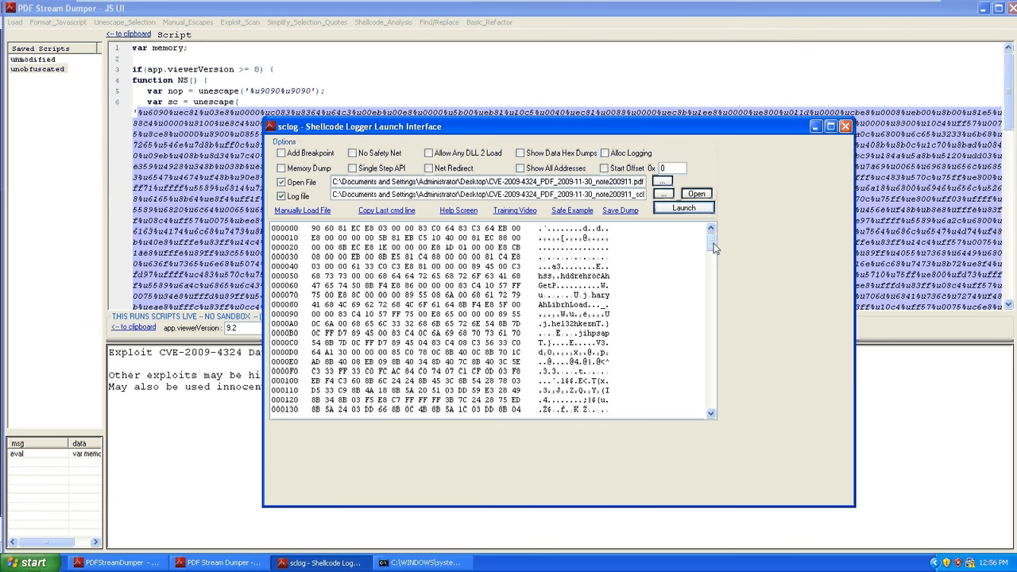
pyautogui.scroll(-3)
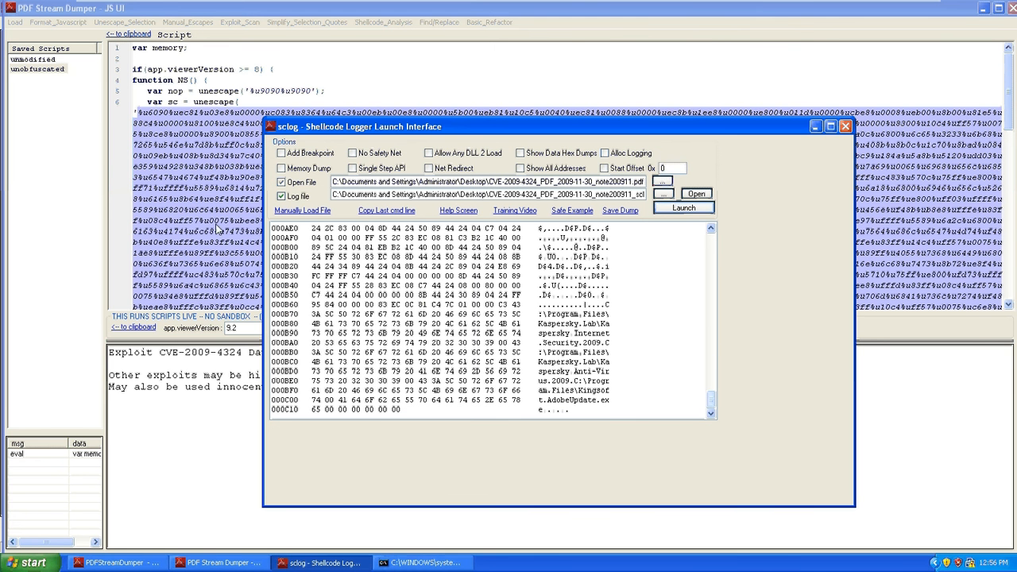
pyautogui.click(683, 207)
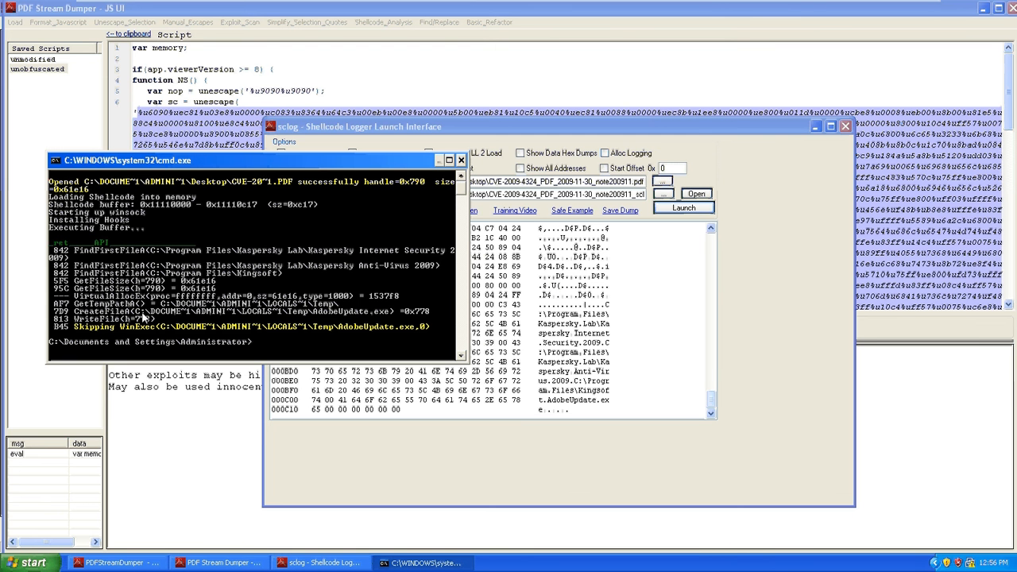
pyautogui.moveTo(140, 7)
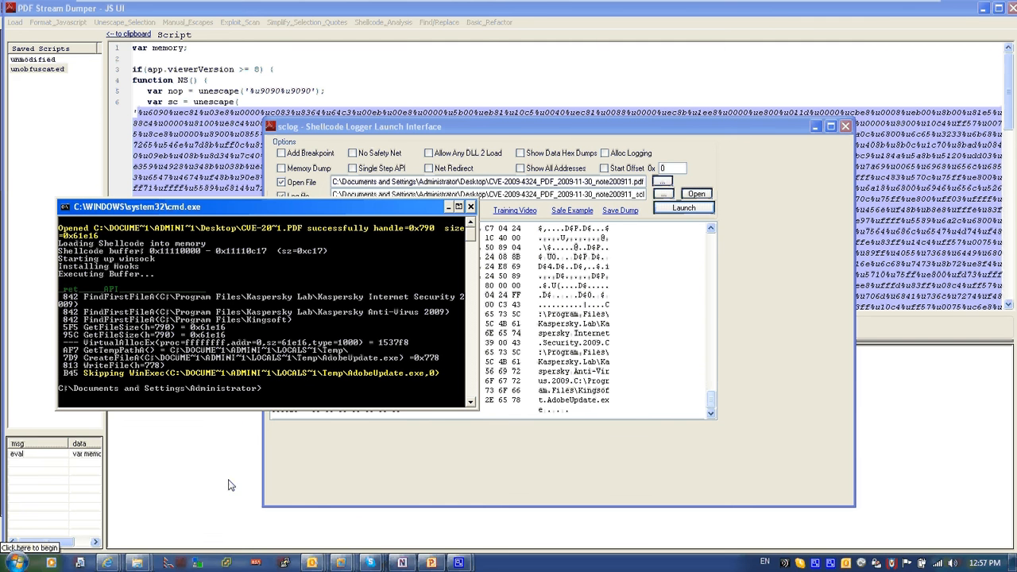
# - Browse from My Computer through C: and Documents and Settings towards the Temp folder
pyautogui.click(23, 563)
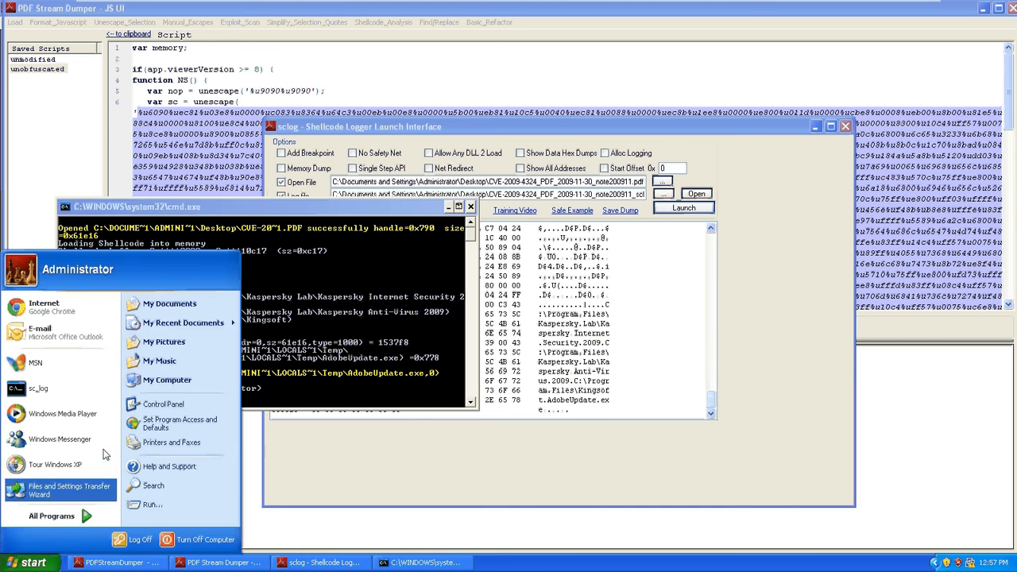
pyautogui.click(167, 380)
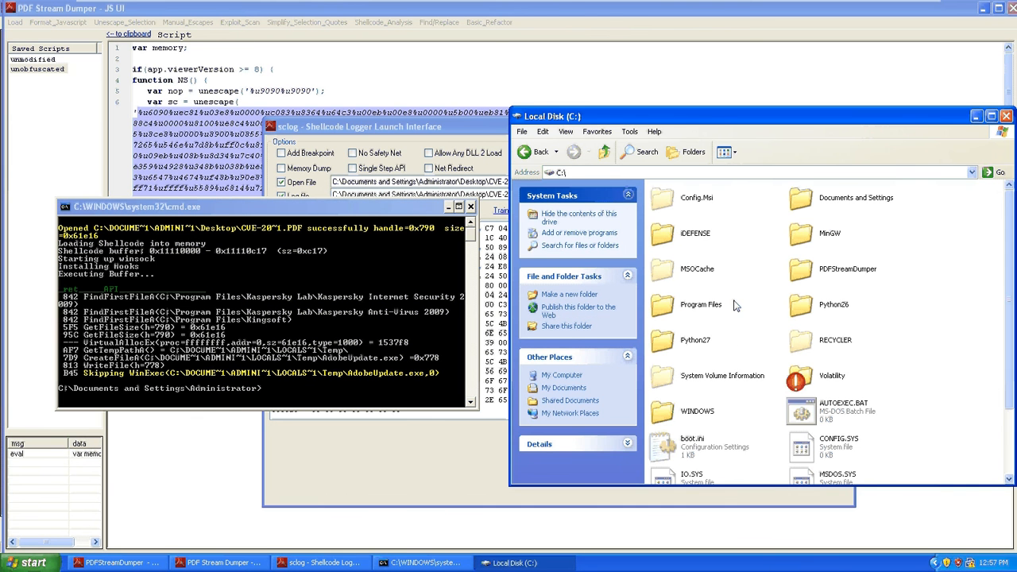
pyautogui.doubleClick(855, 198)
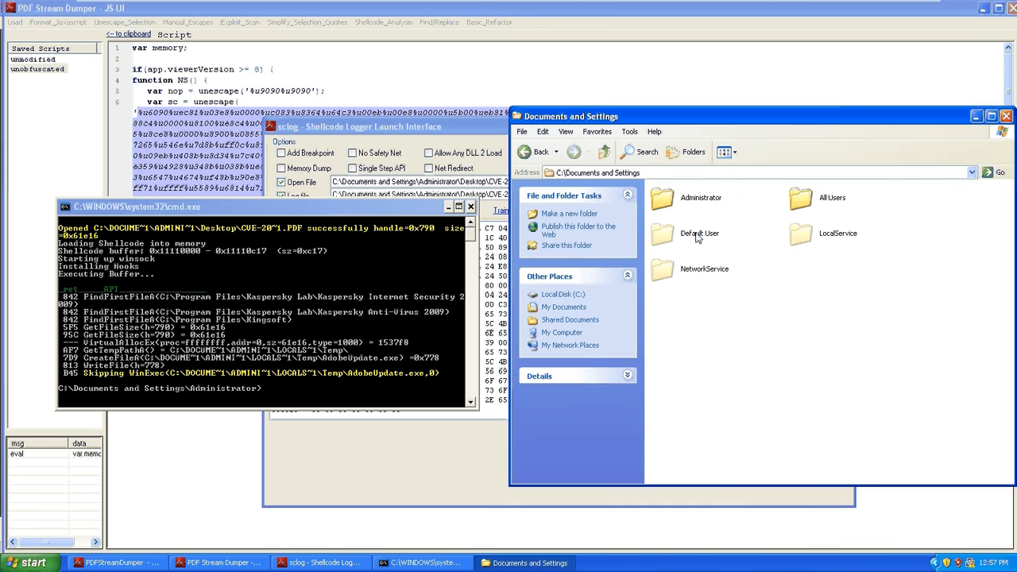
pyautogui.doubleClick(701, 197)
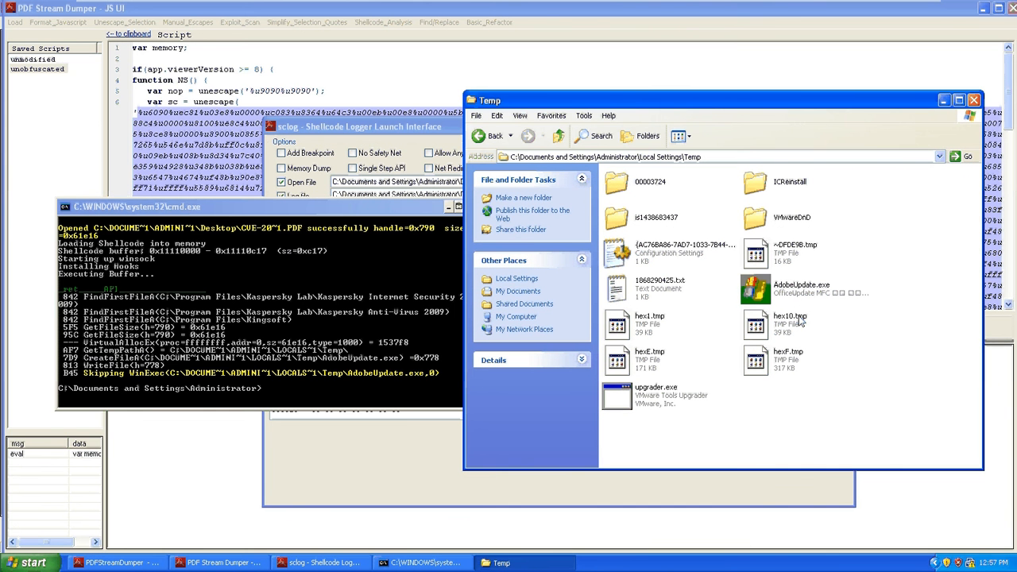
# - Select the dropped AdobeUpdate.exe and view its extracted strings
pyautogui.click(801, 288)
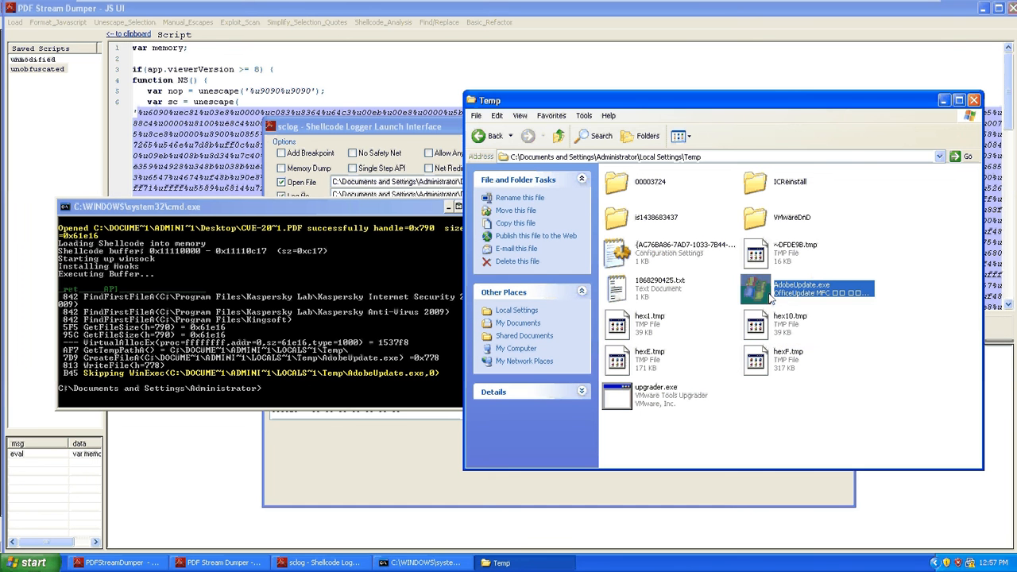
pyautogui.moveTo(775, 299)
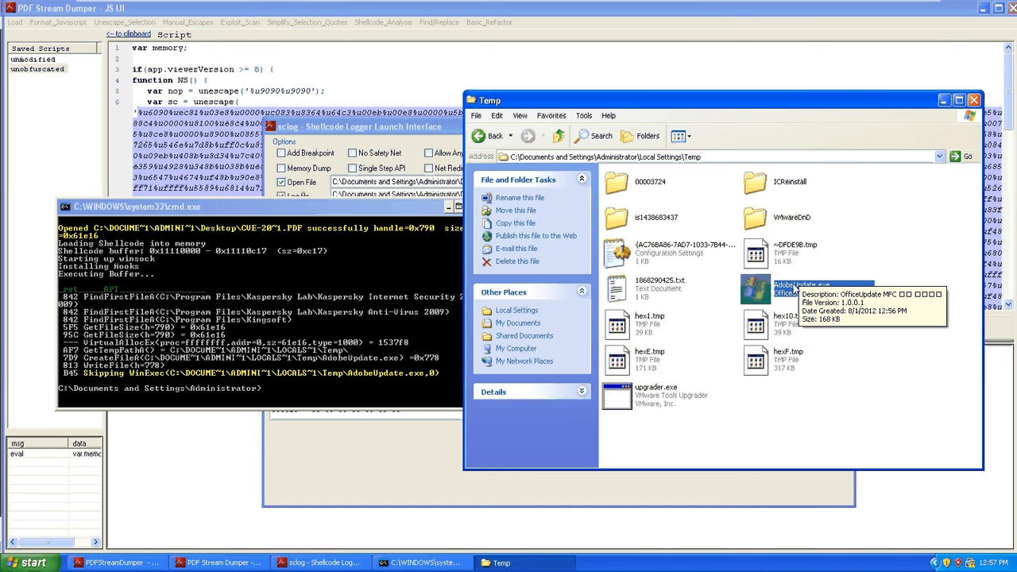
pyautogui.moveTo(760, 296)
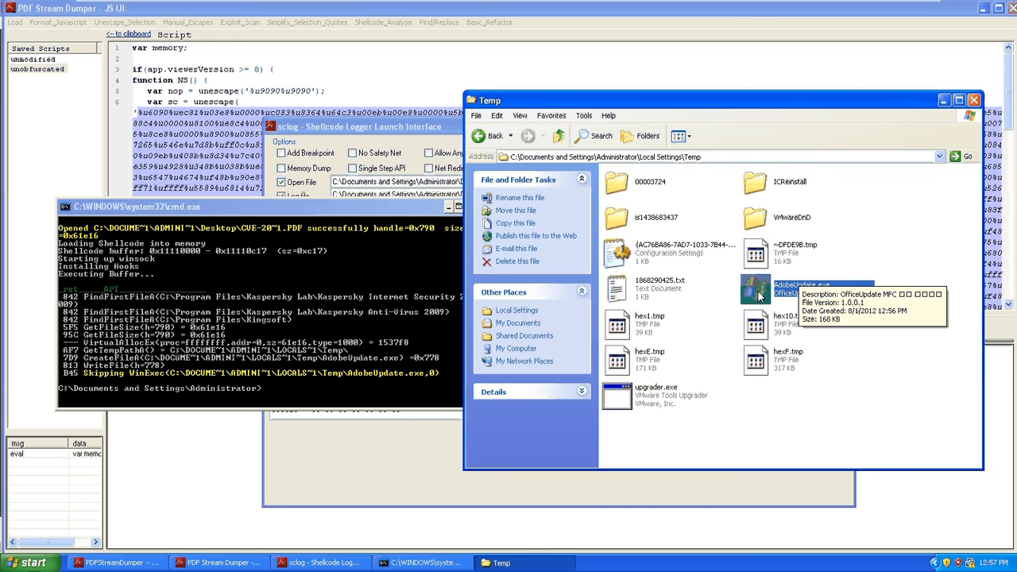
pyautogui.rightClick(755, 288)
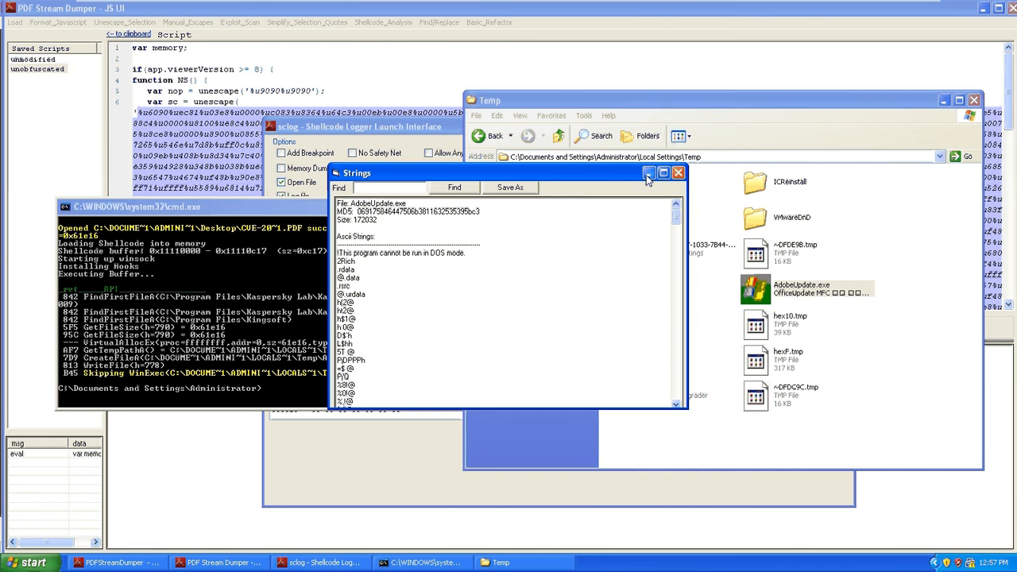
pyautogui.moveTo(677, 173)
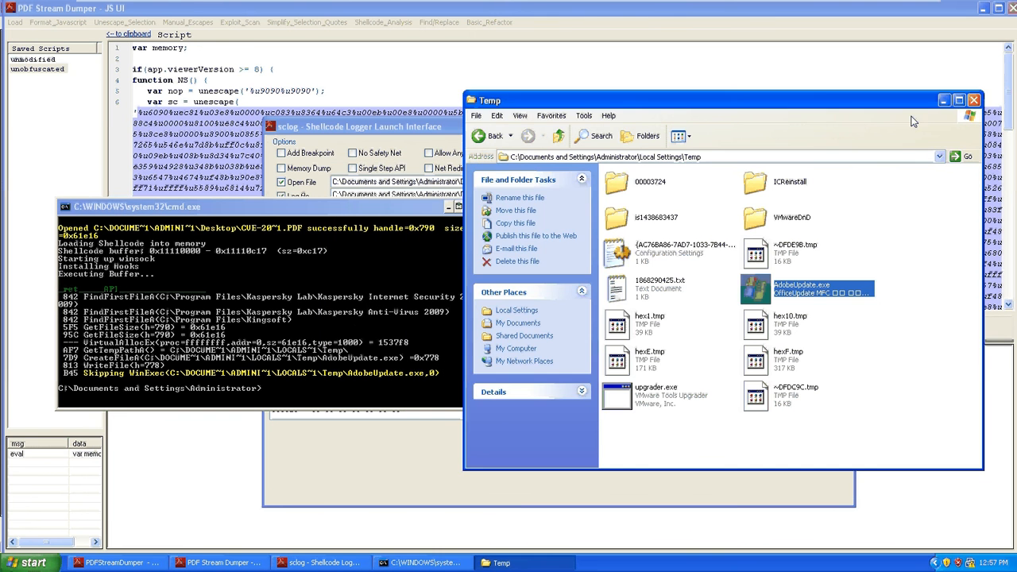
# - Review the saved _sclog.txt API trace in Notepad, then bring the sclog launch window forward
pyautogui.click(974, 98)
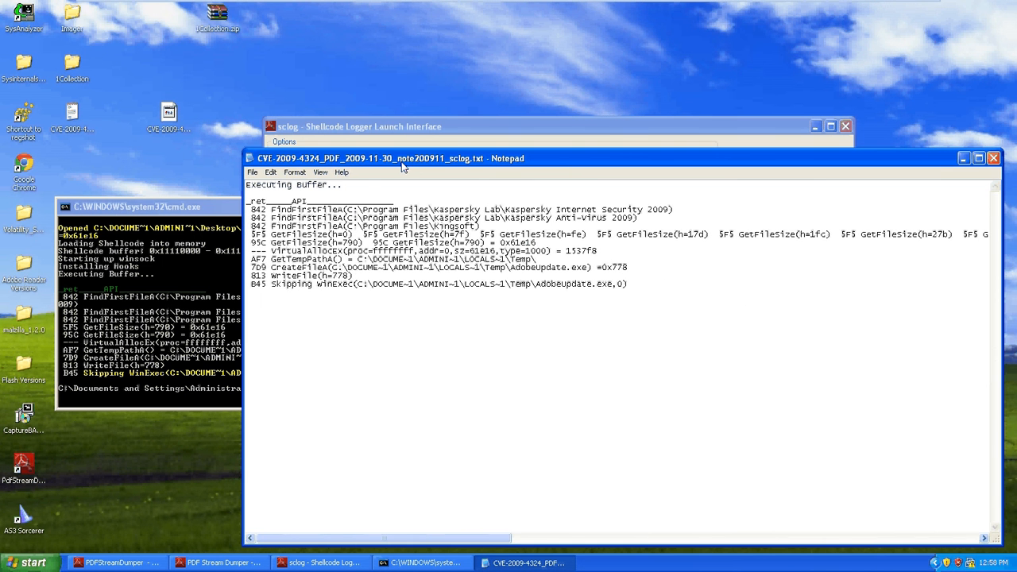
pyautogui.moveTo(321, 132)
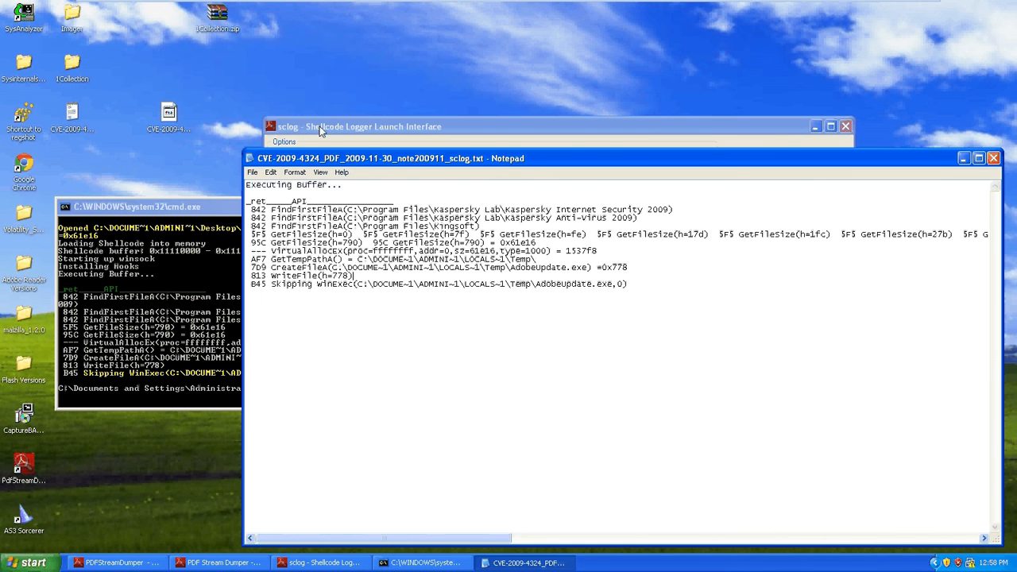
pyautogui.click(360, 128)
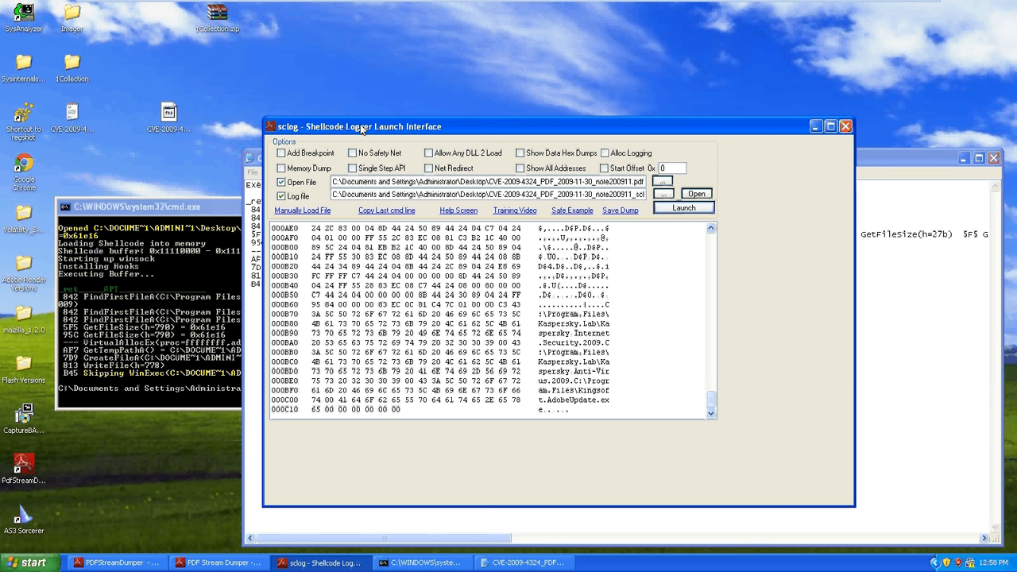
pyautogui.moveTo(579, 273)
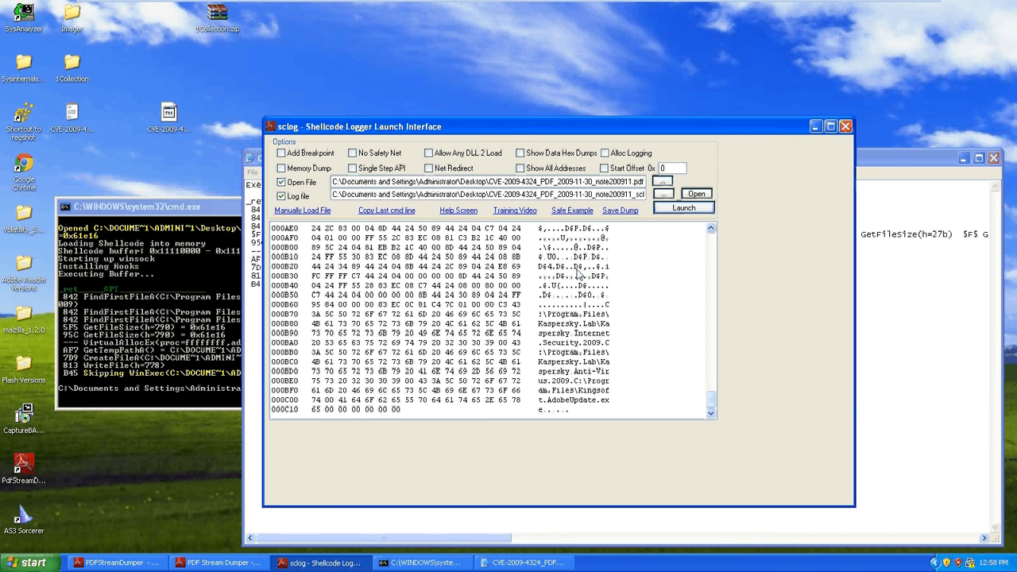